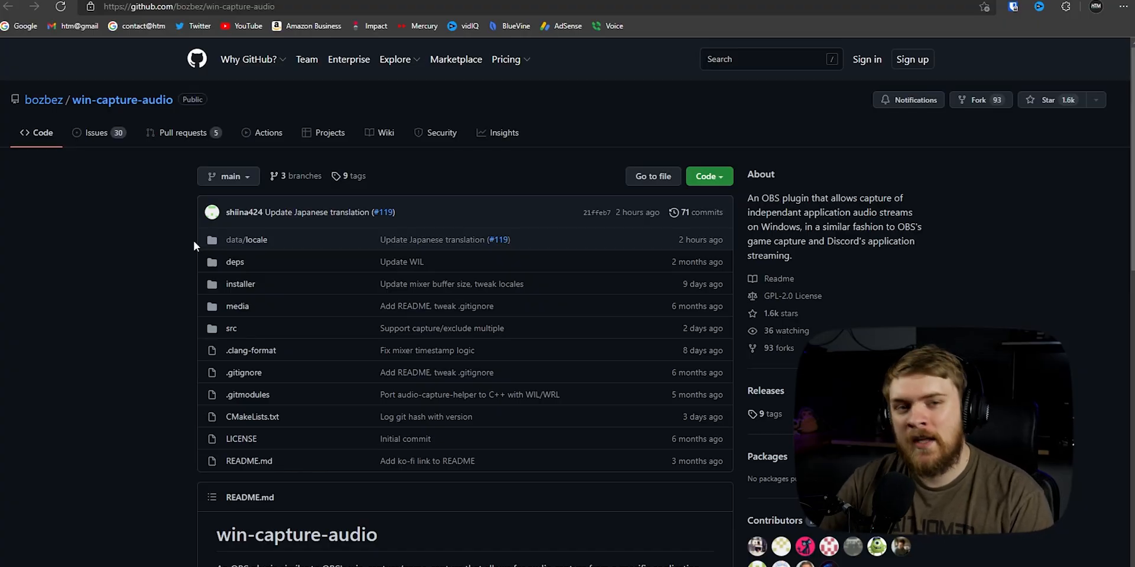
Scroll the win-capture-audio README to its per-application audio capture diagram.
{"action": "scroll", "scroll_direction": "down", "scroll_amount": 3}
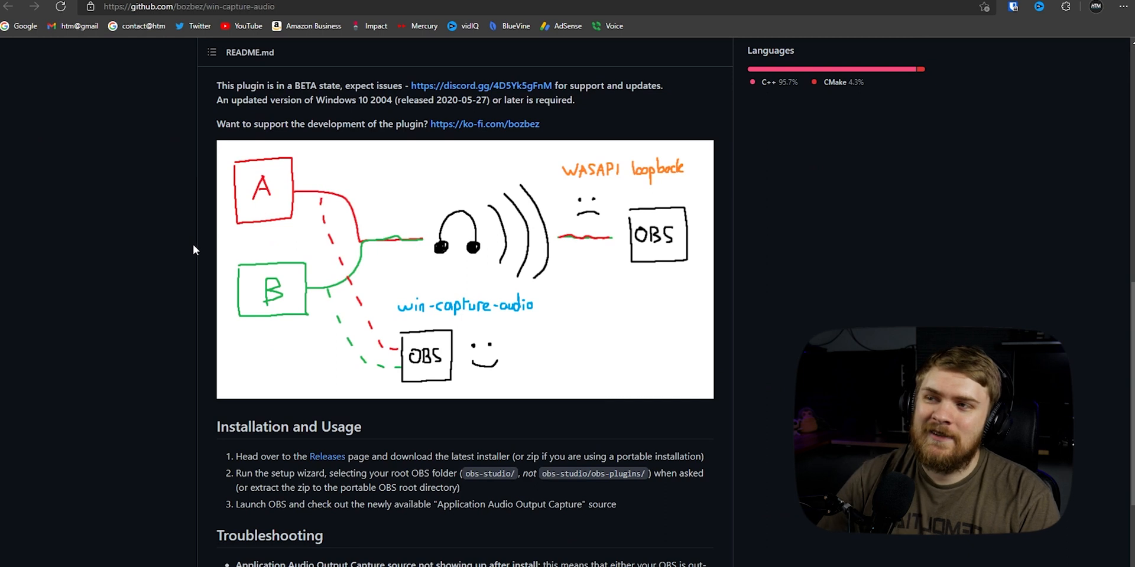
{"action": "scroll", "scroll_direction": "up", "scroll_amount": 3}
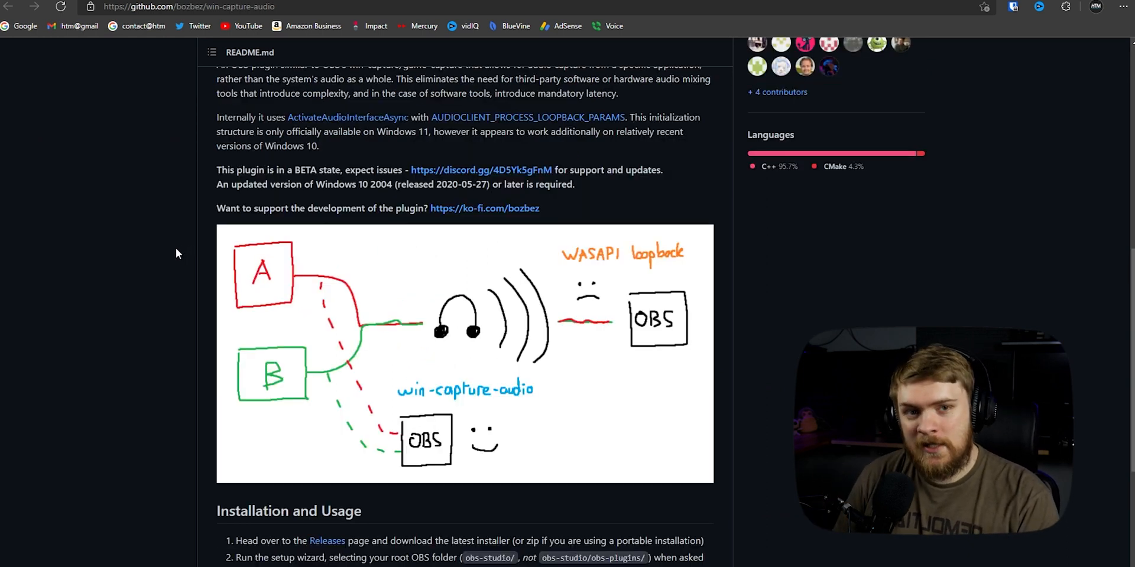
{"action": "mouse_move", "coordinate": [180, 262]}
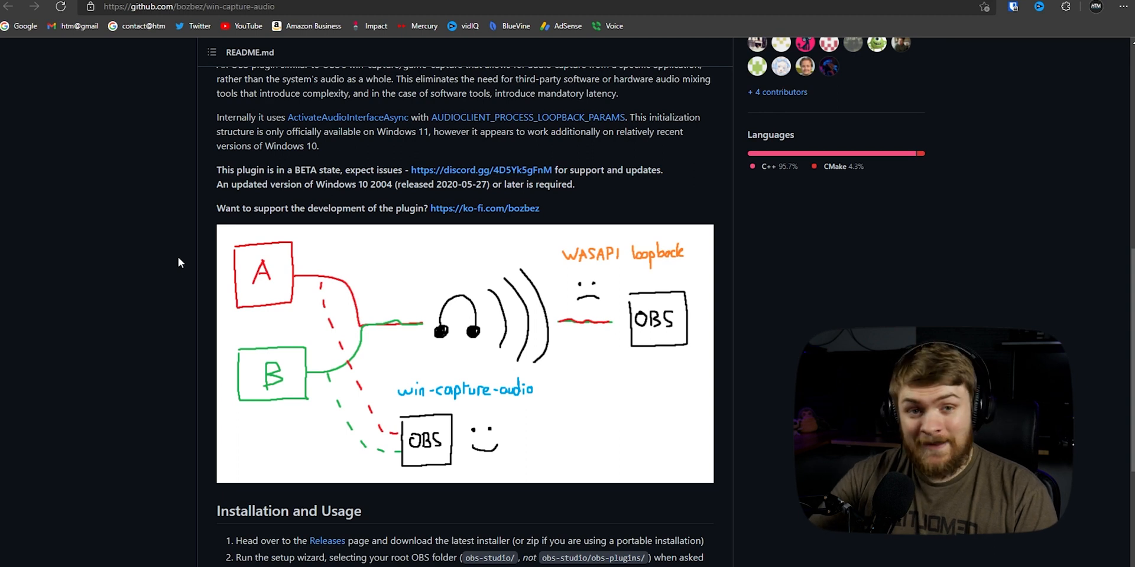
{"action": "mouse_move", "coordinate": [176, 275]}
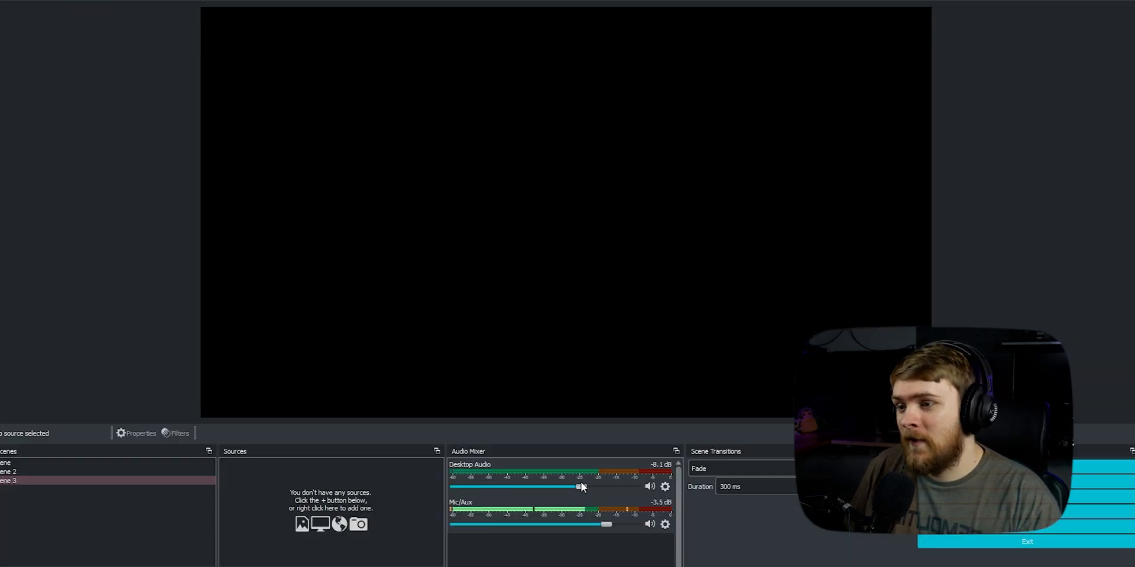
Drag the Desktop Audio fader down in stages to about -33 dB.
{"action": "left_click_drag", "start_coordinate": [580, 486], "coordinate": [543, 486]}
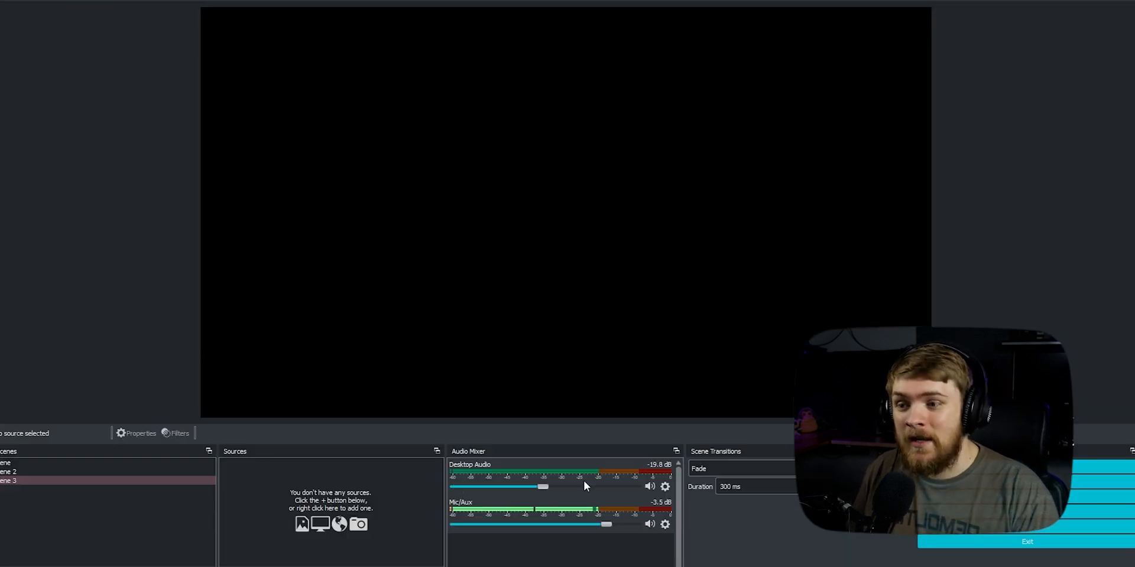
{"action": "left_click_drag", "start_coordinate": [543, 485], "coordinate": [507, 486]}
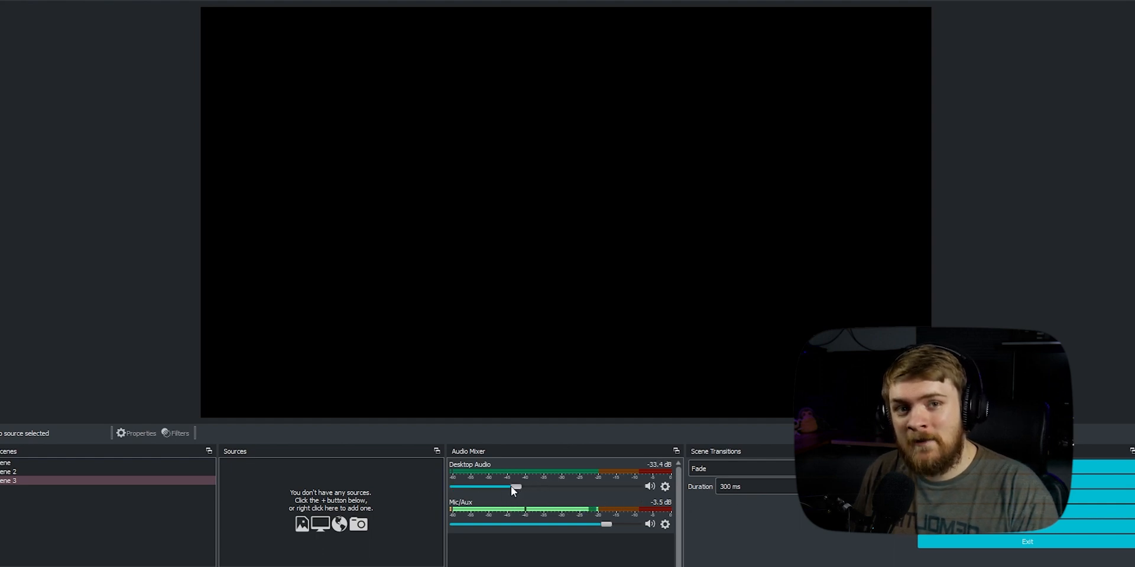
{"action": "left_click_drag", "start_coordinate": [518, 488], "coordinate": [454, 488]}
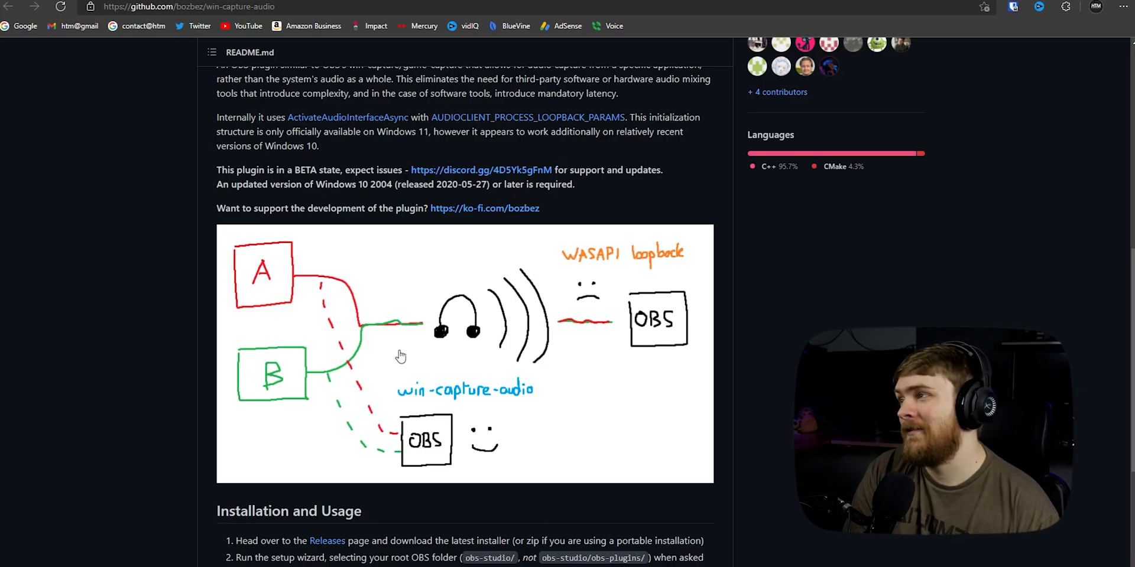
{"action": "mouse_move", "coordinate": [368, 266]}
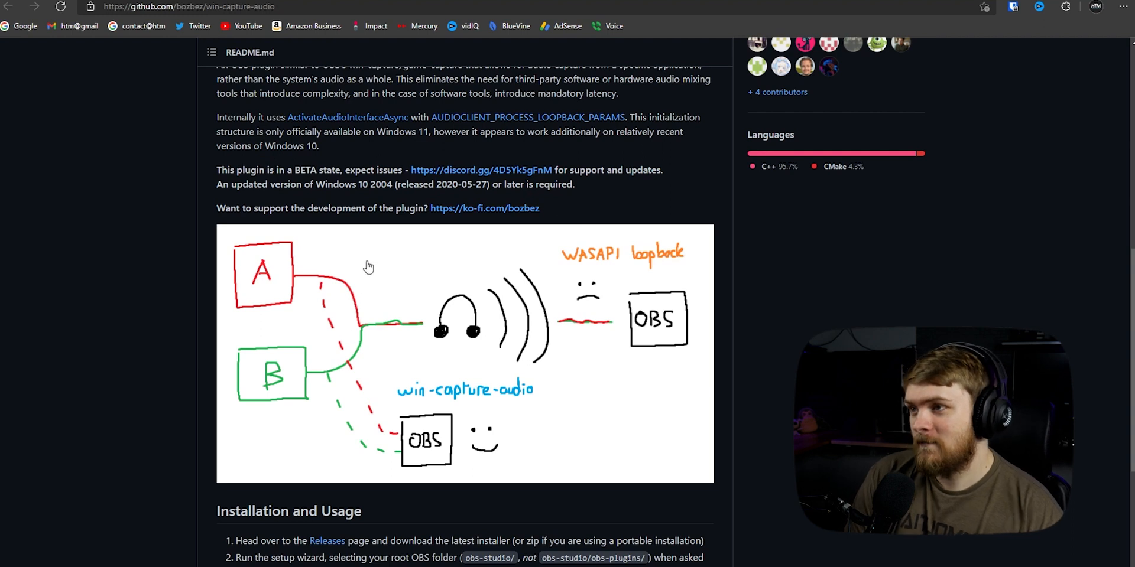
{"action": "mouse_move", "coordinate": [871, 126]}
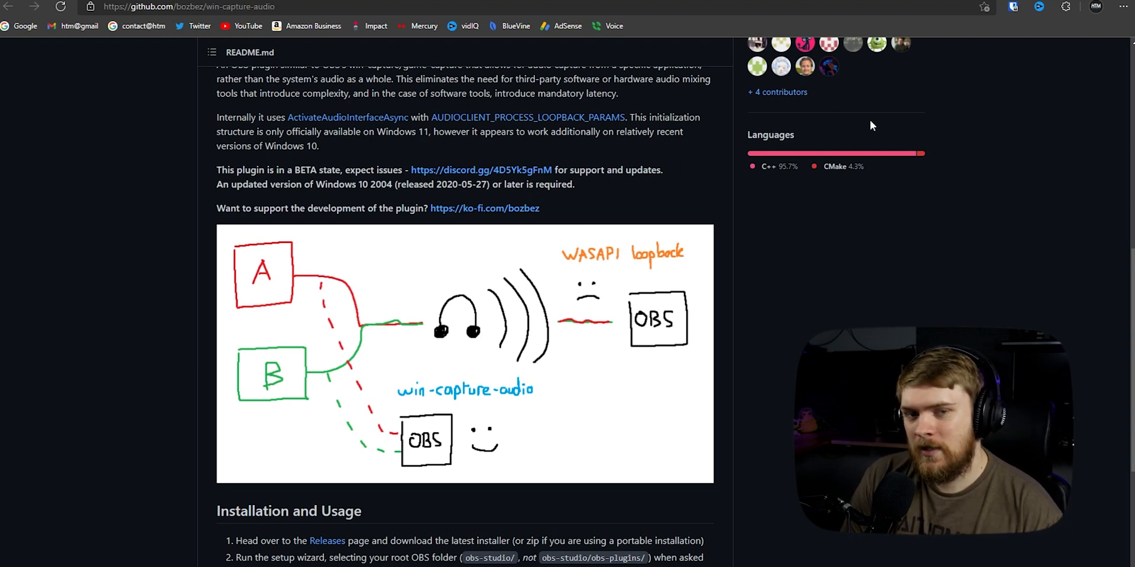
{"action": "mouse_move", "coordinate": [878, 194]}
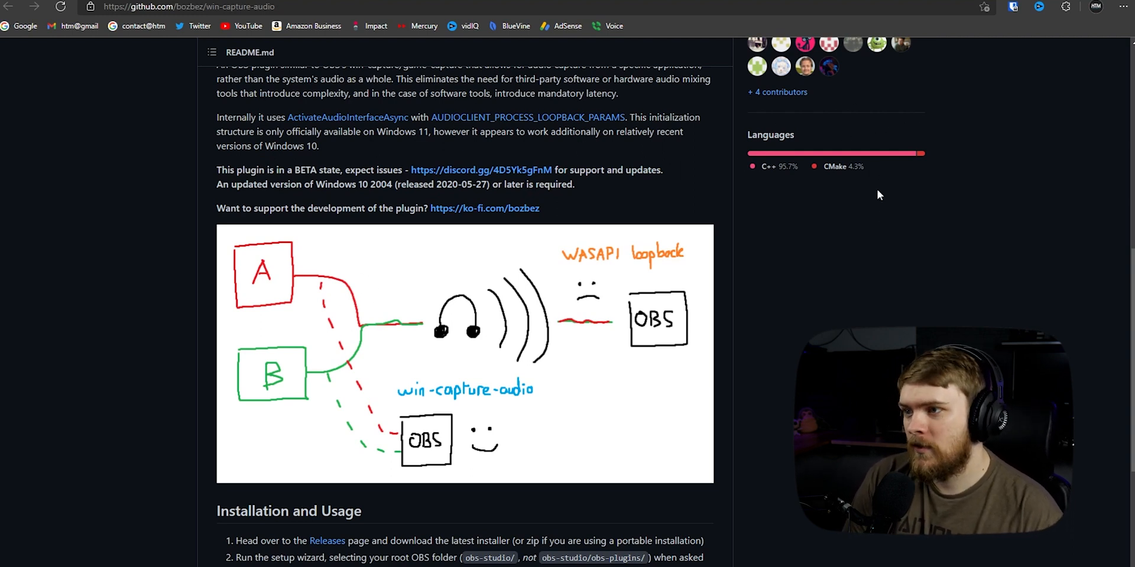
{"action": "mouse_move", "coordinate": [404, 439]}
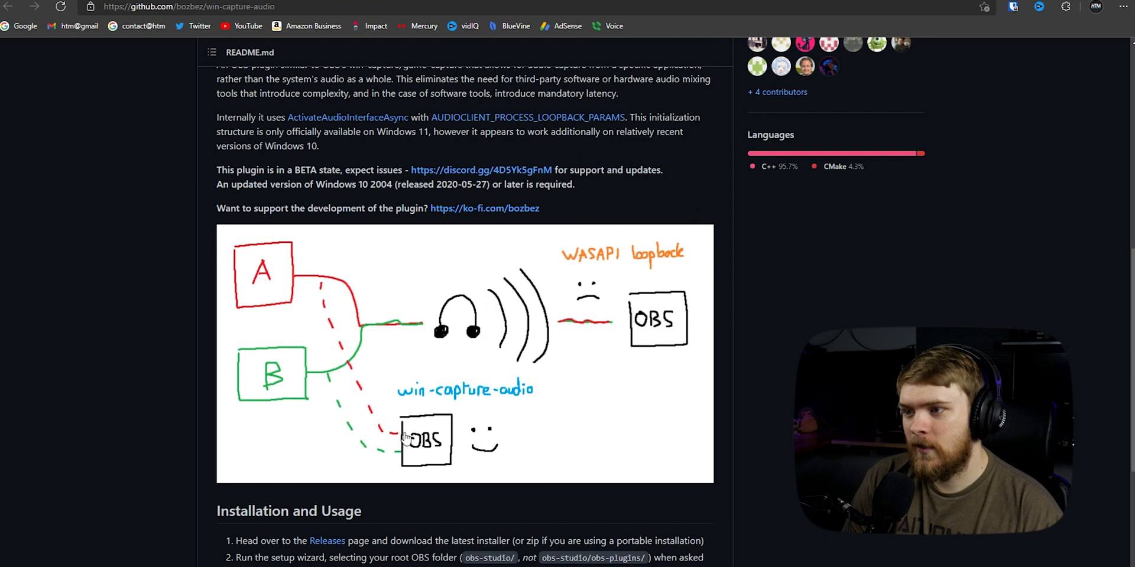
{"action": "mouse_move", "coordinate": [453, 419]}
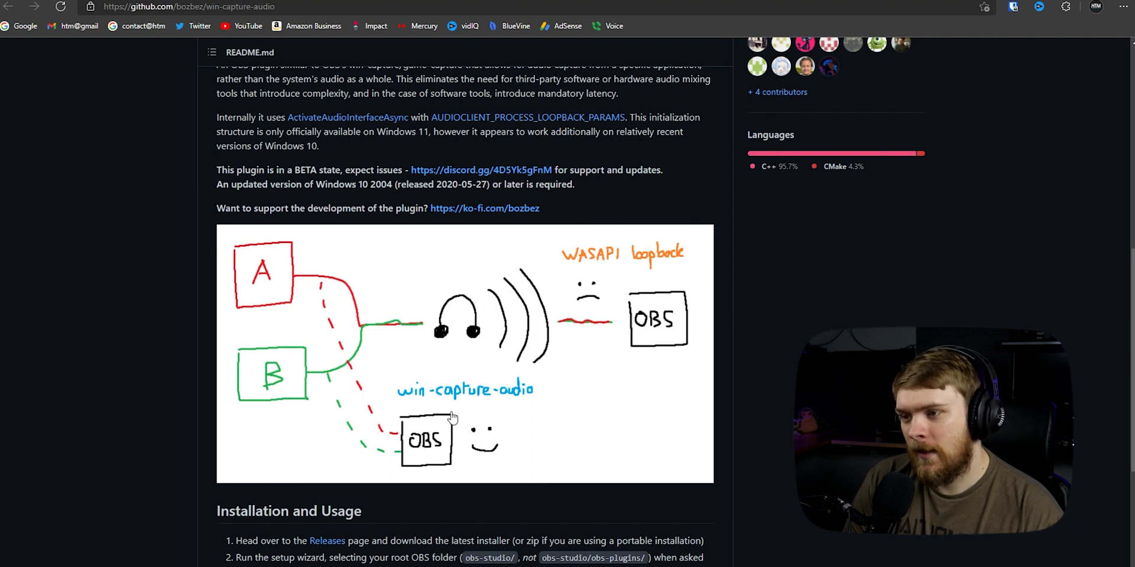
{"action": "mouse_move", "coordinate": [362, 419]}
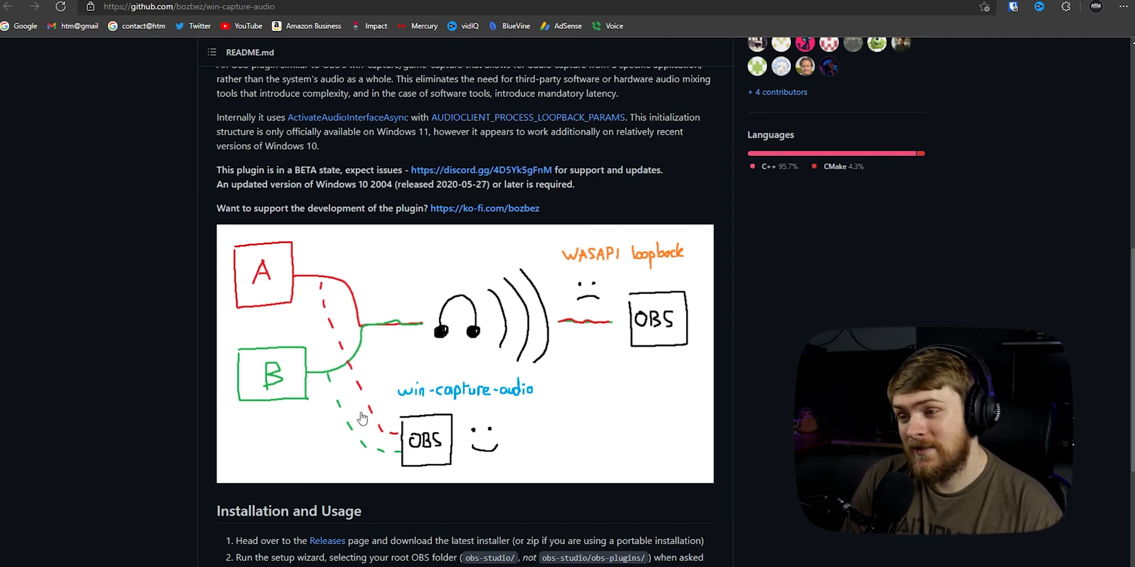
{"action": "mouse_move", "coordinate": [553, 390]}
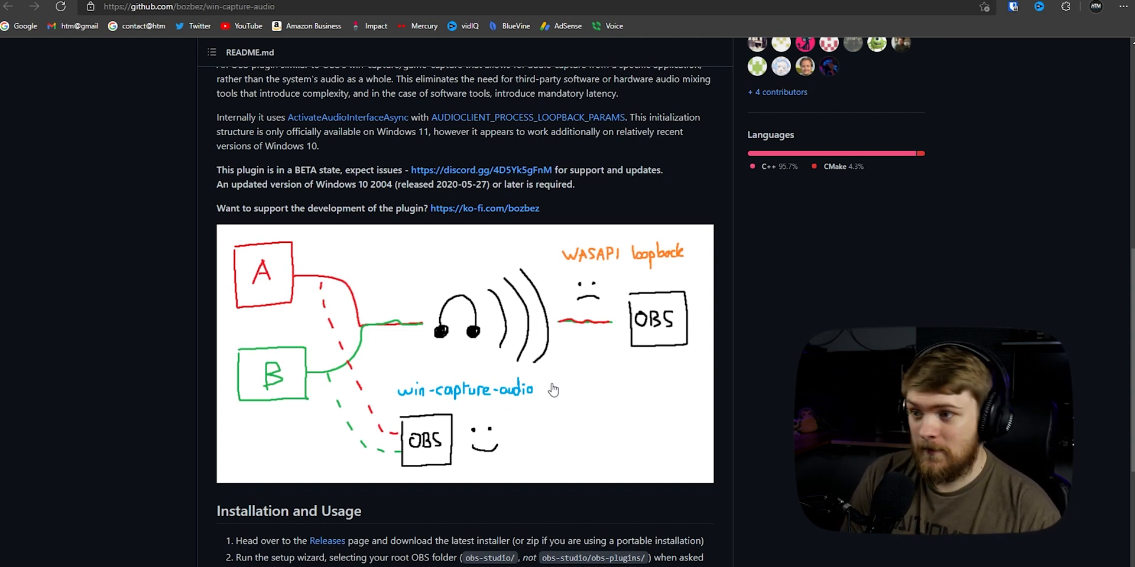
{"action": "mouse_move", "coordinate": [274, 279]}
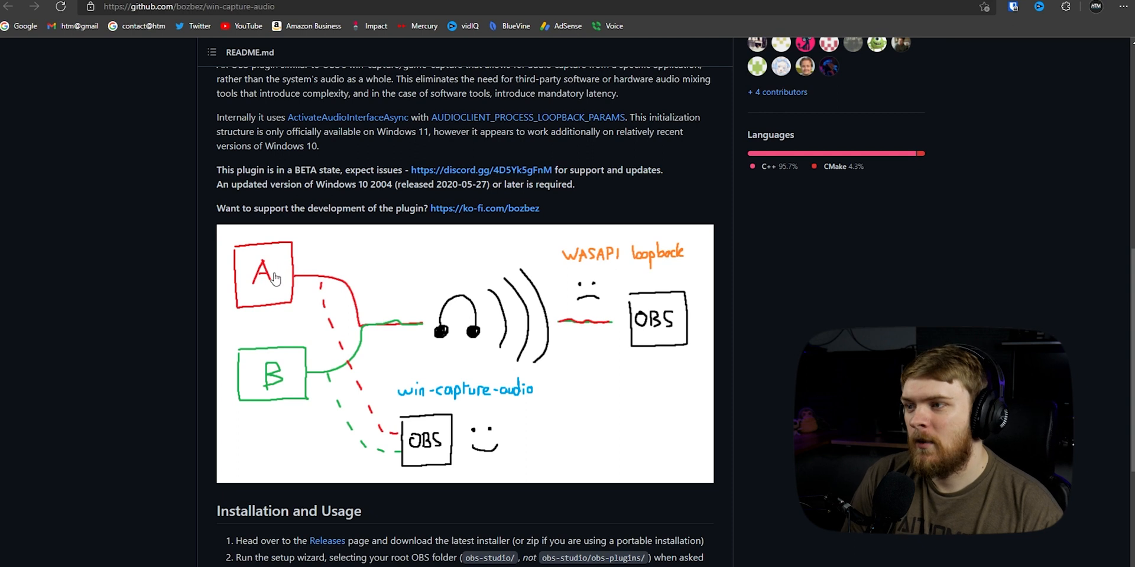
{"action": "mouse_move", "coordinate": [195, 278]}
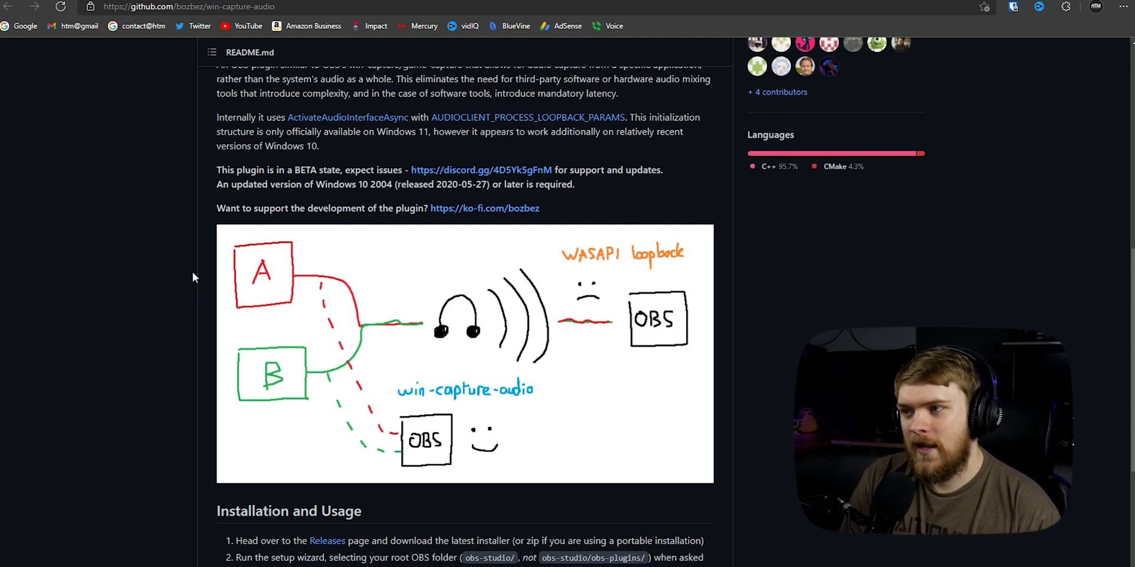
{"action": "mouse_move", "coordinate": [202, 266]}
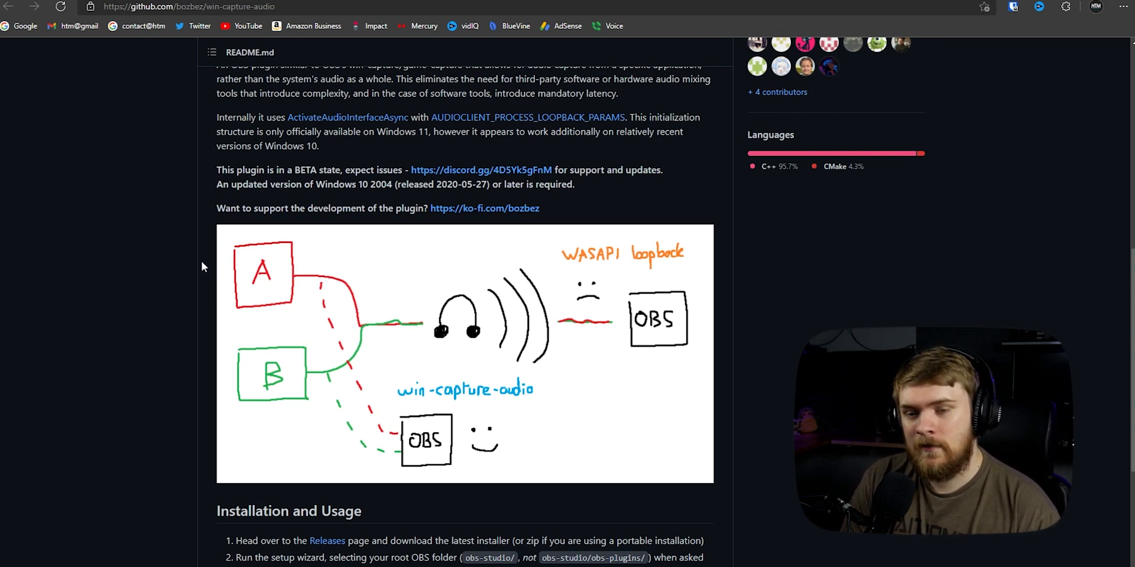
{"action": "mouse_move", "coordinate": [292, 281]}
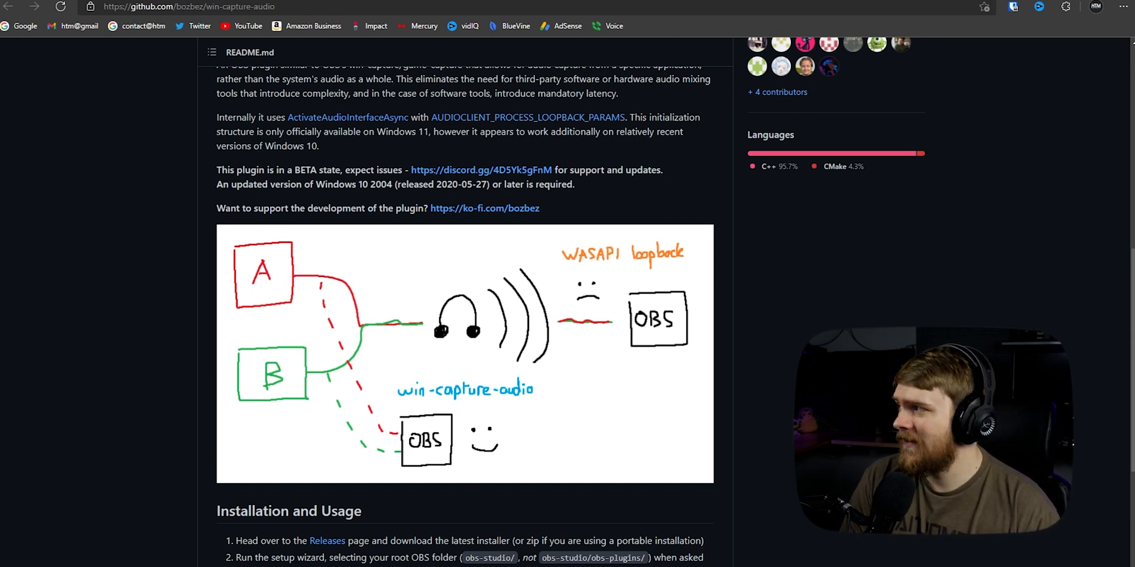
{"action": "mouse_move", "coordinate": [241, 282]}
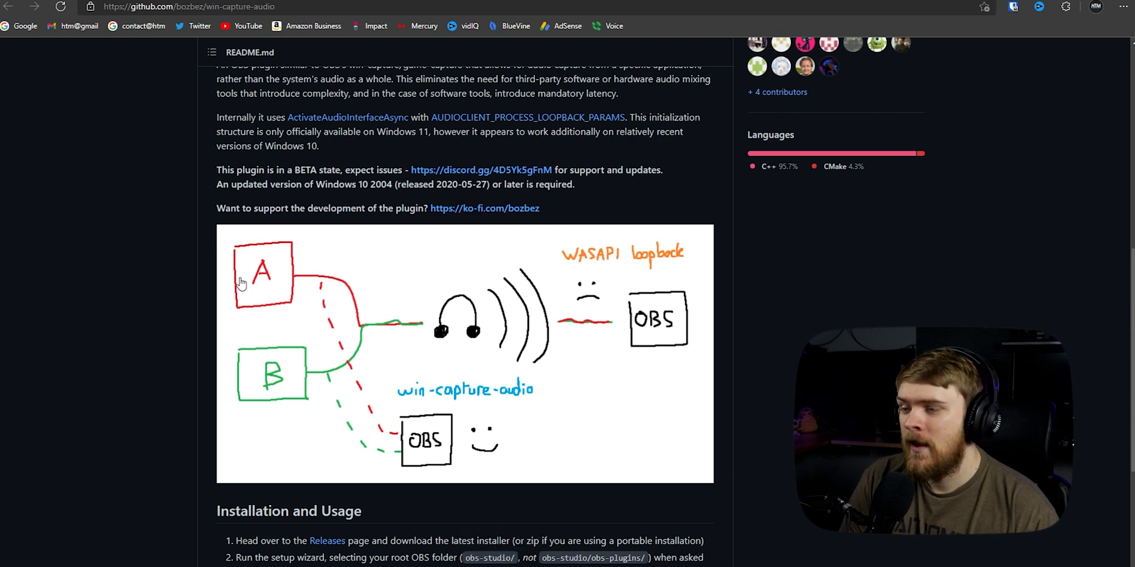
{"action": "mouse_move", "coordinate": [351, 347]}
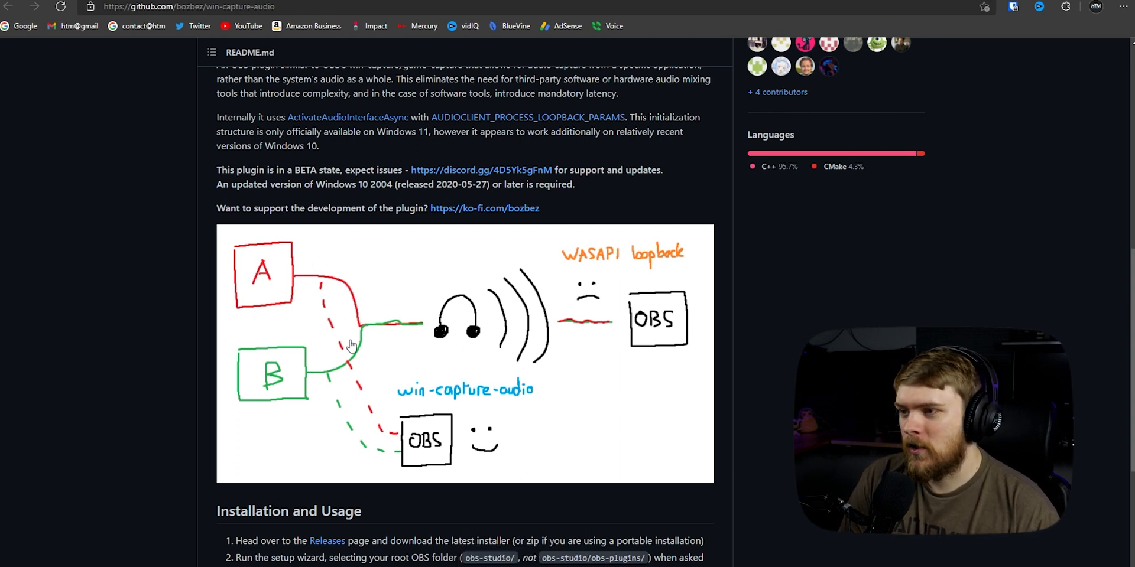
{"action": "mouse_move", "coordinate": [296, 362]}
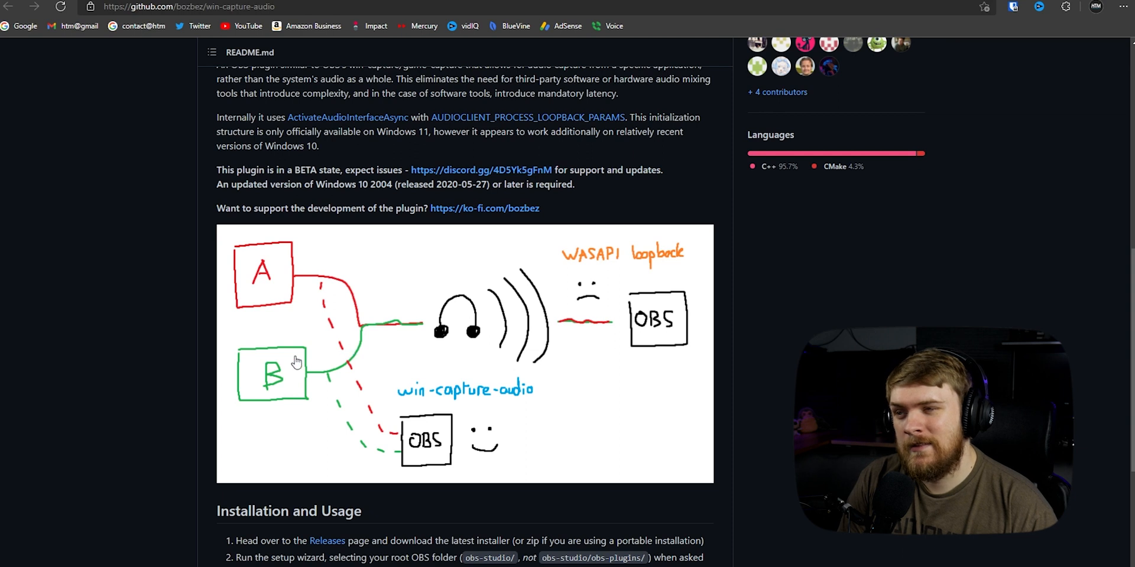
{"action": "mouse_move", "coordinate": [311, 234]}
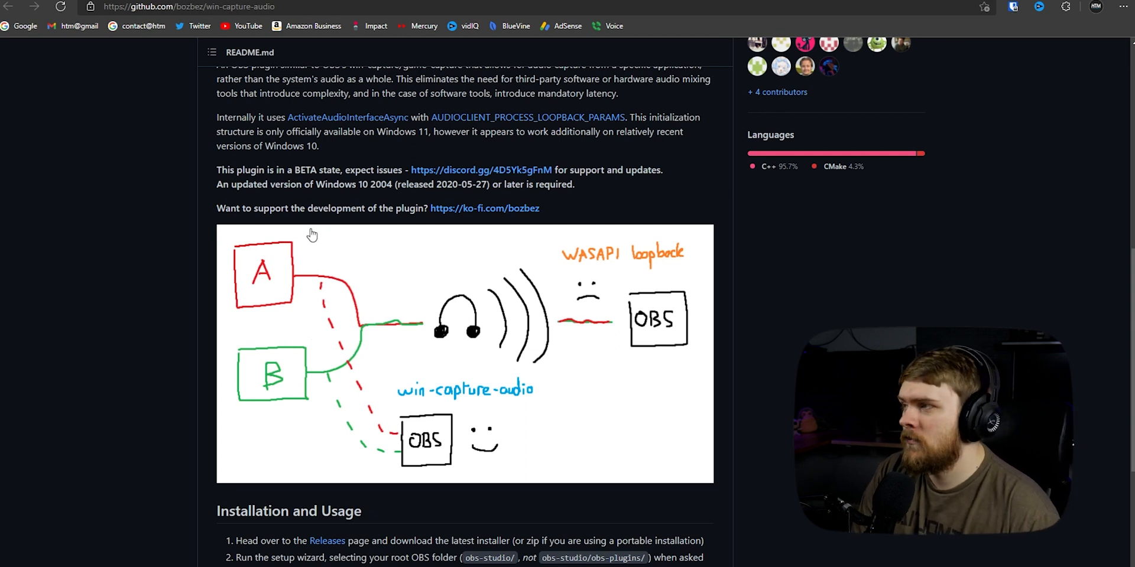
{"action": "mouse_move", "coordinate": [236, 382]}
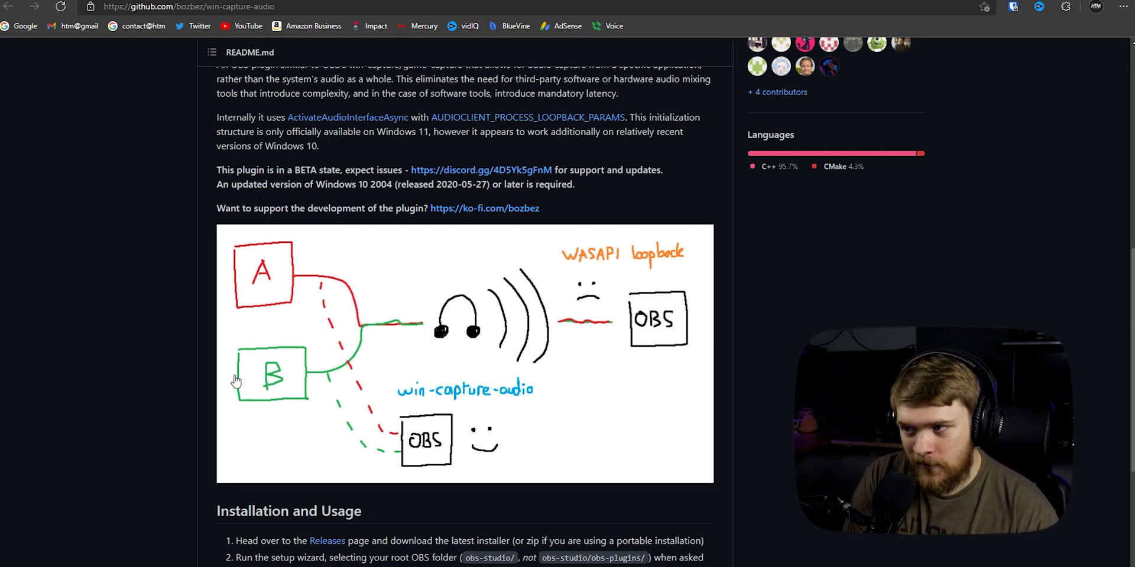
{"action": "mouse_move", "coordinate": [50, 65]}
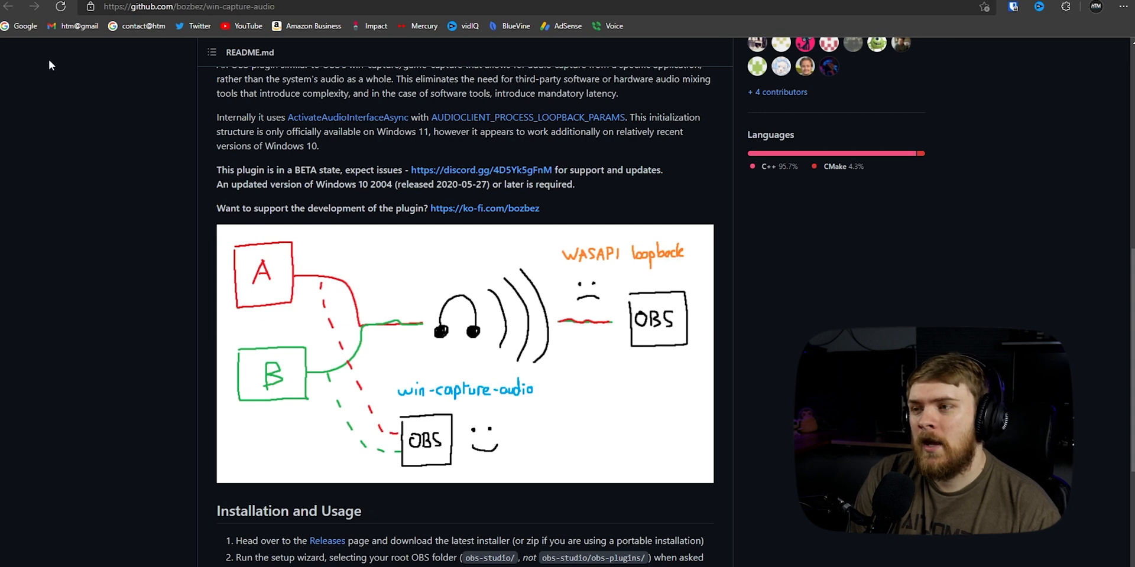
{"action": "mouse_move", "coordinate": [293, 256]}
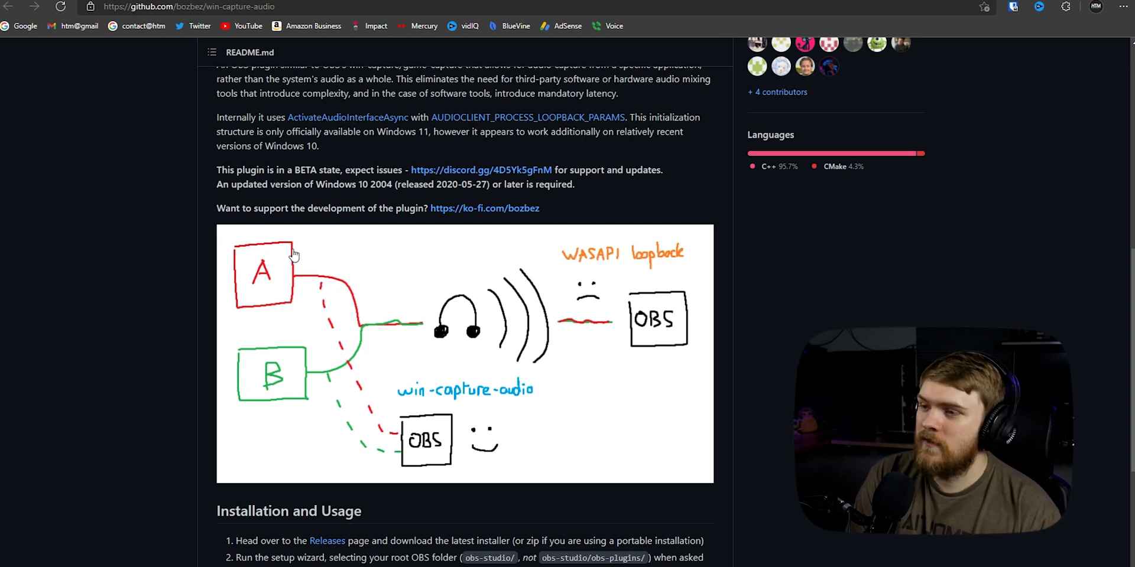
{"action": "mouse_move", "coordinate": [706, 283]}
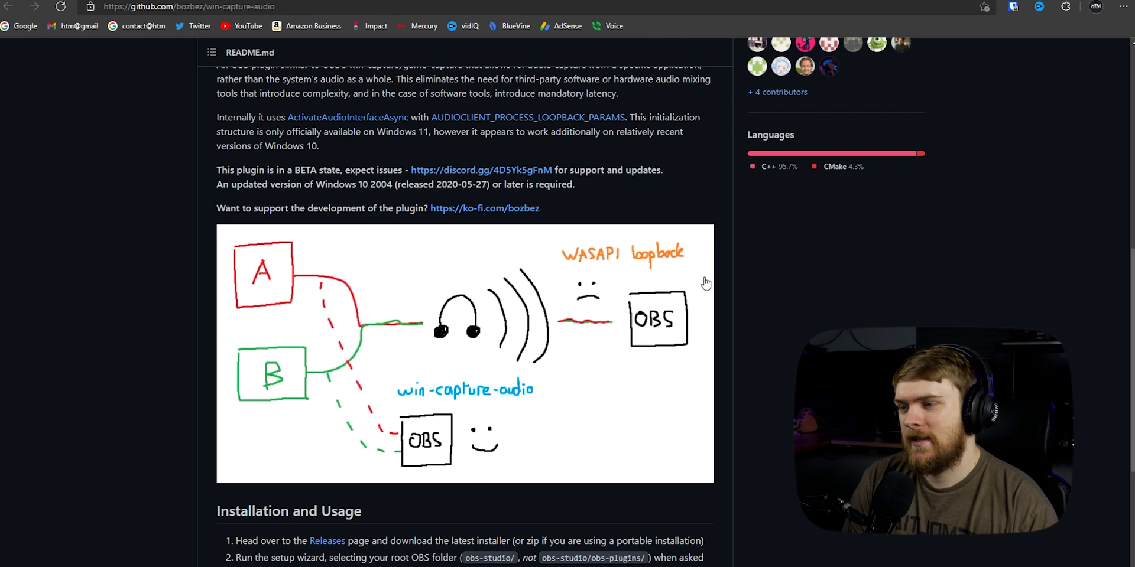
{"action": "mouse_move", "coordinate": [229, 285]}
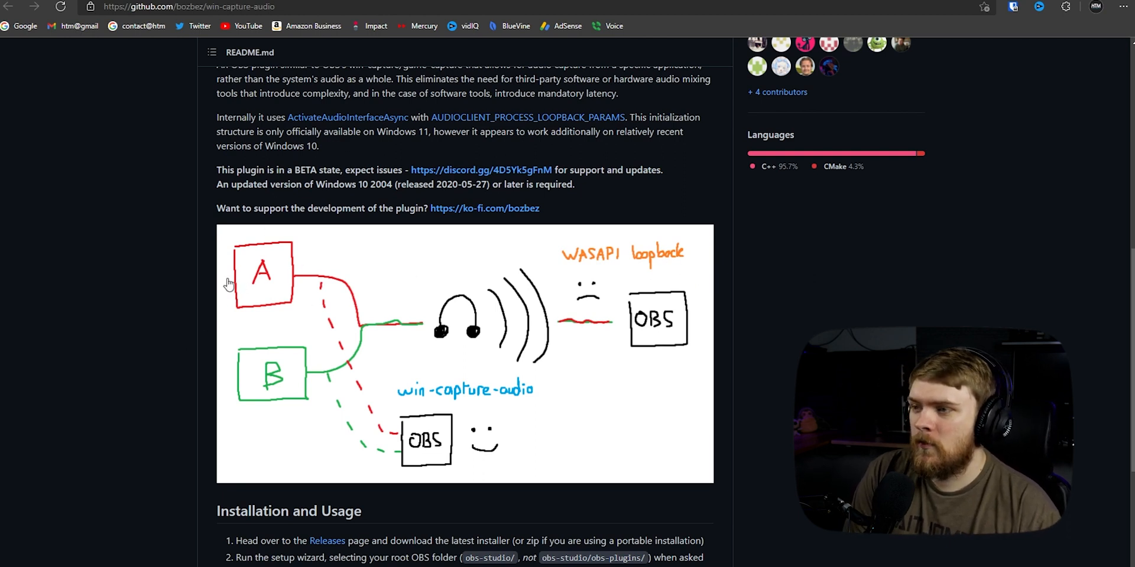
{"action": "mouse_move", "coordinate": [449, 321]}
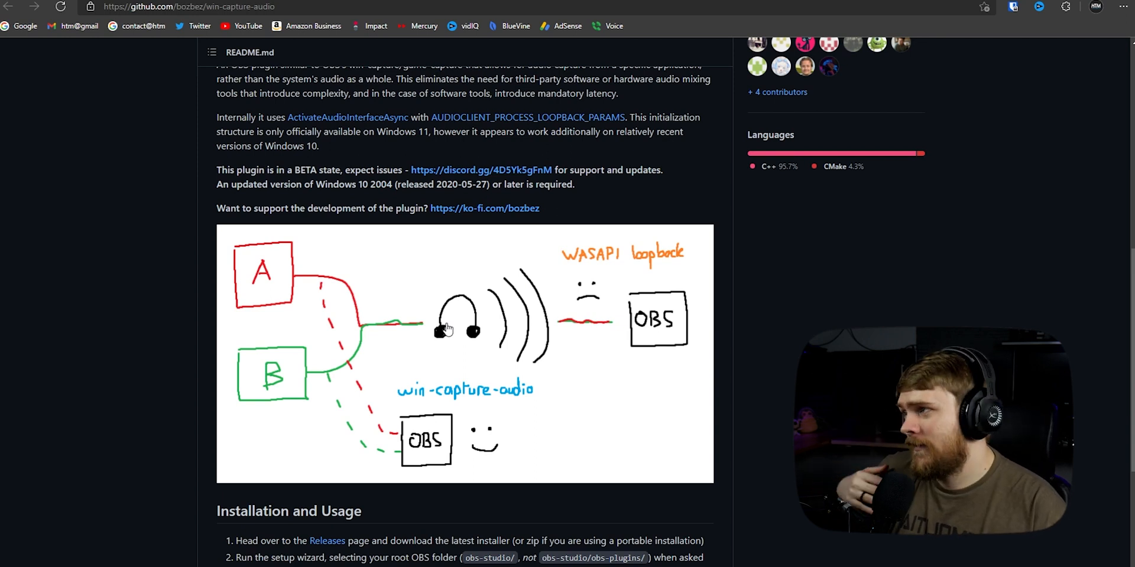
{"action": "mouse_move", "coordinate": [705, 330]}
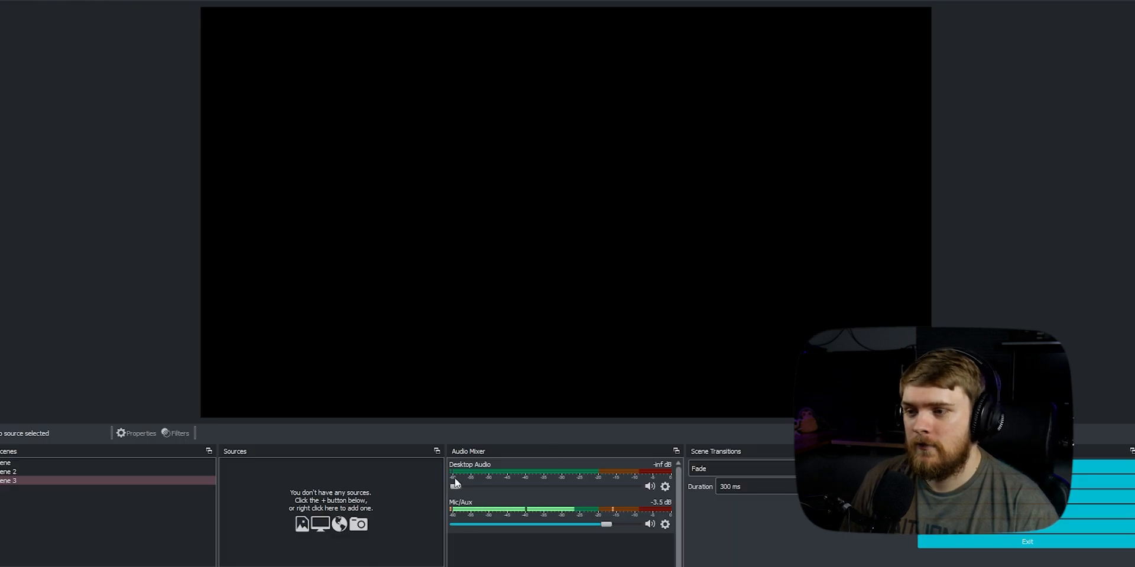
Nudge the Desktop Audio fader back up slightly from its lowered level.
{"action": "left_click_drag", "start_coordinate": [454, 486], "coordinate": [507, 486]}
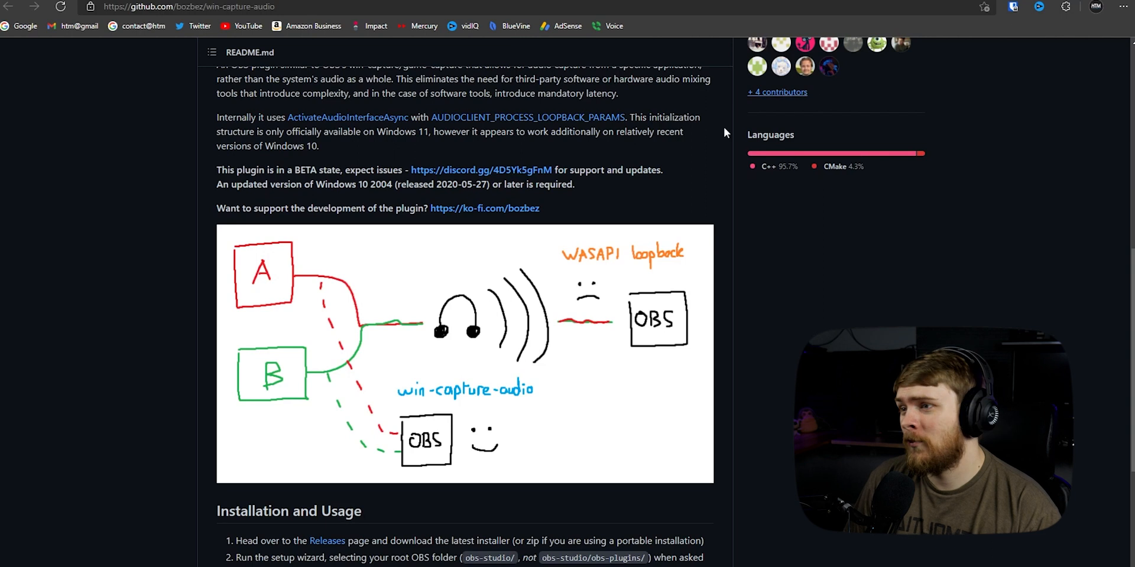
{"action": "mouse_move", "coordinate": [283, 450]}
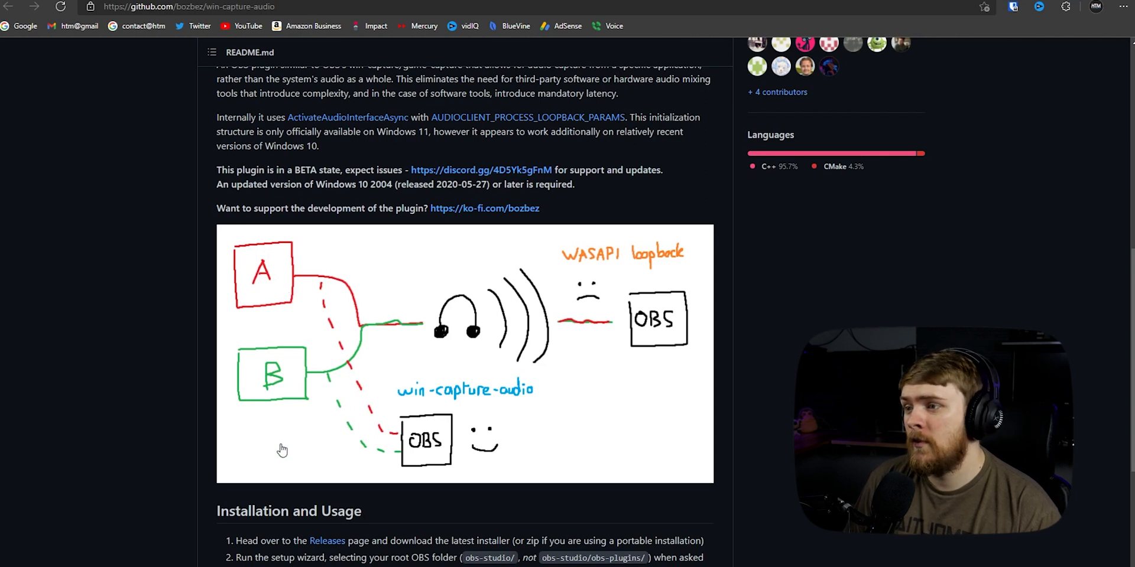
{"action": "mouse_move", "coordinate": [584, 537]}
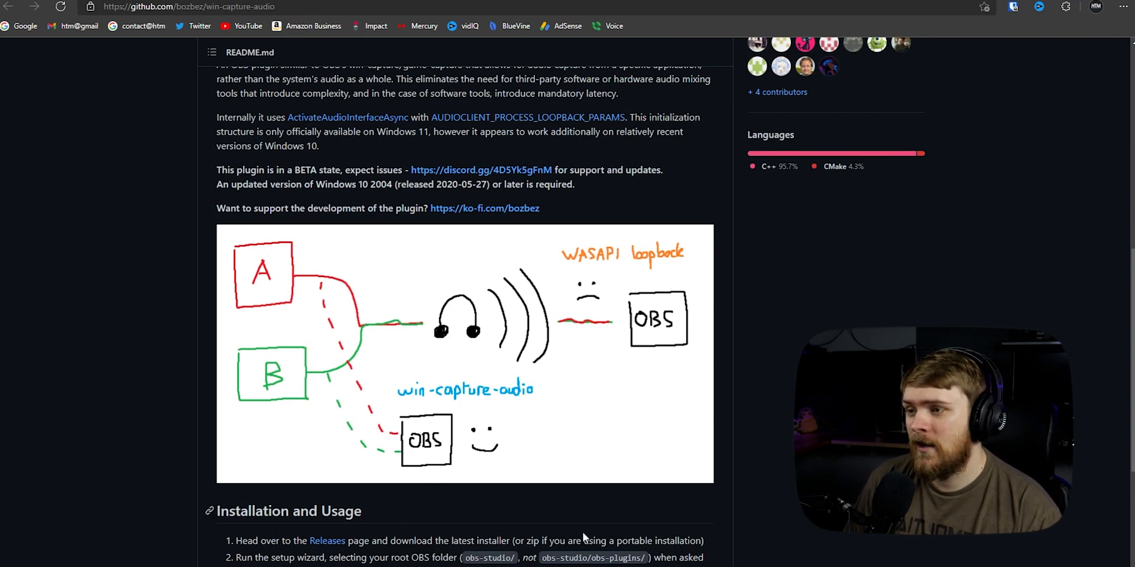
{"action": "mouse_move", "coordinate": [280, 205]}
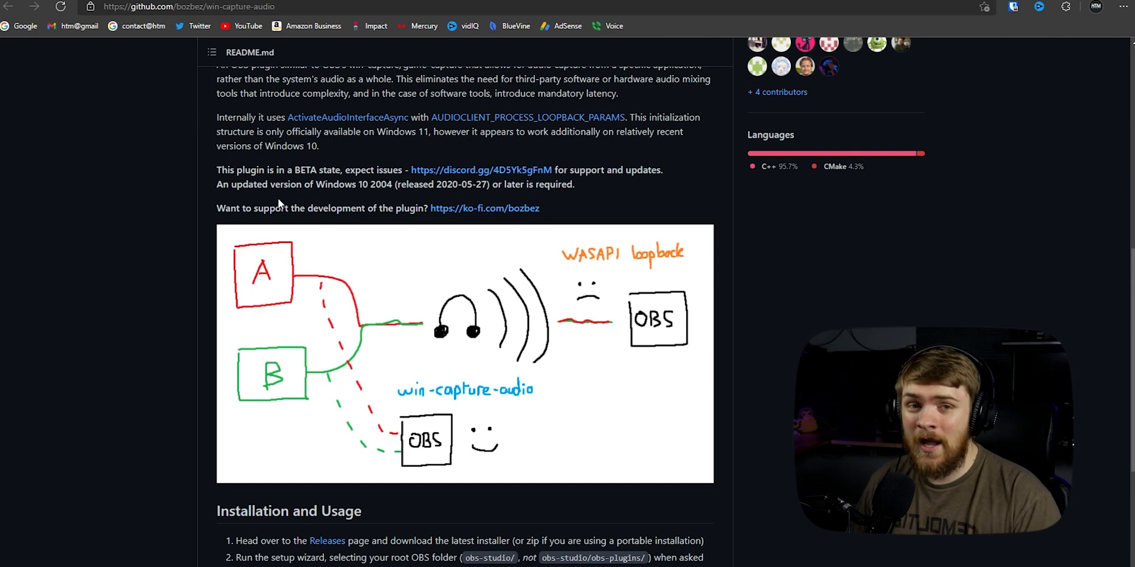
{"action": "mouse_move", "coordinate": [205, 418]}
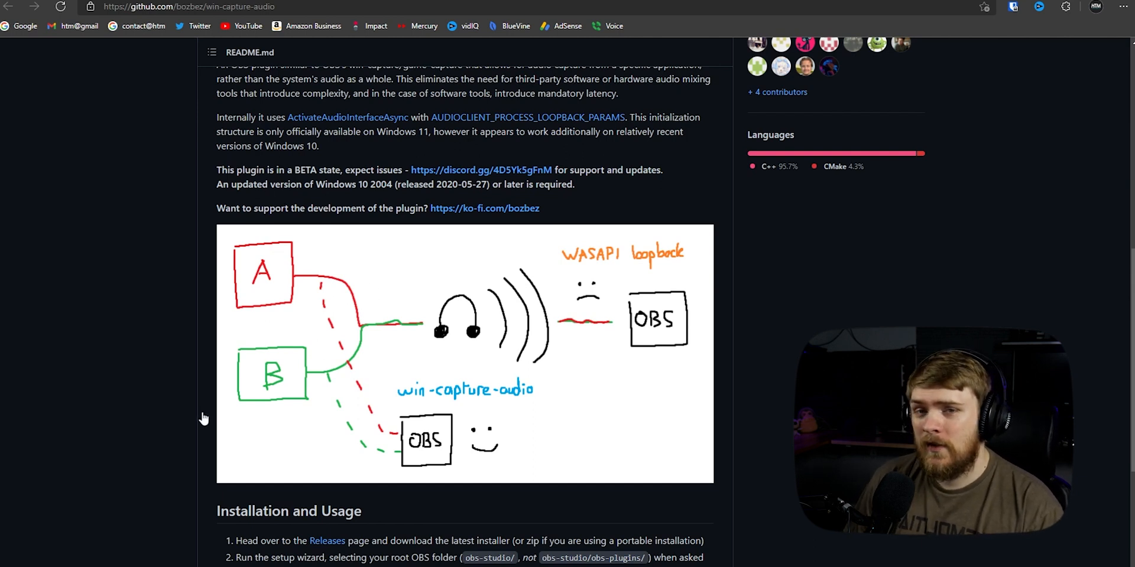
{"action": "mouse_move", "coordinate": [507, 289]}
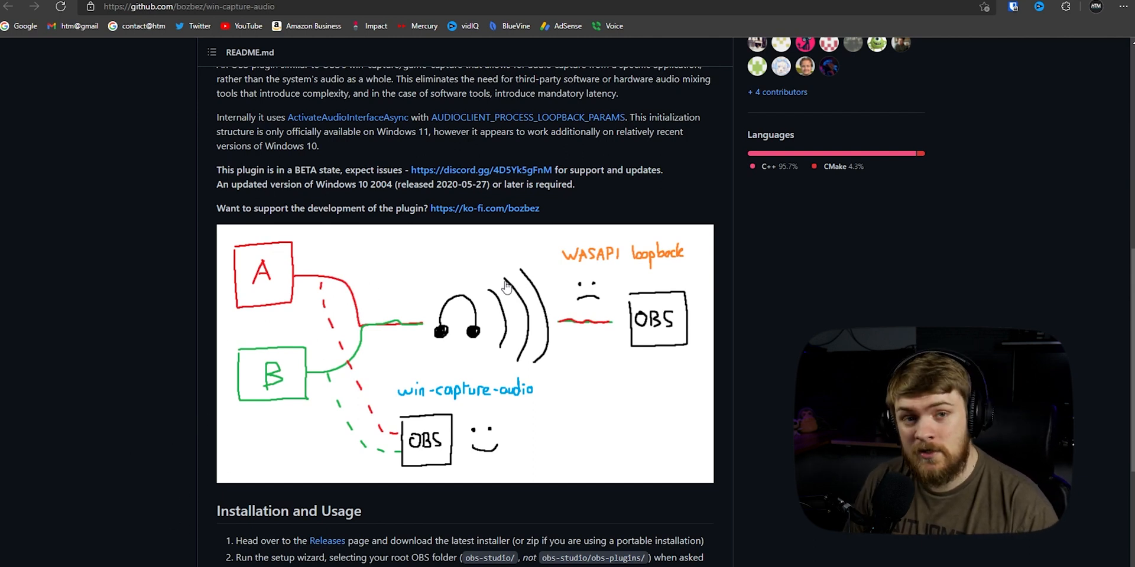
{"action": "mouse_move", "coordinate": [499, 290]}
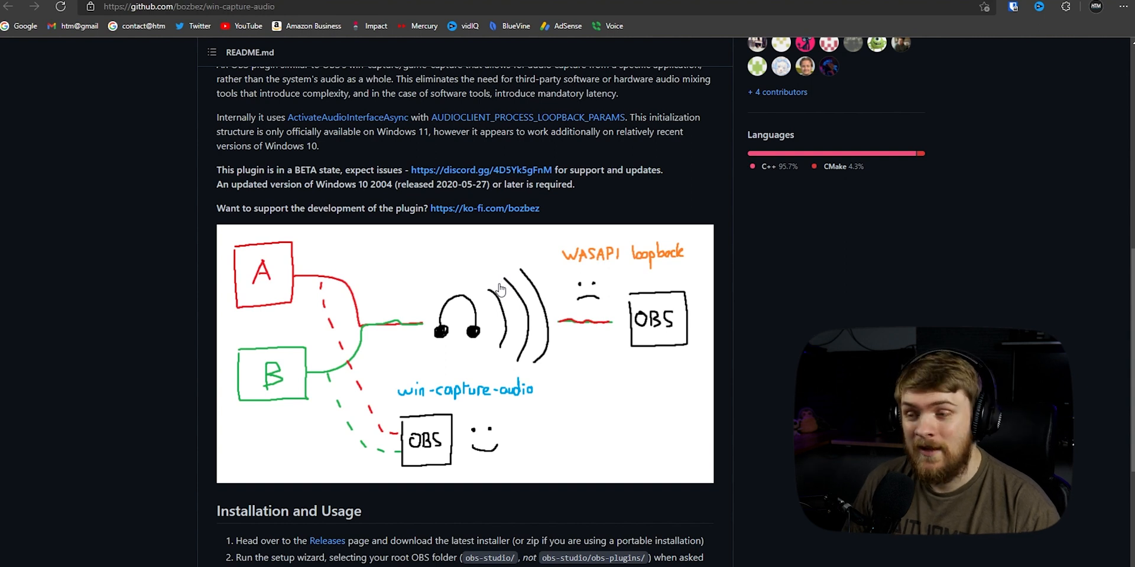
{"action": "mouse_move", "coordinate": [483, 296]}
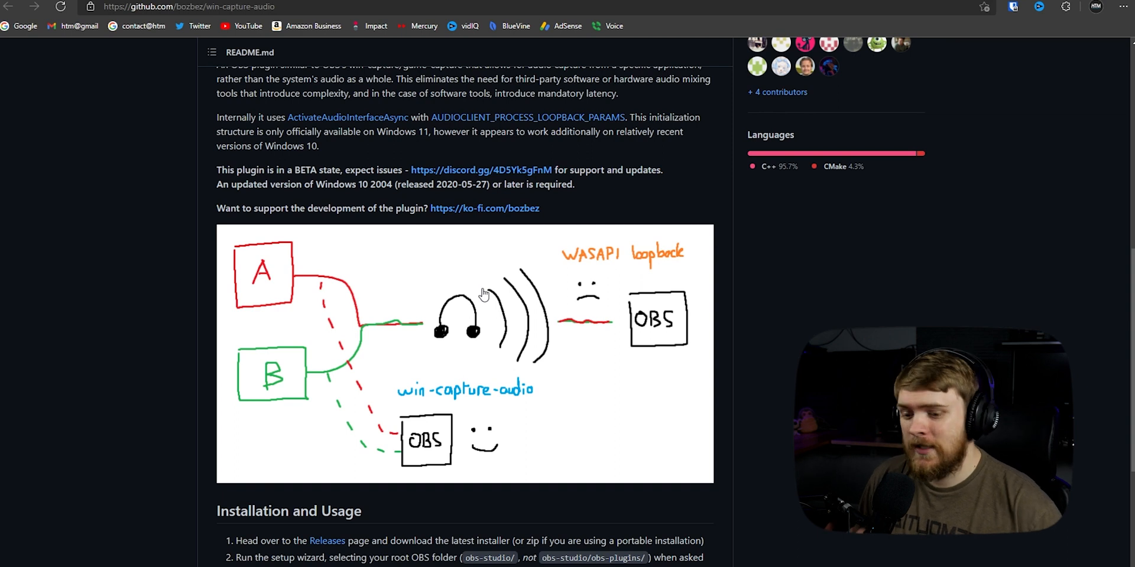
{"action": "mouse_move", "coordinate": [482, 293]}
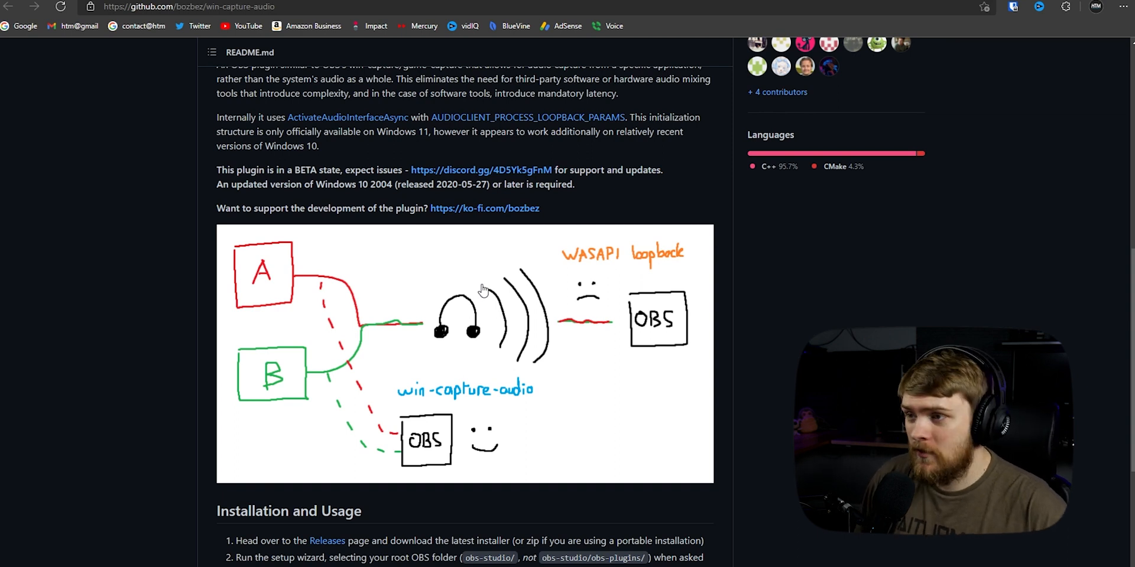
{"action": "mouse_move", "coordinate": [458, 267]}
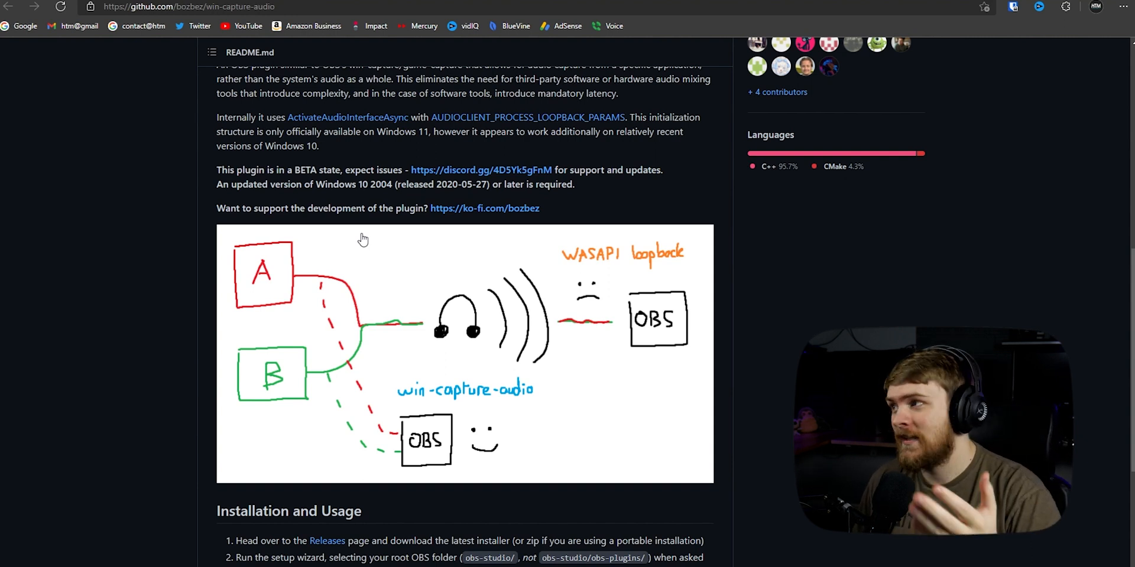
{"action": "mouse_move", "coordinate": [337, 195]}
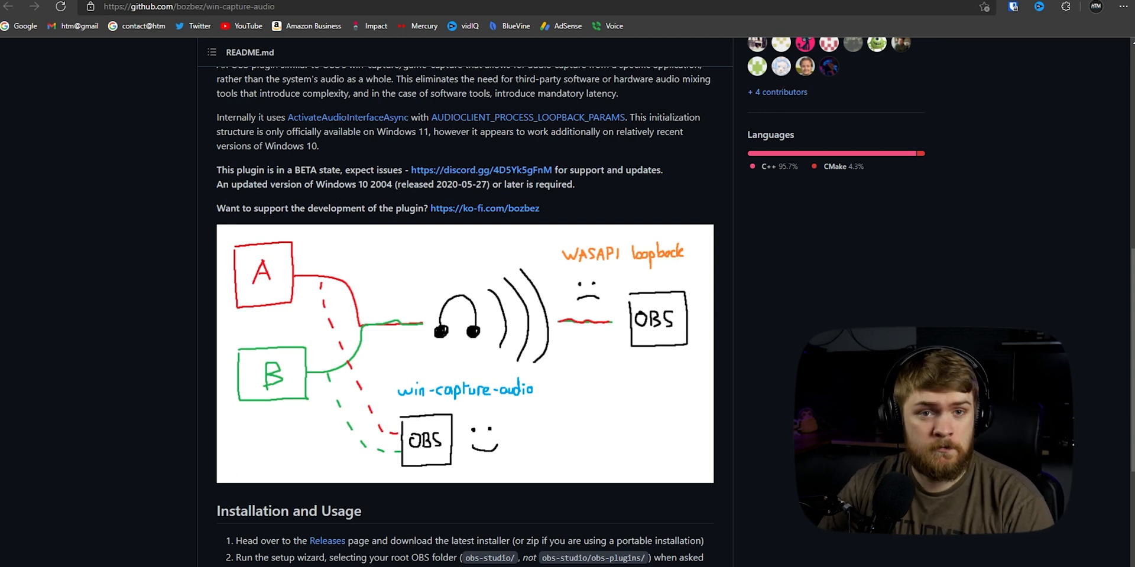
Scroll to Installation and Usage and follow the Releases link for the plugin.
{"action": "scroll", "scroll_direction": "down", "scroll_amount": 3}
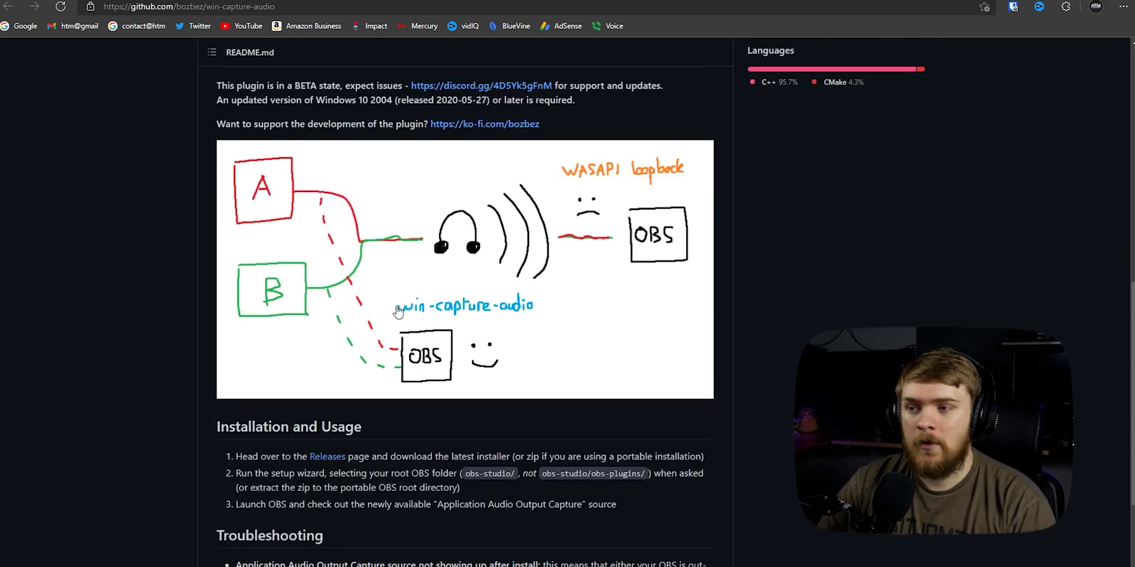
{"action": "scroll", "scroll_direction": "down", "scroll_amount": 3}
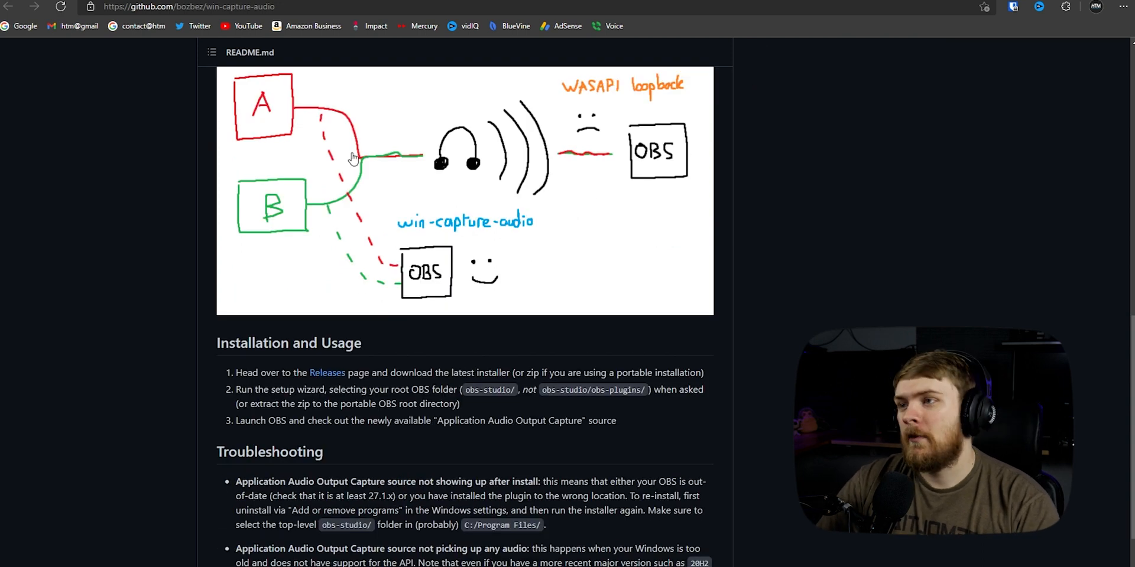
{"action": "mouse_move", "coordinate": [272, 108]}
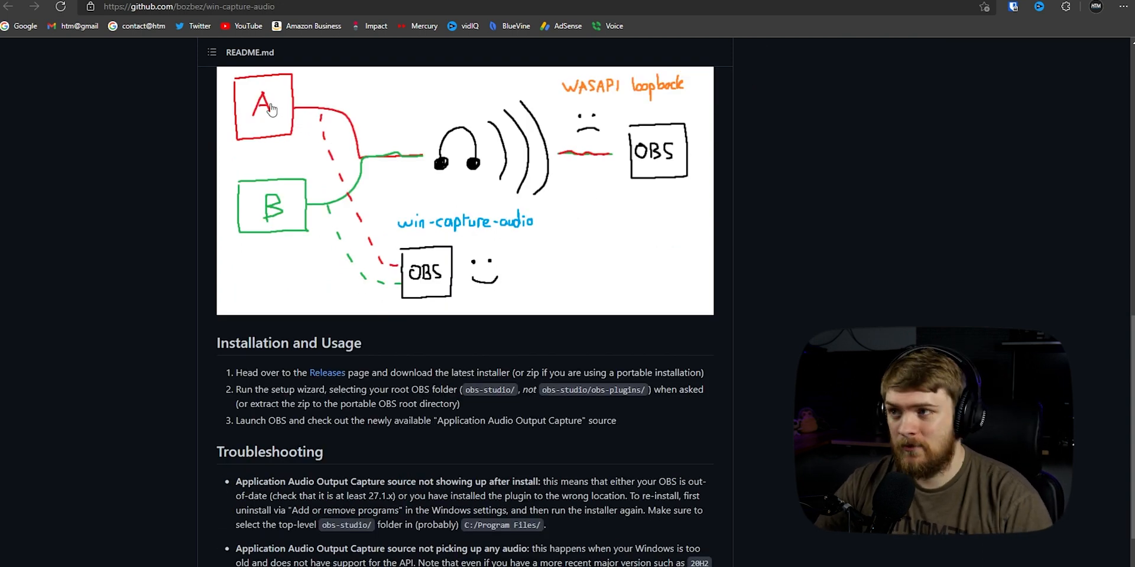
{"action": "mouse_move", "coordinate": [301, 200]}
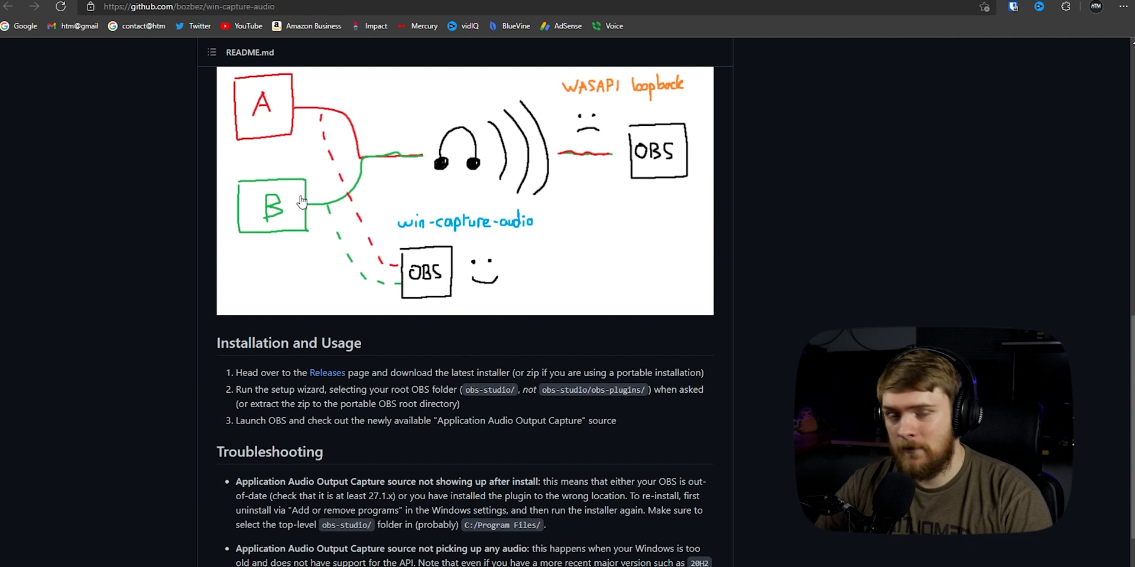
{"action": "mouse_move", "coordinate": [438, 286]}
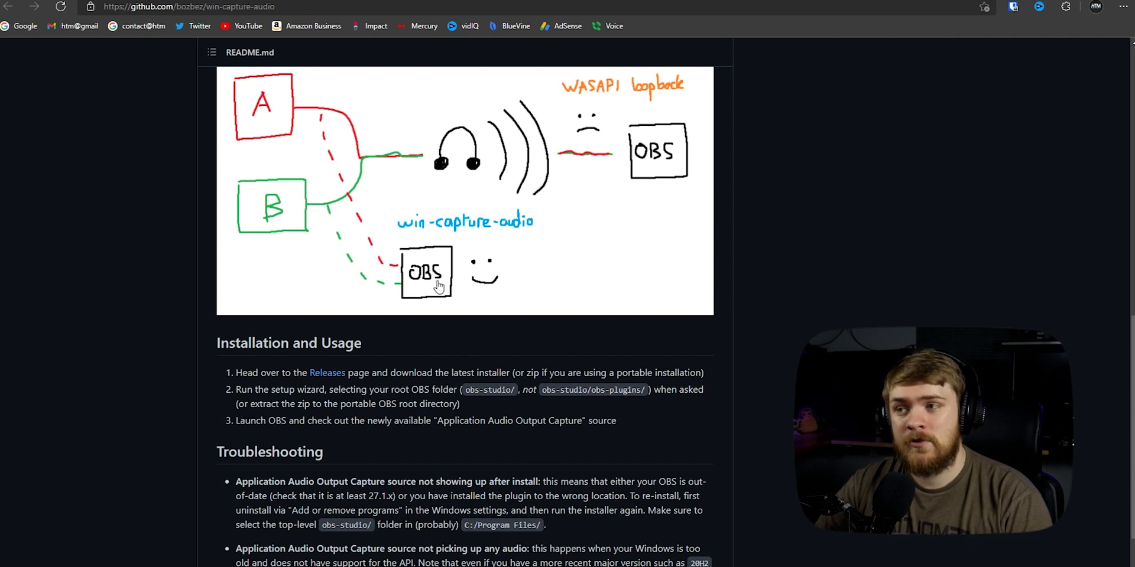
{"action": "mouse_move", "coordinate": [505, 249]}
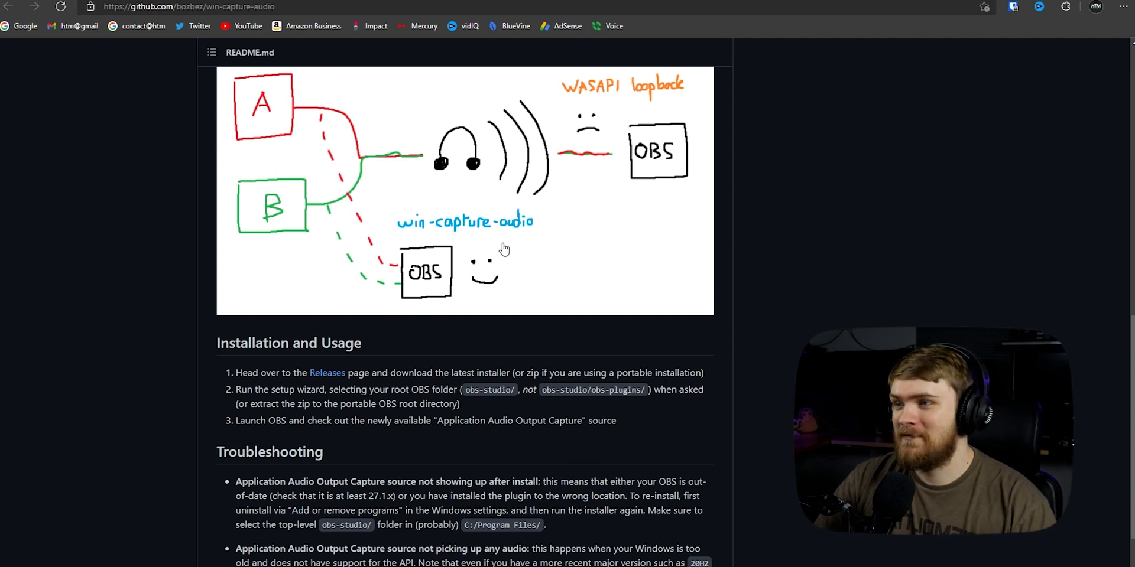
{"action": "mouse_move", "coordinate": [328, 378]}
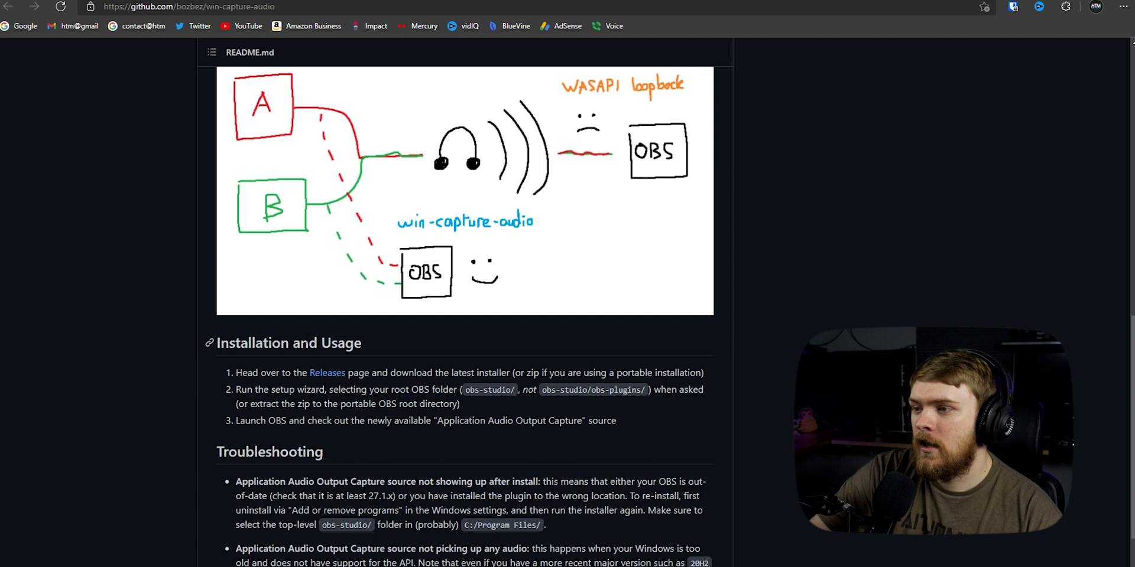
{"action": "left_click", "coordinate": [326, 372]}
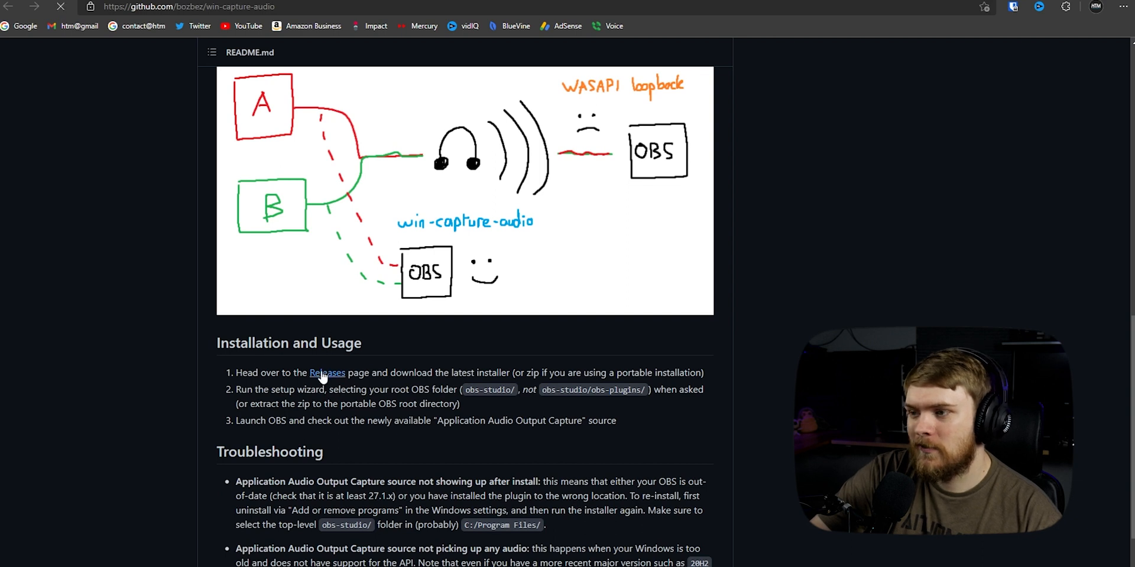
Go to the win-capture-audio v2.1.0-beta release with its setup and zip assets.
{"action": "left_click", "coordinate": [327, 372]}
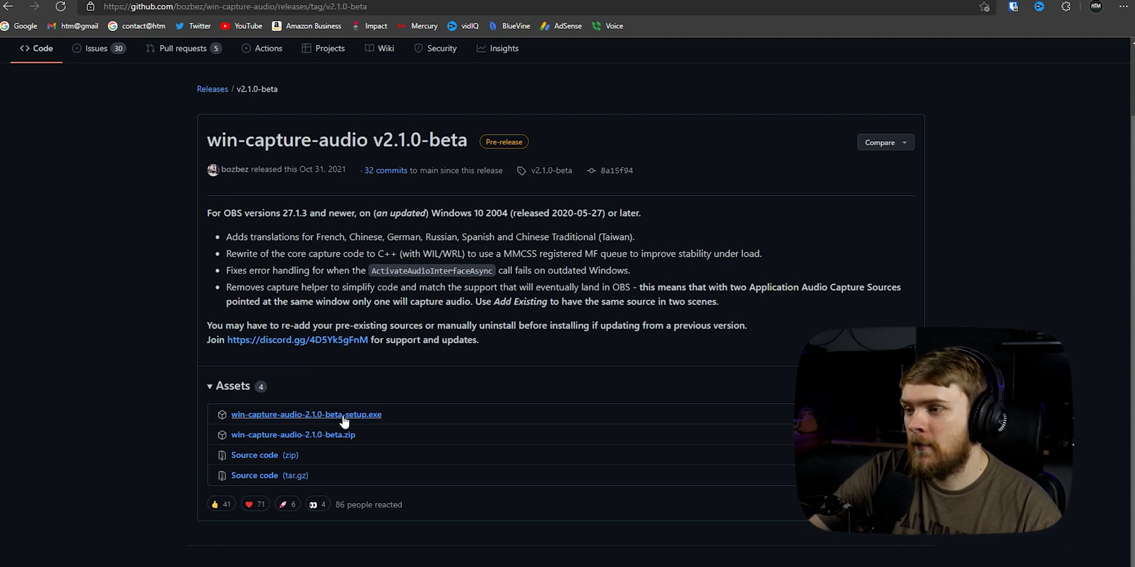
{"action": "mouse_move", "coordinate": [383, 420]}
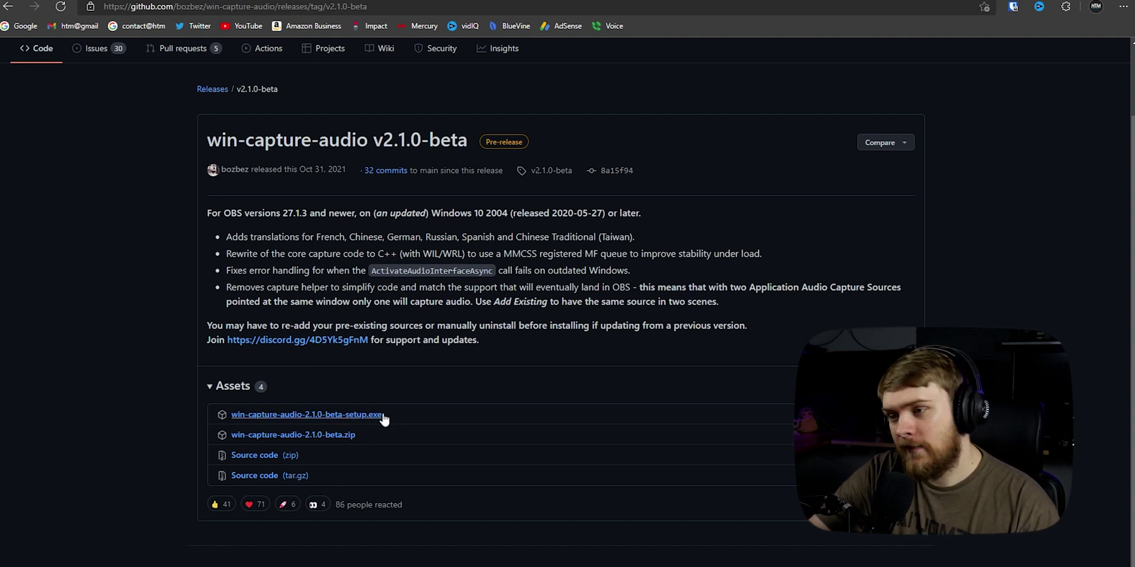
{"action": "mouse_move", "coordinate": [369, 410]}
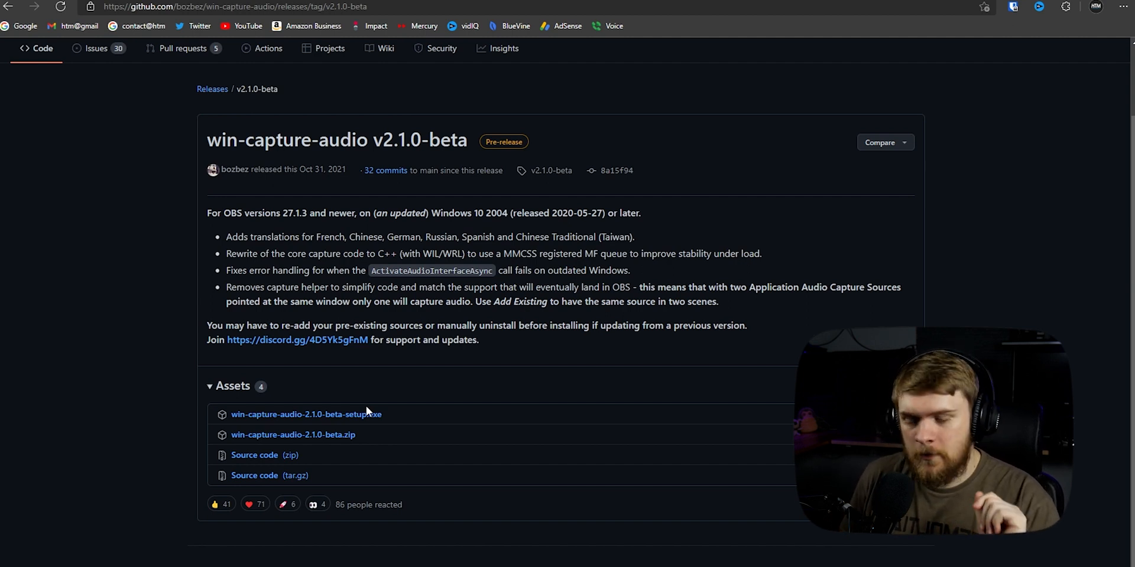
{"action": "mouse_move", "coordinate": [327, 435]}
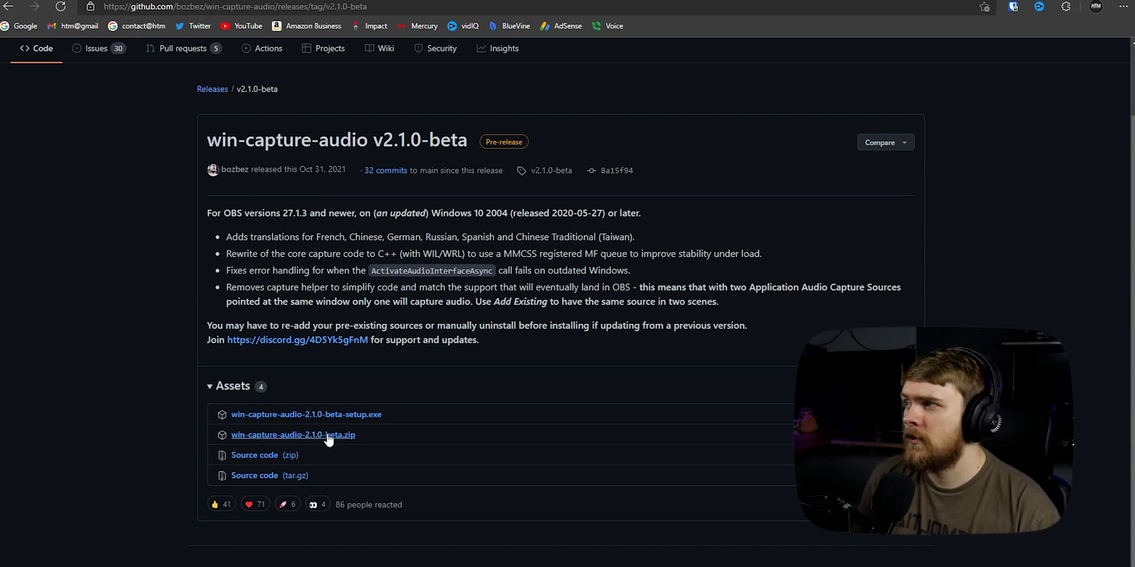
{"action": "mouse_move", "coordinate": [193, 439]}
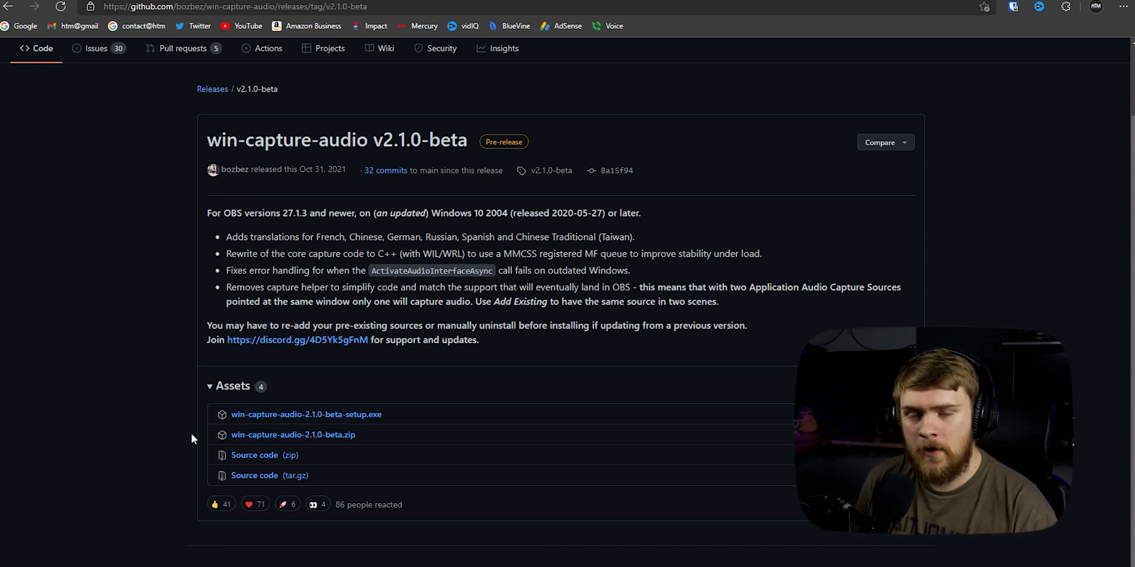
{"action": "mouse_move", "coordinate": [680, 444]}
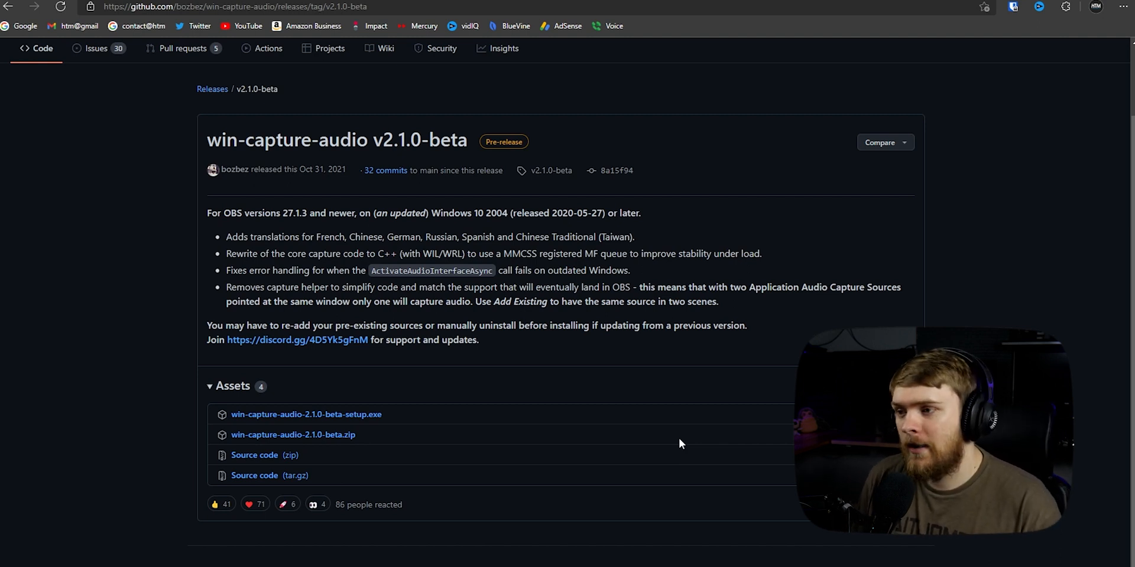
{"action": "left_click", "coordinate": [1066, 7]}
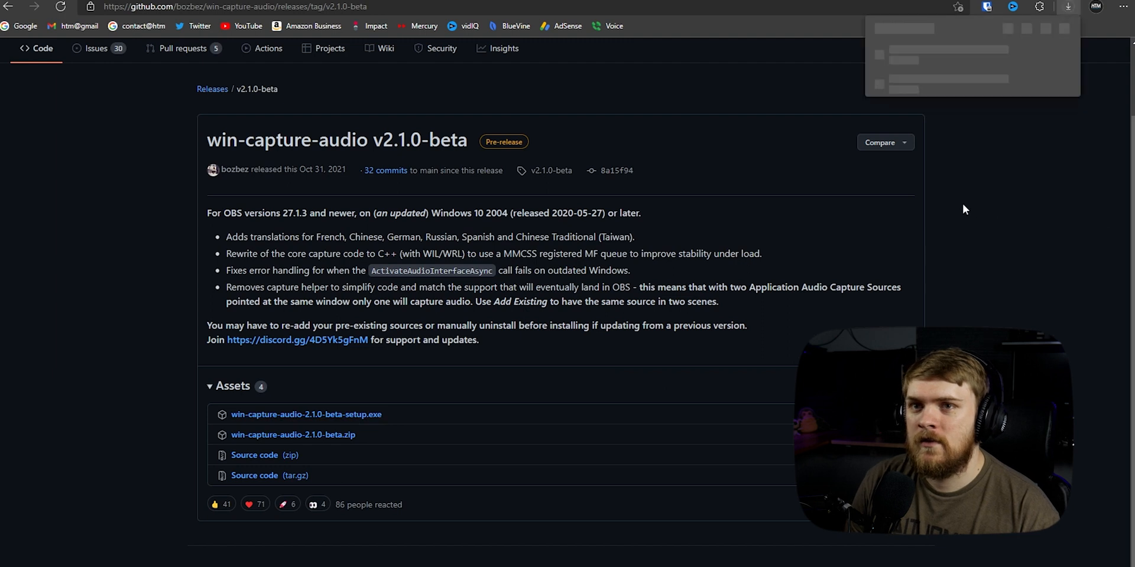
{"action": "left_click", "coordinate": [1066, 8]}
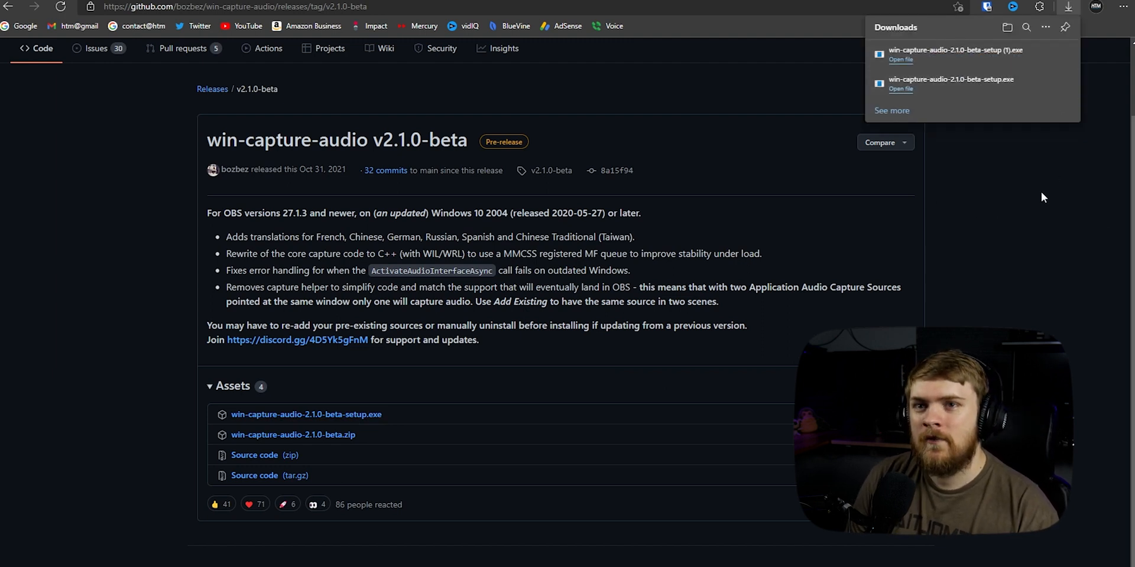
{"action": "left_click", "coordinate": [1033, 195]}
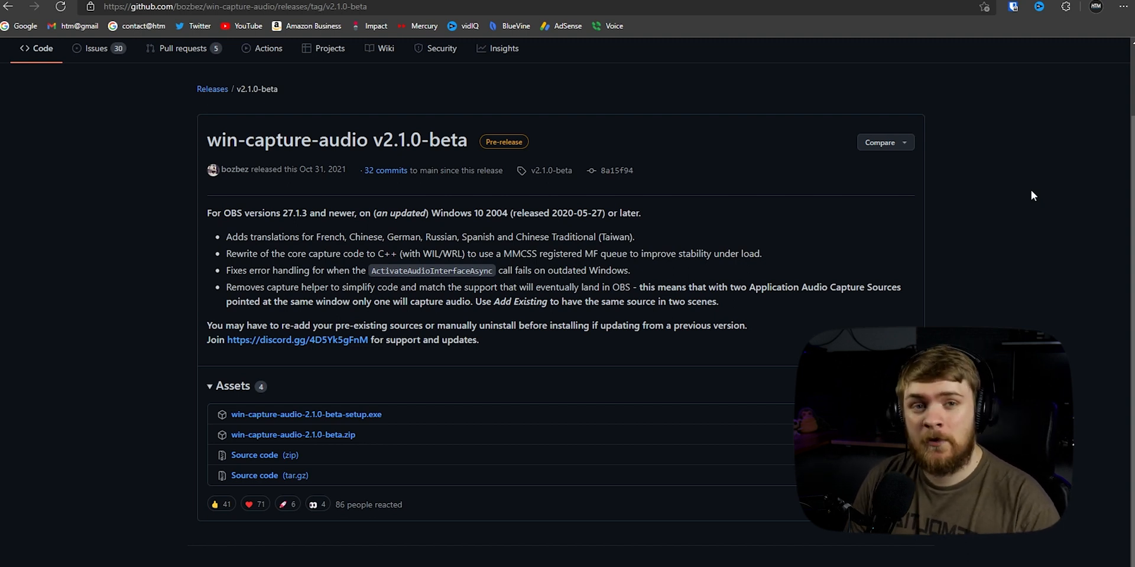
{"action": "mouse_move", "coordinate": [781, 172]}
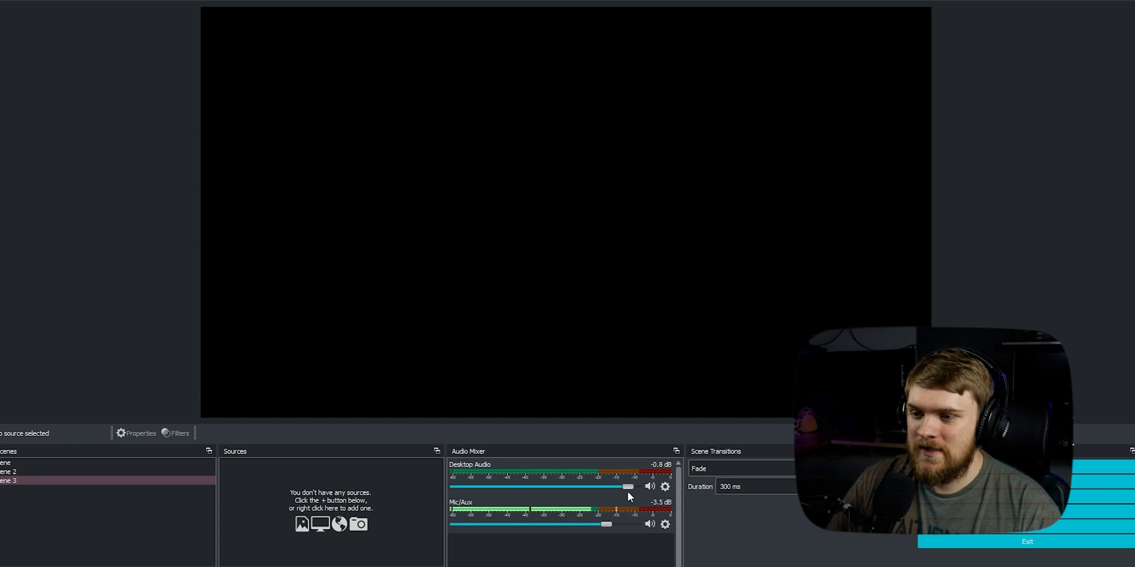
Settle the Desktop Audio fader at about -10 dB and Mic/Aux at full 0.0 dB.
{"action": "left_click_drag", "start_coordinate": [627, 485], "coordinate": [485, 486]}
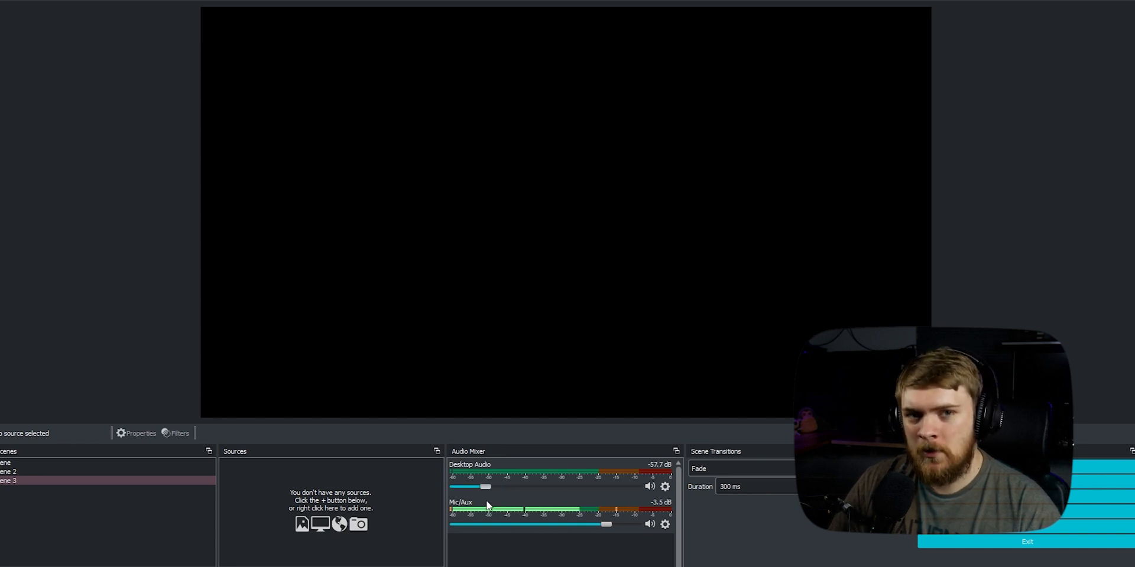
{"action": "left_click_drag", "start_coordinate": [485, 487], "coordinate": [634, 487]}
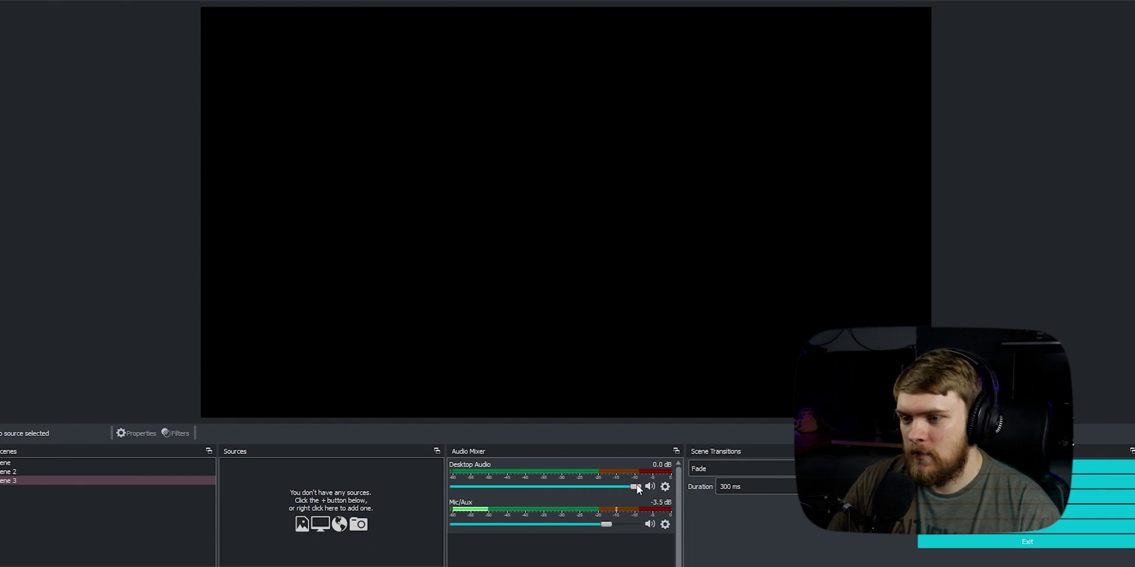
{"action": "left_click_drag", "start_coordinate": [634, 487], "coordinate": [572, 487]}
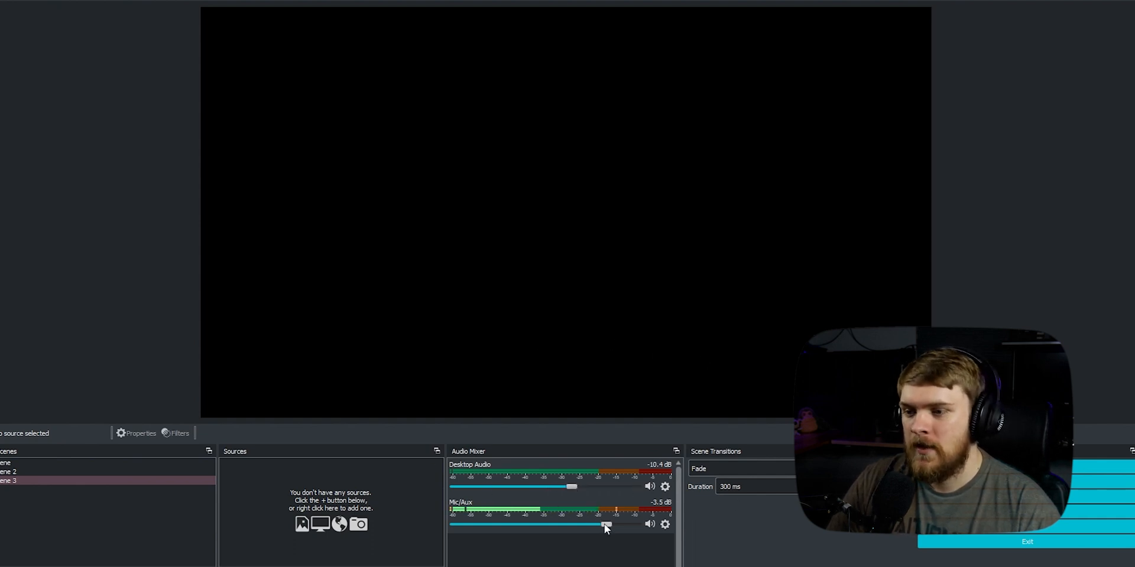
{"action": "left_click_drag", "start_coordinate": [604, 526], "coordinate": [507, 526]}
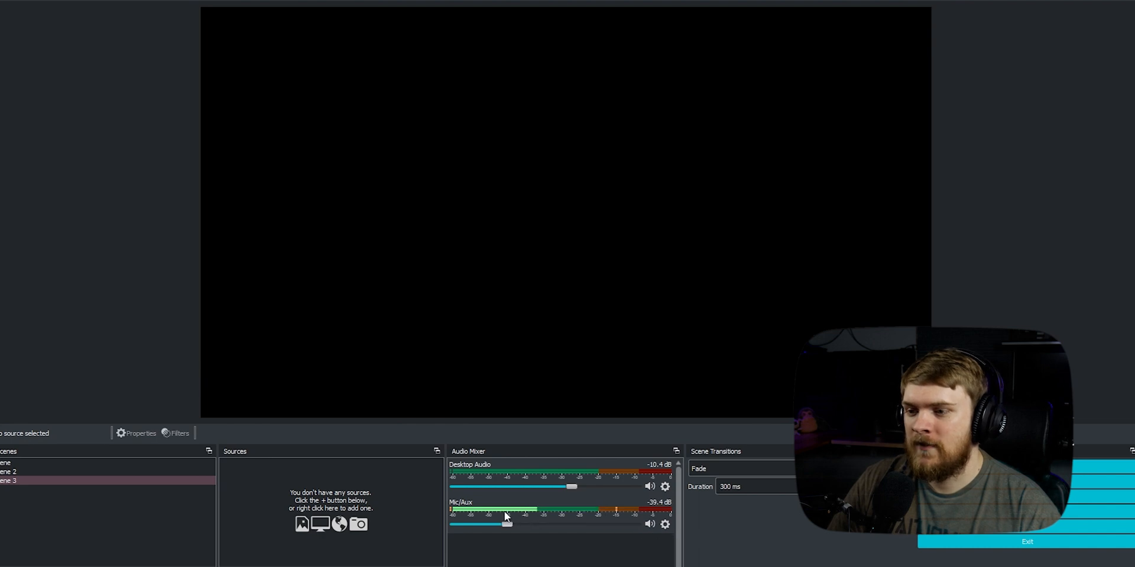
{"action": "left_click_drag", "start_coordinate": [508, 524], "coordinate": [597, 524]}
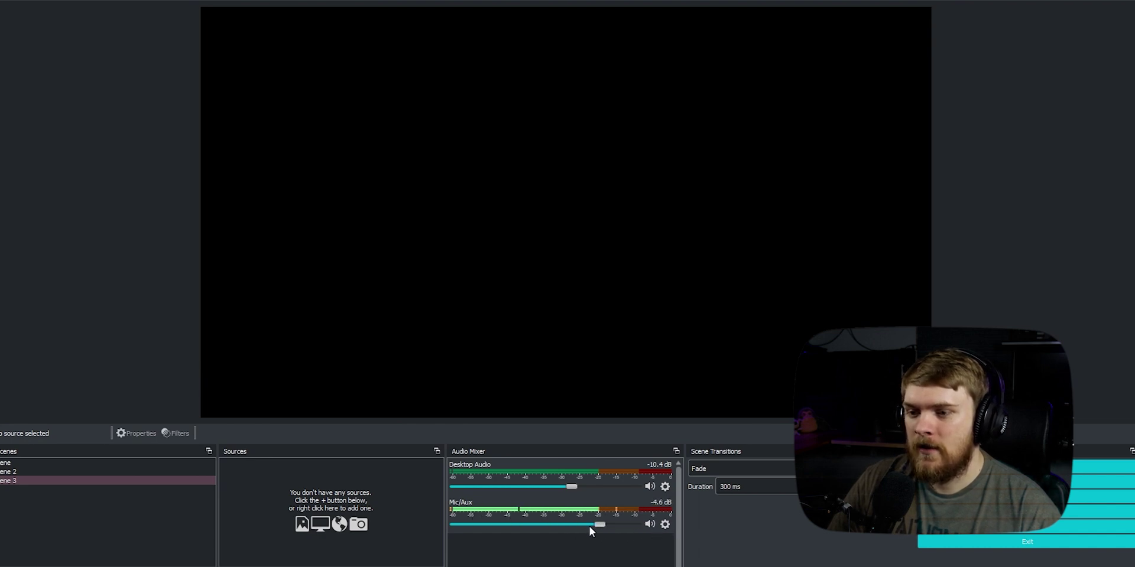
{"action": "left_click_drag", "start_coordinate": [597, 523], "coordinate": [634, 524]}
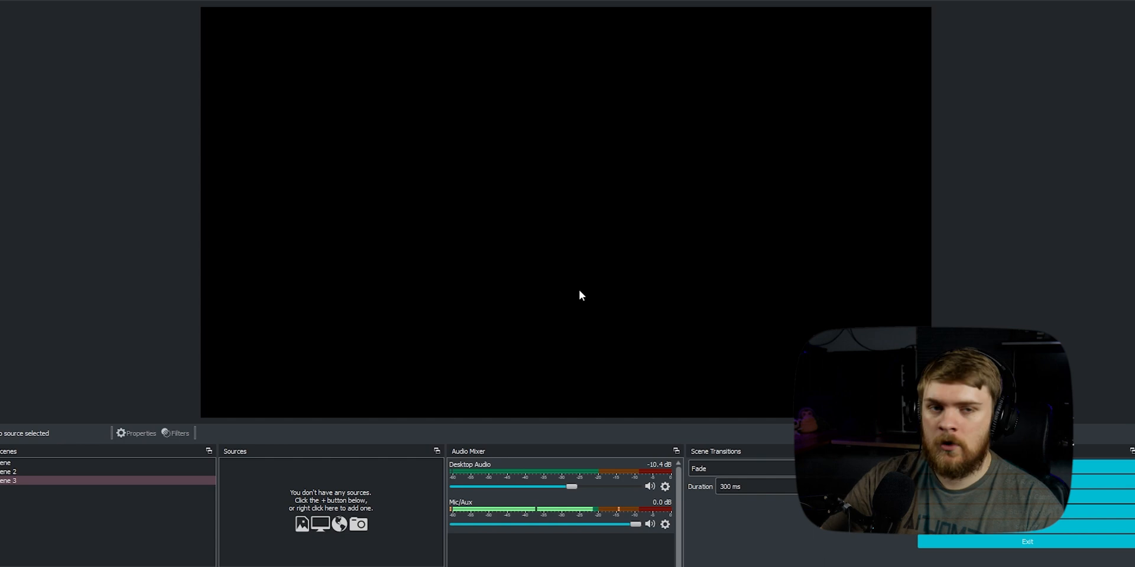
{"action": "mouse_move", "coordinate": [559, 262]}
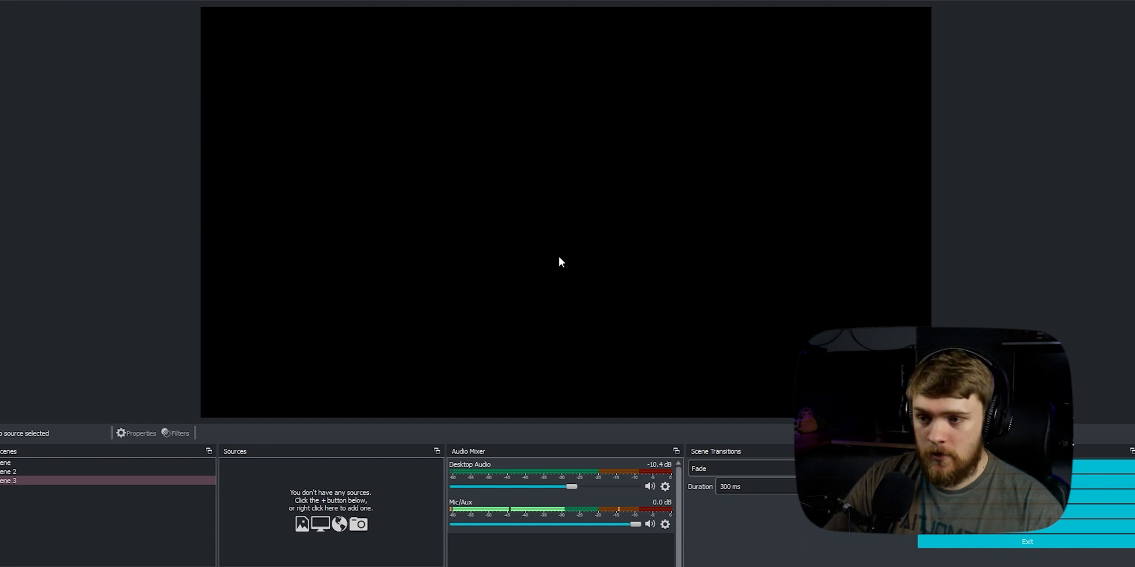
{"action": "mouse_move", "coordinate": [510, 410]}
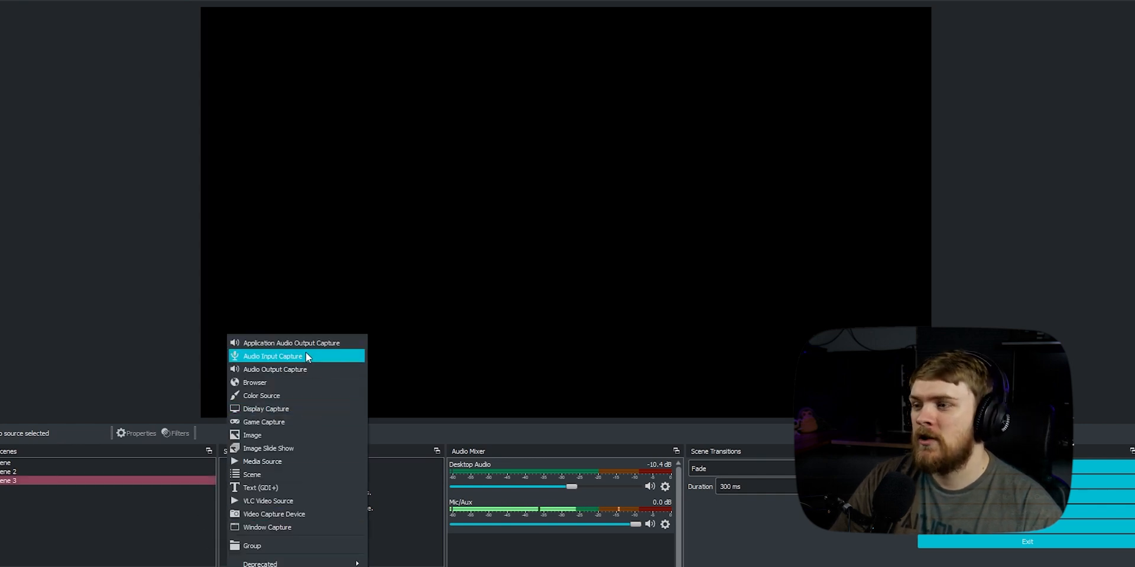
{"action": "mouse_move", "coordinate": [292, 343]}
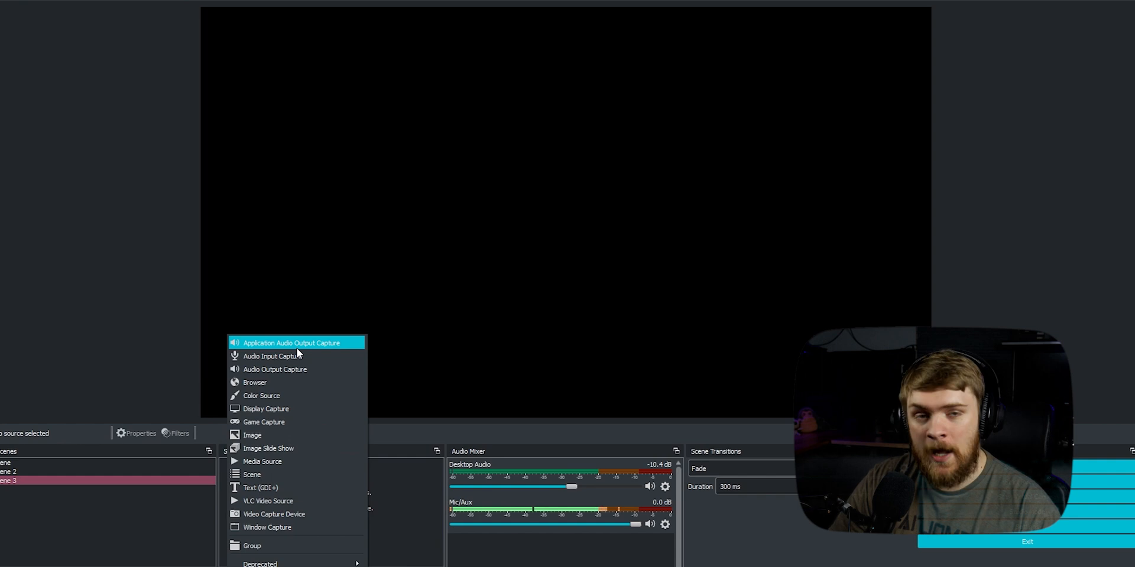
Add an Application Audio Output Capture source and name it Discord.
{"action": "left_click", "coordinate": [292, 343]}
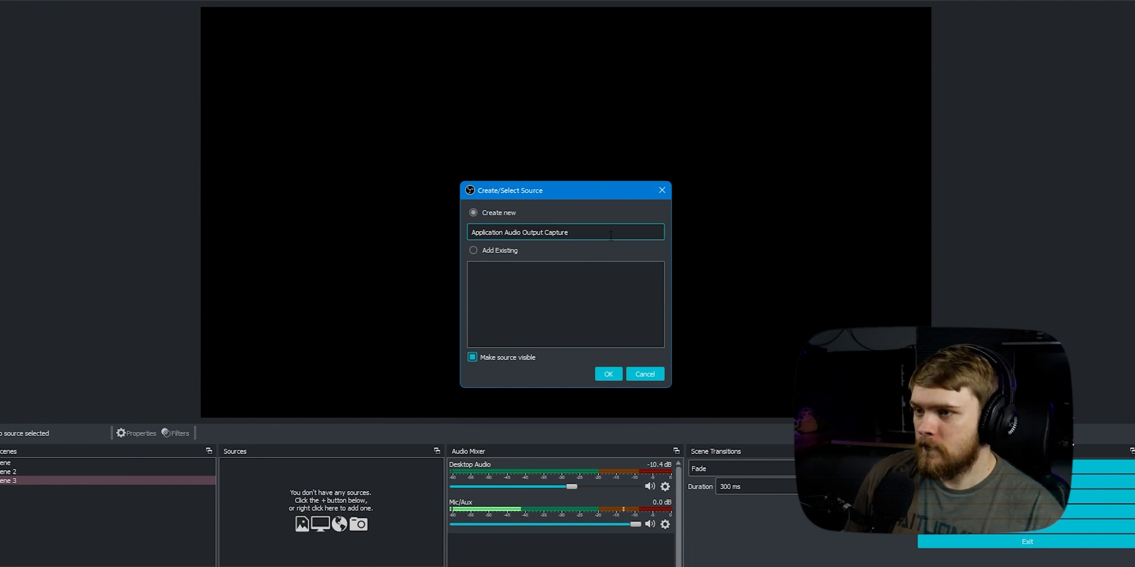
{"action": "triple_click", "coordinate": [565, 233]}
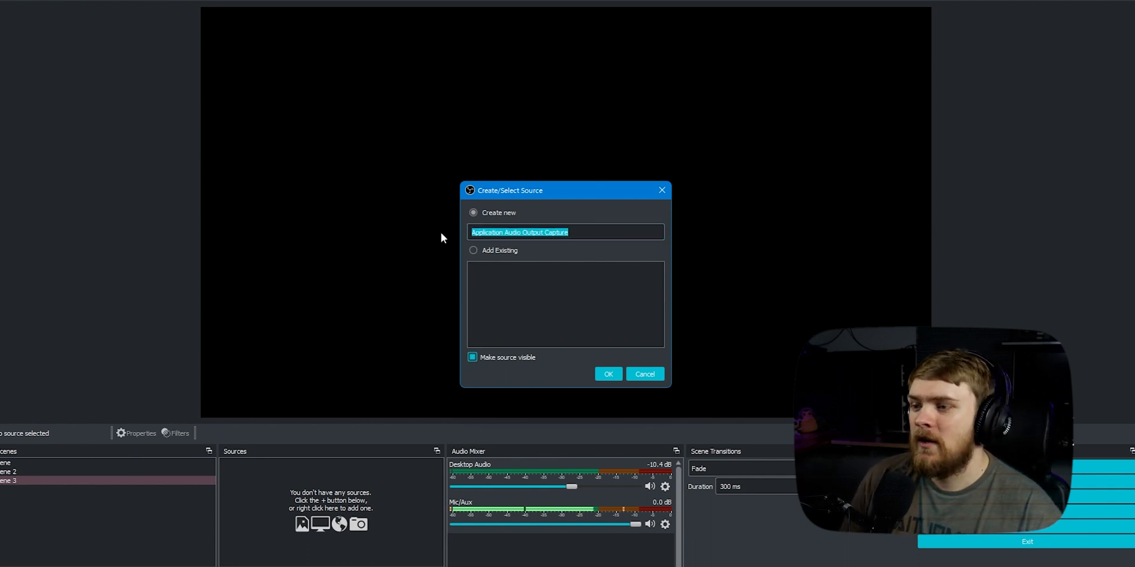
{"action": "type", "text": "Dis"}
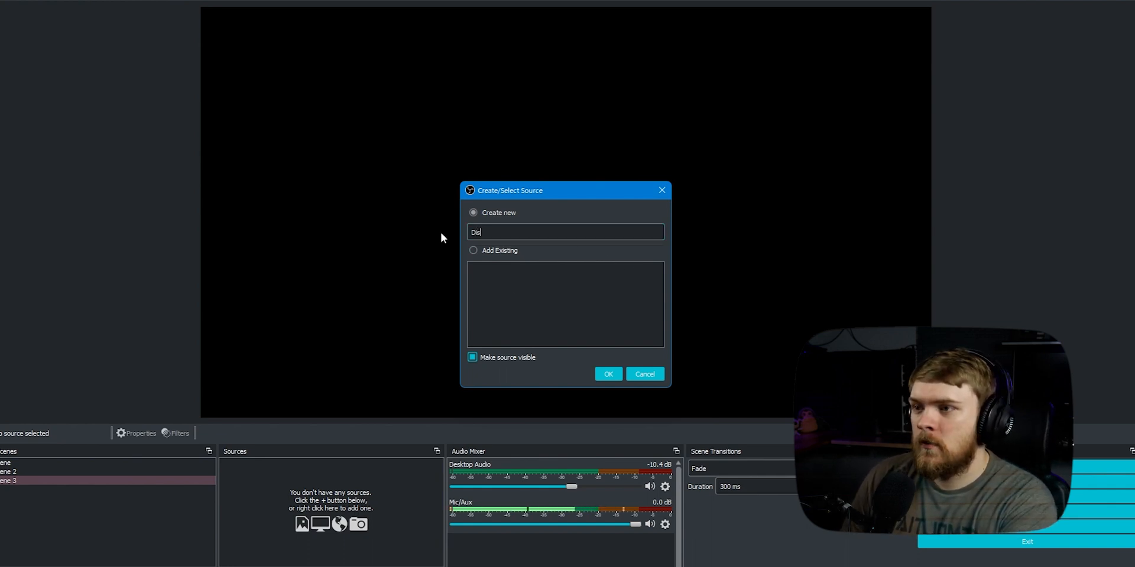
{"action": "left_click", "coordinate": [608, 375]}
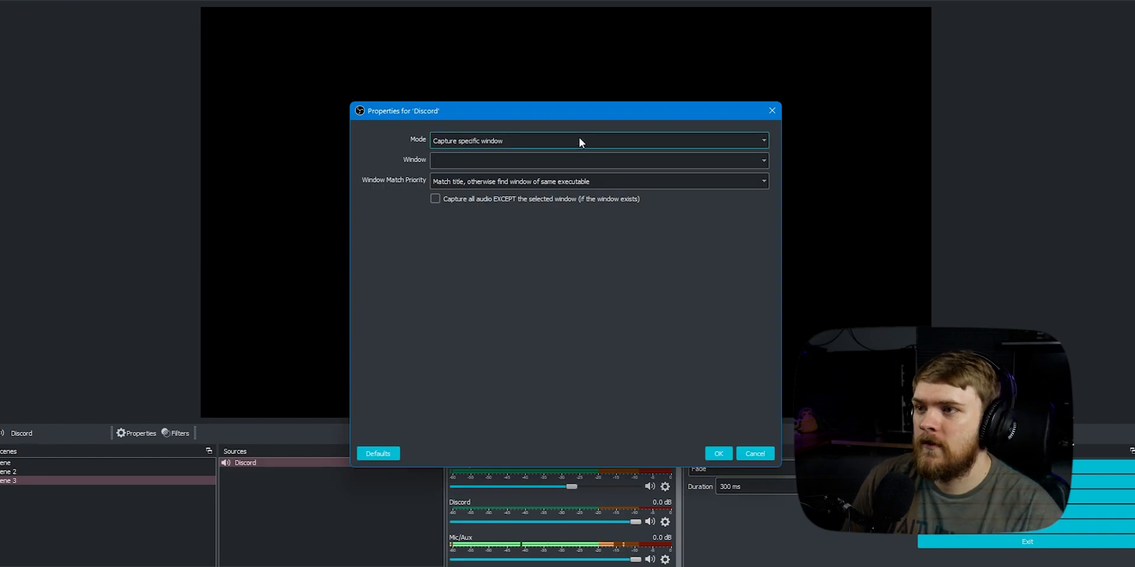
Choose the Discord.exe general-chat window as the capture target and confirm.
{"action": "left_click", "coordinate": [763, 160]}
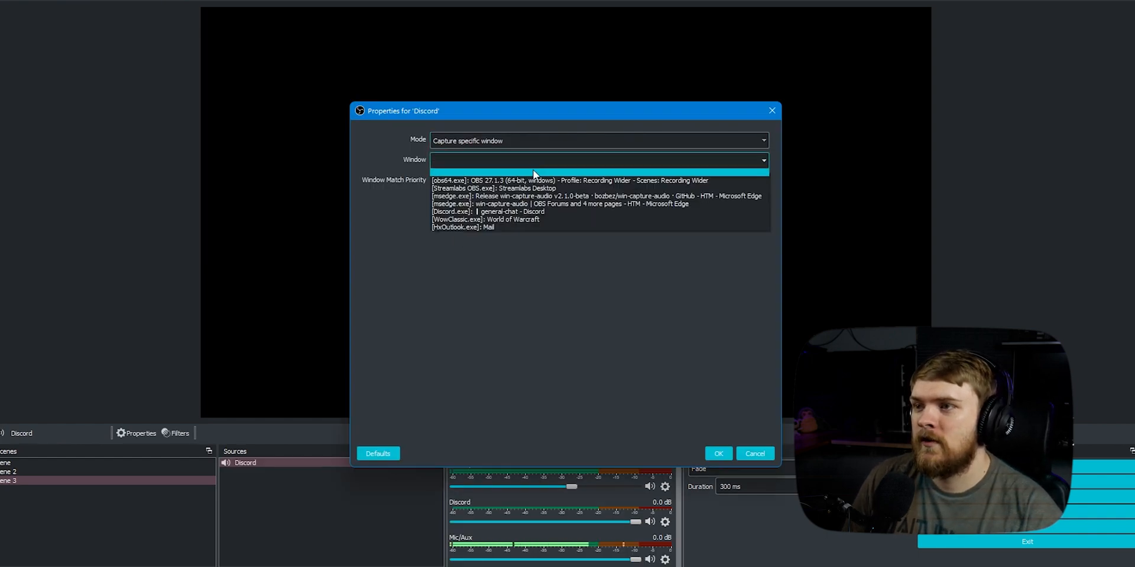
{"action": "left_click", "coordinate": [497, 211]}
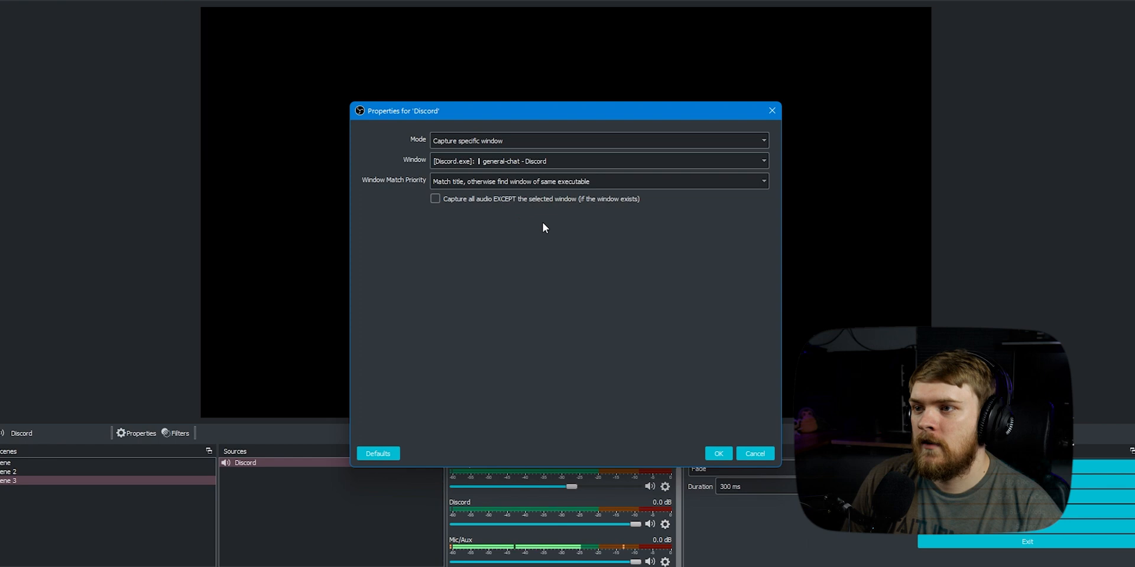
{"action": "left_click", "coordinate": [717, 454]}
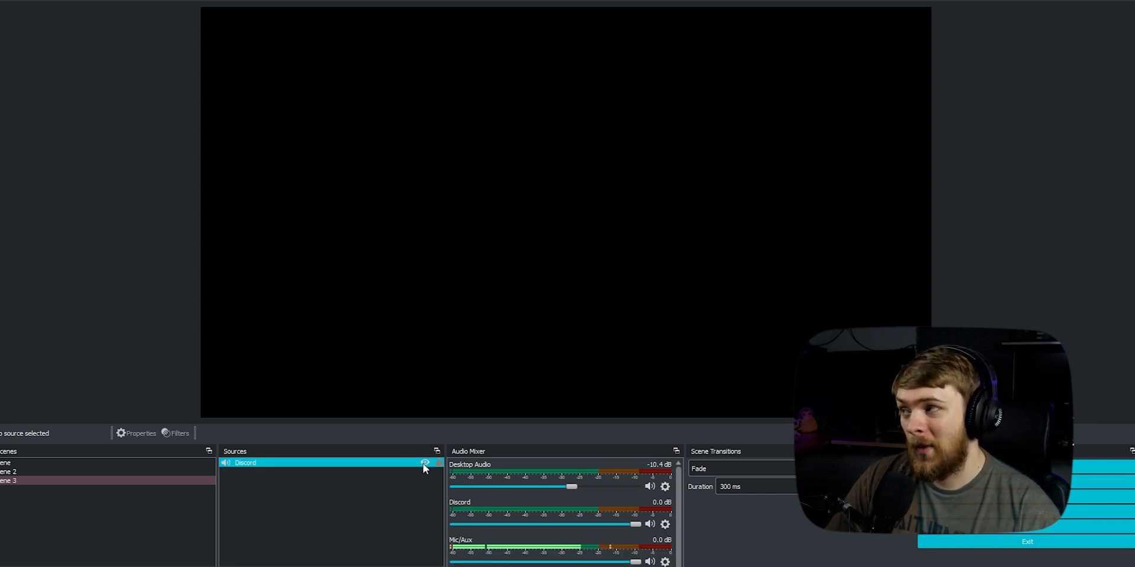
Select the Discord source and bring its fader to about -10.6 dB, near Desktop Audio.
{"action": "left_click", "coordinate": [425, 464]}
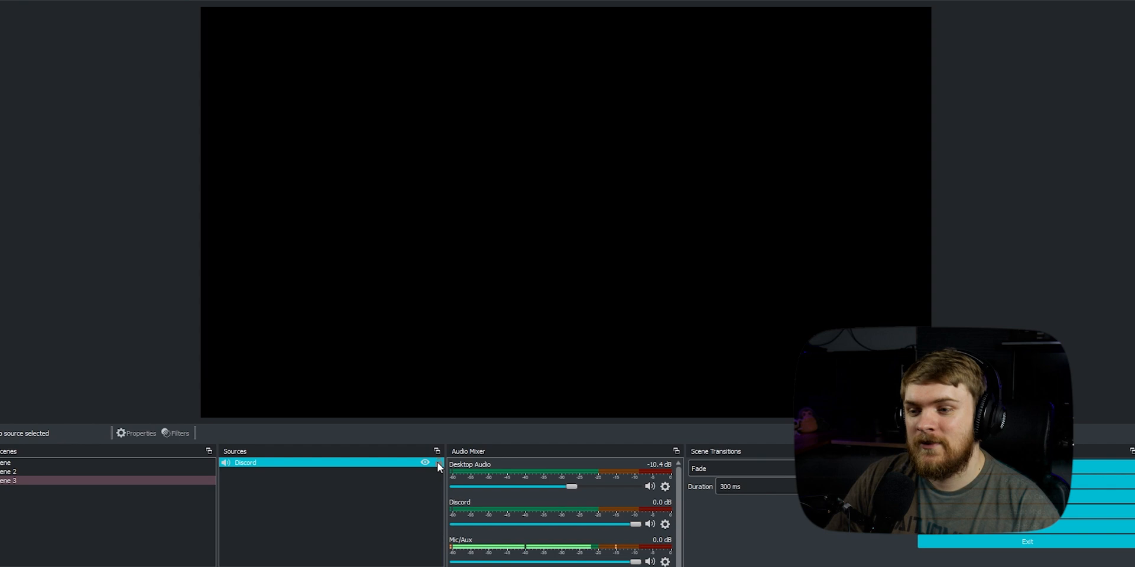
{"action": "left_click_drag", "start_coordinate": [635, 524], "coordinate": [611, 524]}
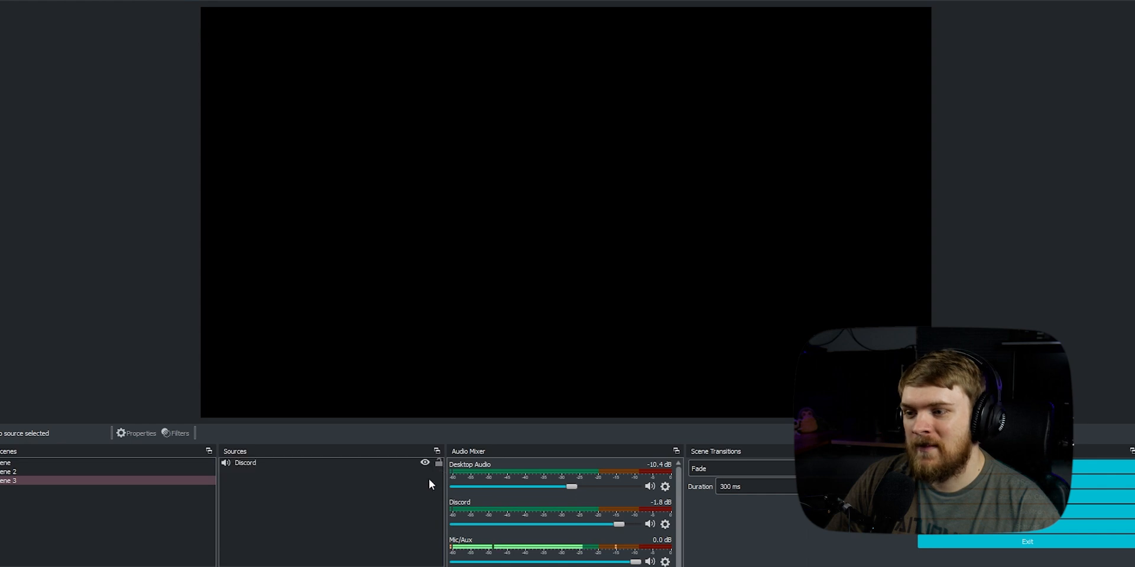
{"action": "left_click", "coordinate": [290, 463]}
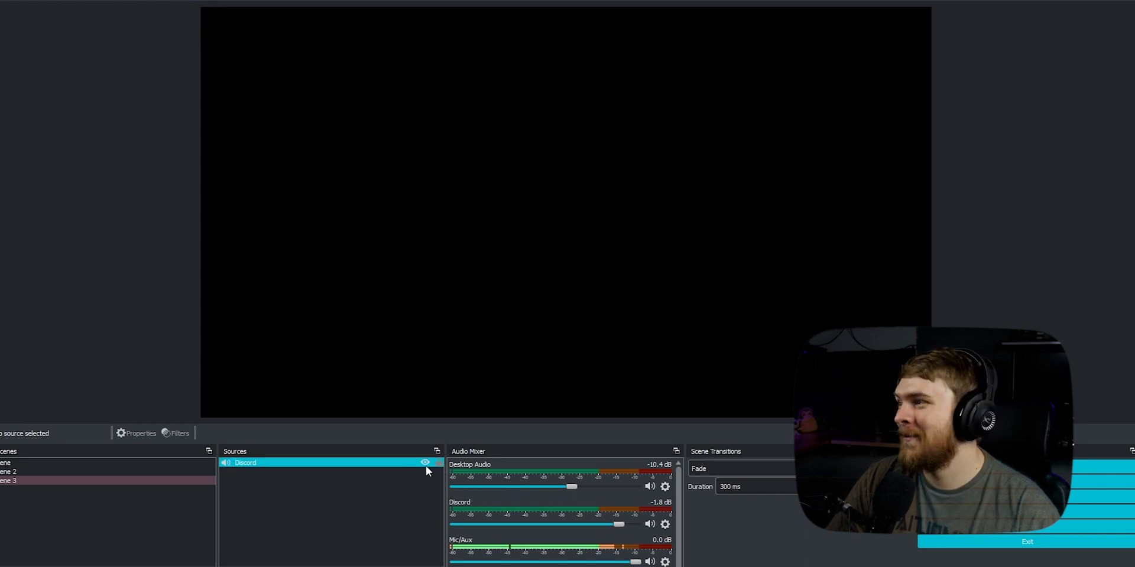
{"action": "left_click_drag", "start_coordinate": [615, 524], "coordinate": [481, 524]}
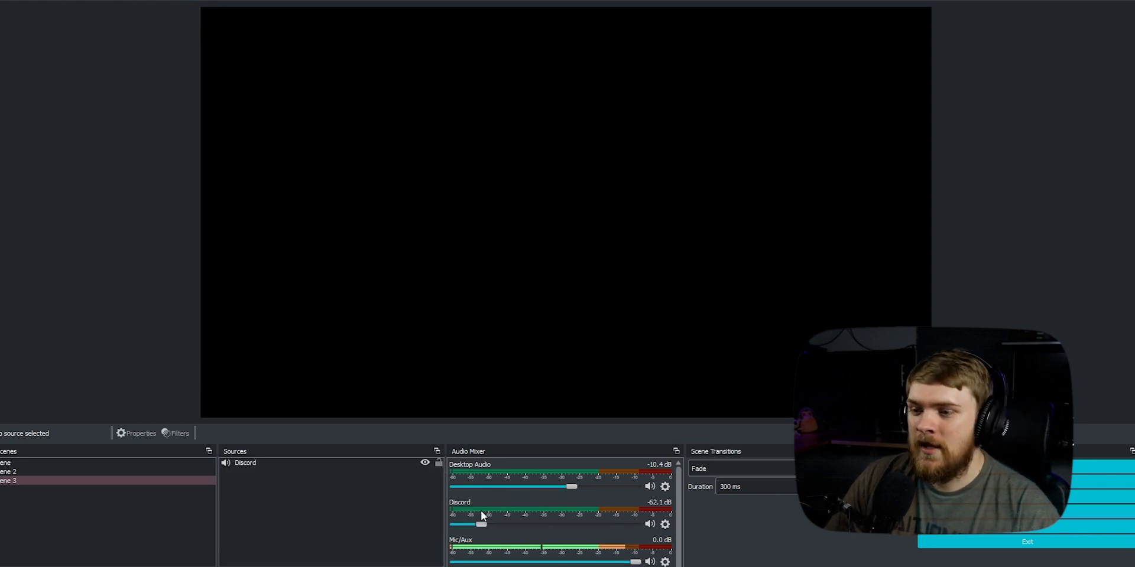
{"action": "left_click_drag", "start_coordinate": [481, 524], "coordinate": [568, 523]}
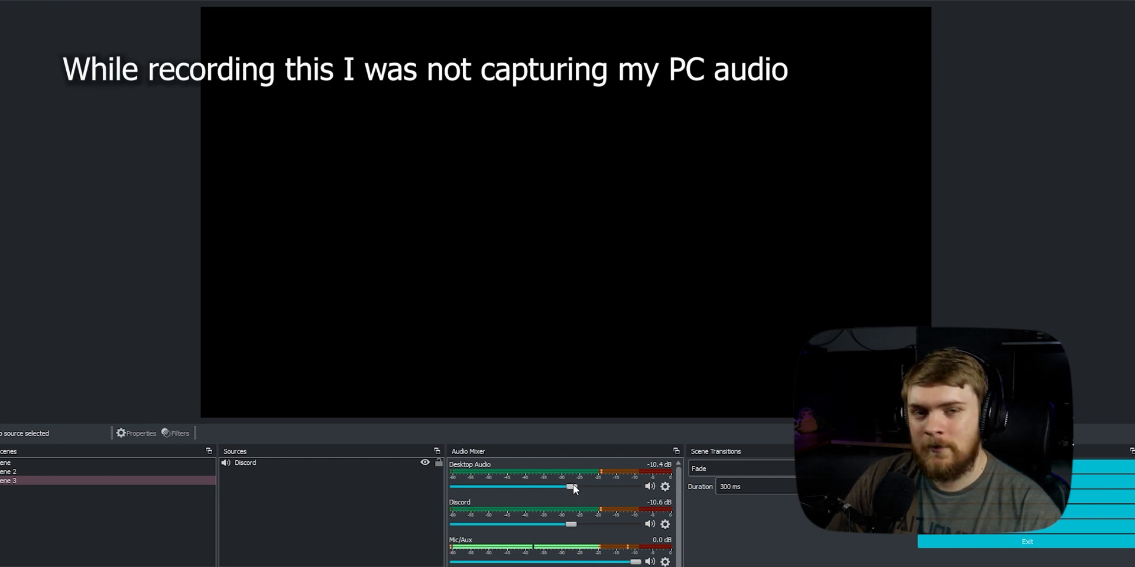
{"action": "mouse_move", "coordinate": [578, 500]}
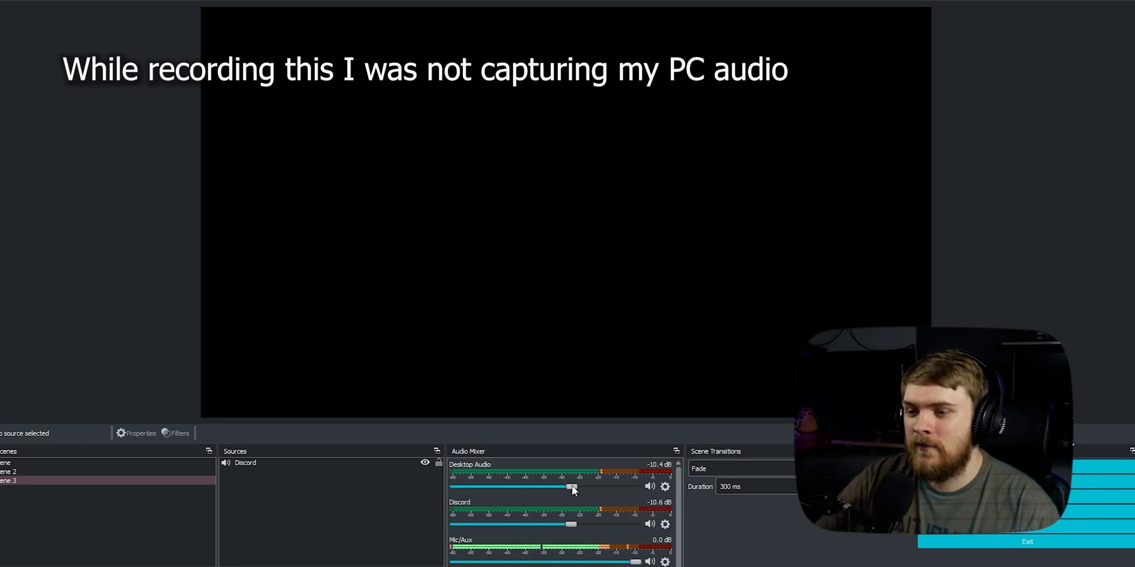
{"action": "left_click_drag", "start_coordinate": [570, 487], "coordinate": [454, 487]}
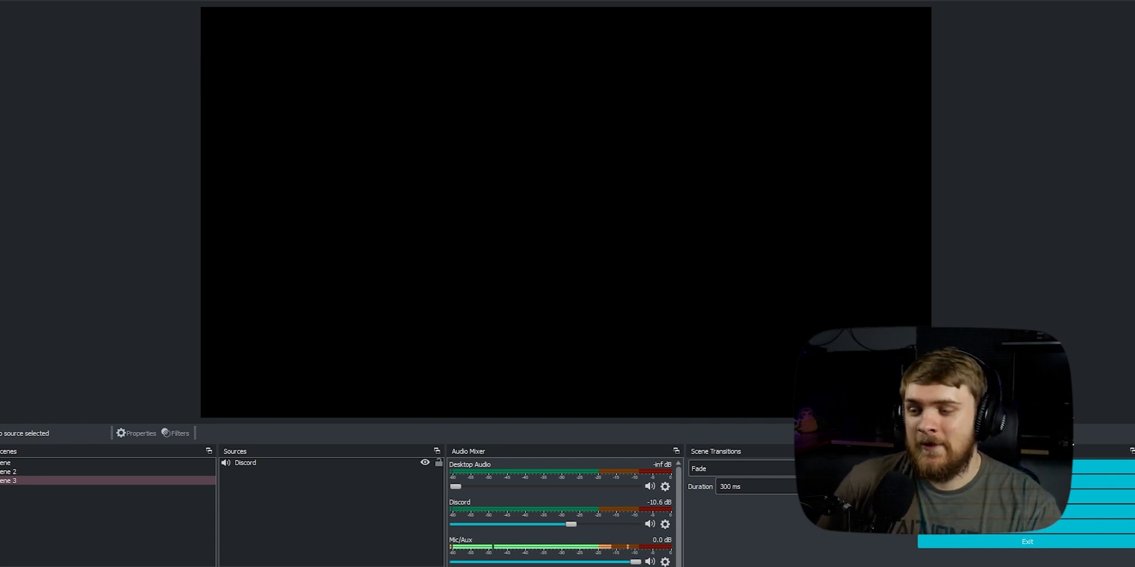
{"action": "mouse_move", "coordinate": [467, 343]}
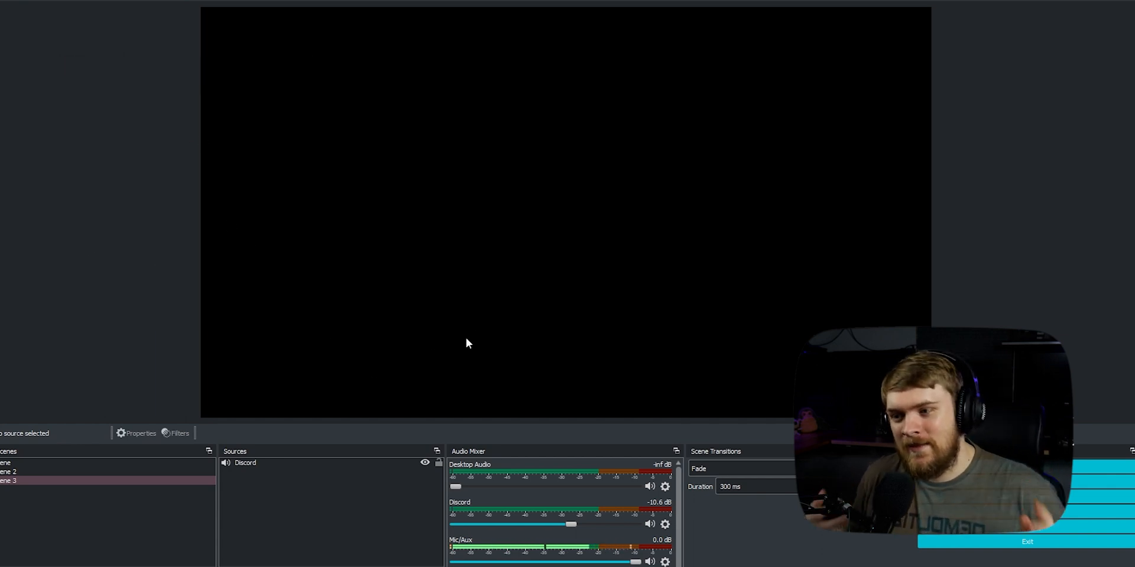
{"action": "mouse_move", "coordinate": [565, 467]}
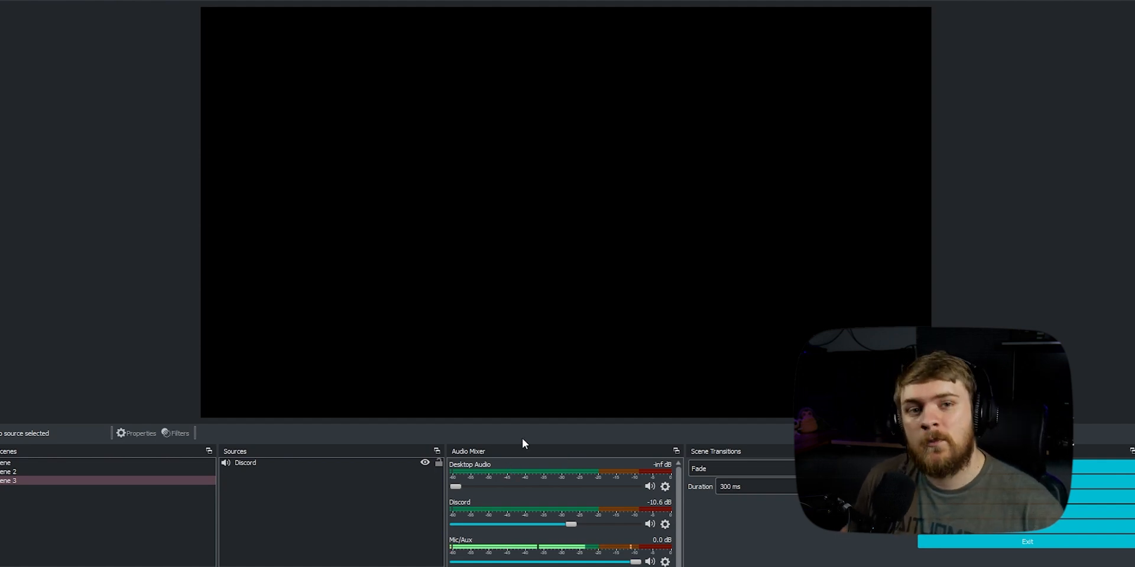
{"action": "mouse_move", "coordinate": [259, 543]}
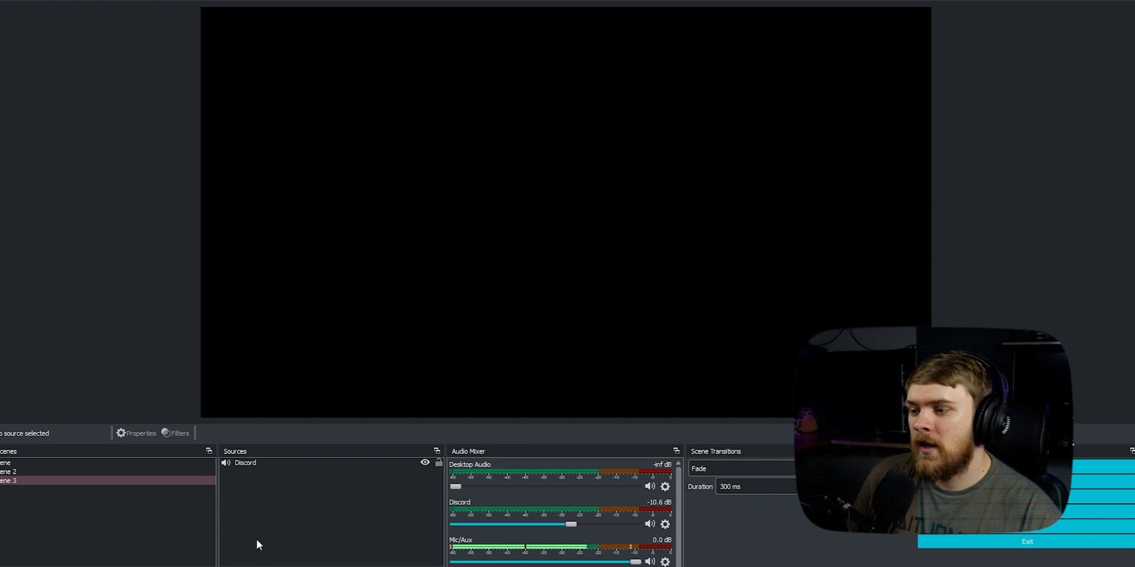
Add a second Application Audio Output Capture source and name it YouTube.
{"action": "left_click", "coordinate": [227, 462]}
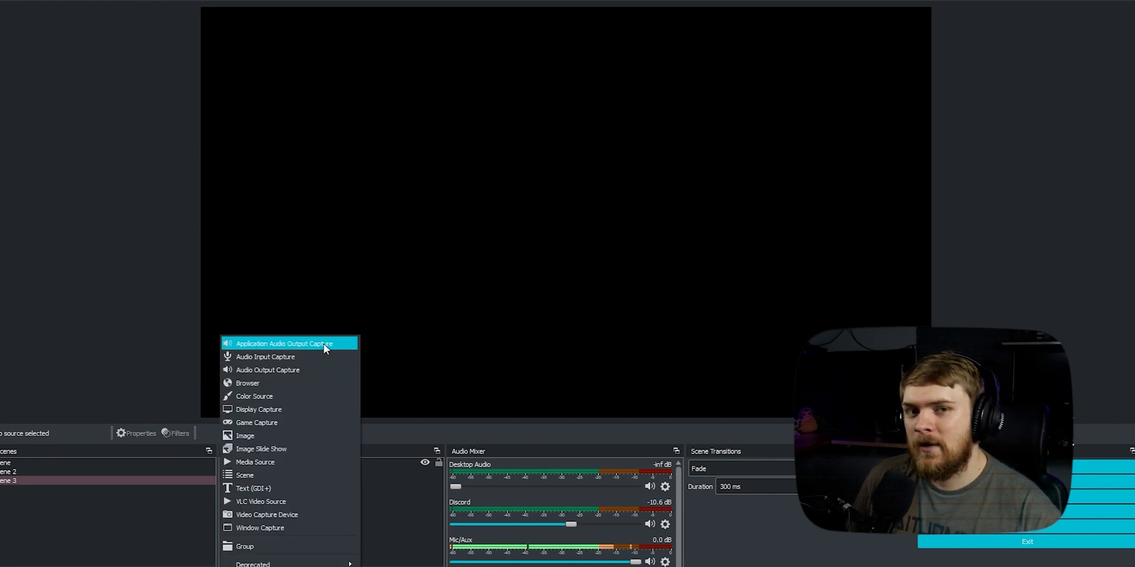
{"action": "left_click", "coordinate": [285, 343]}
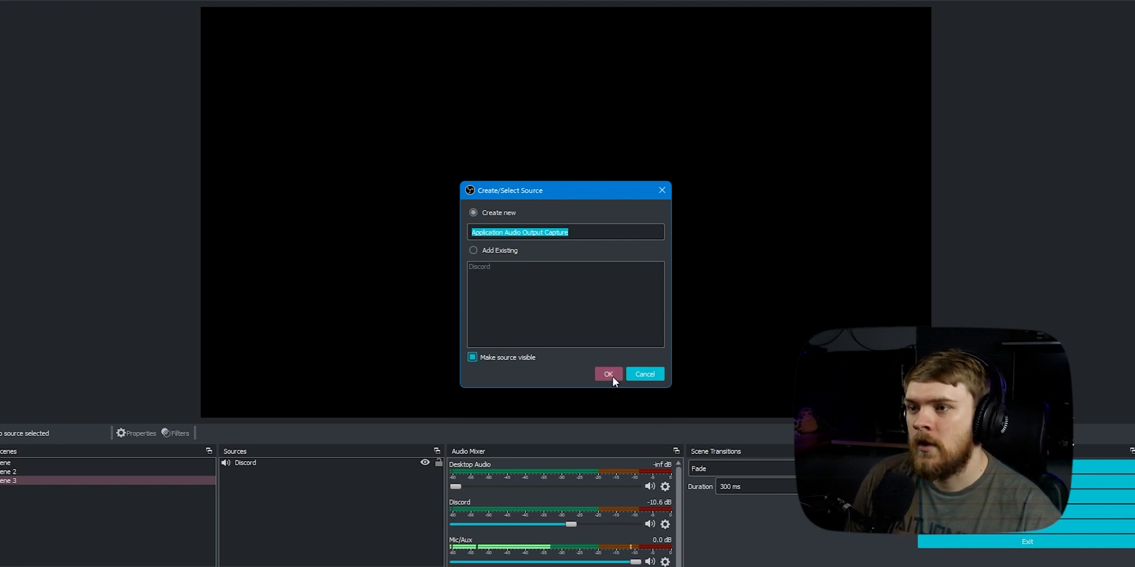
{"action": "mouse_move", "coordinate": [311, 242]}
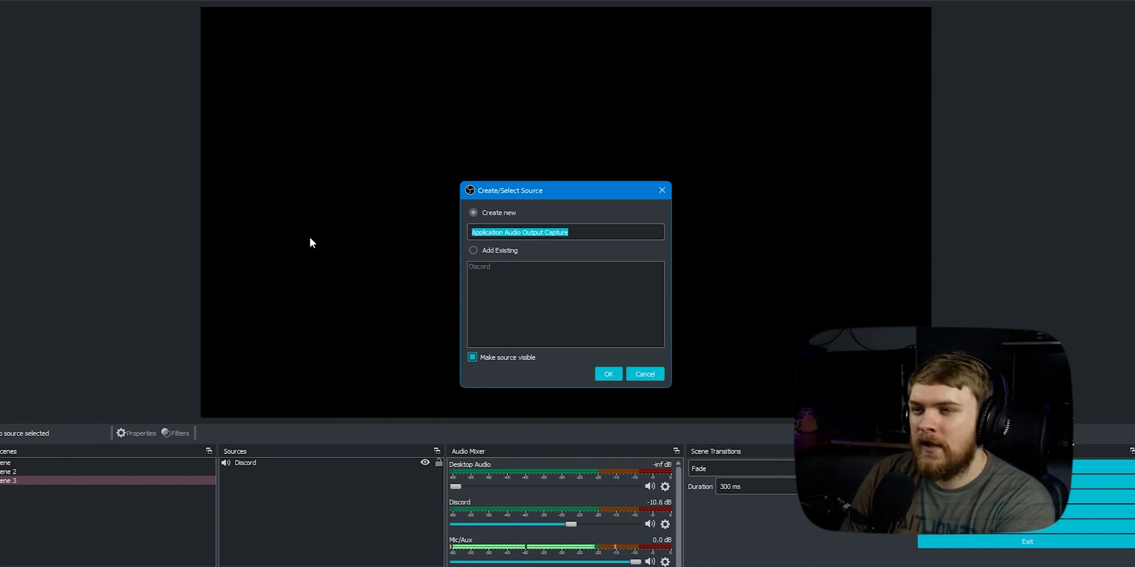
{"action": "type", "text": "YouT"}
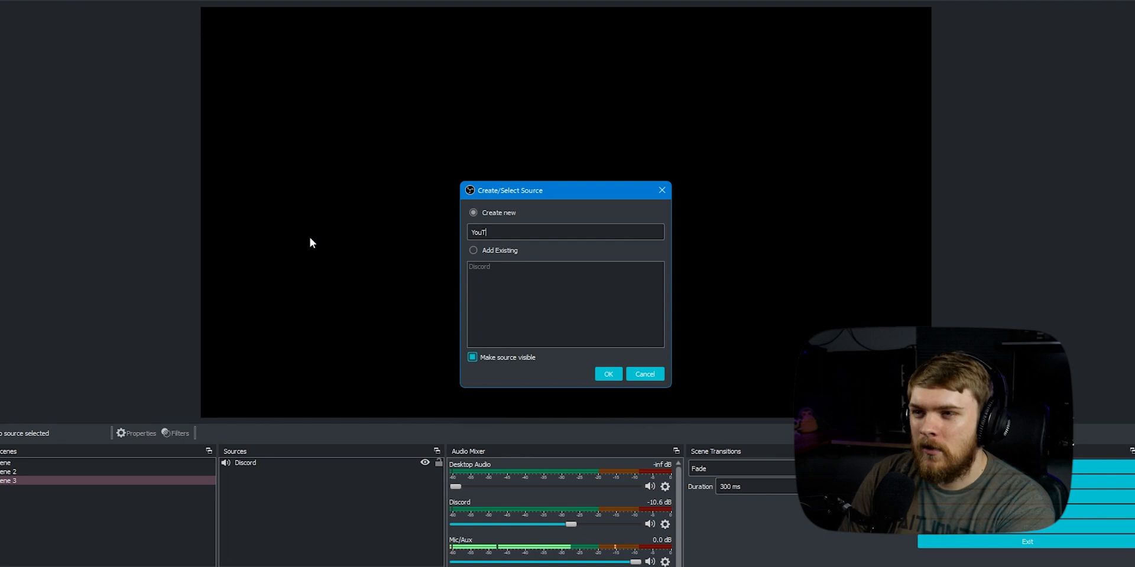
{"action": "type", "text": "ube"}
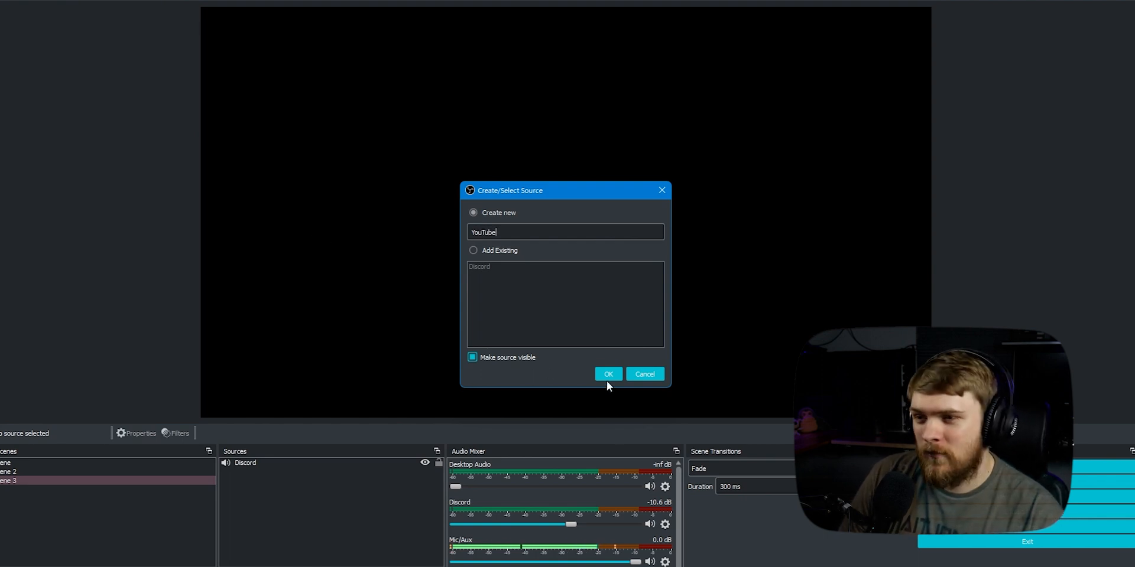
{"action": "left_click", "coordinate": [607, 375]}
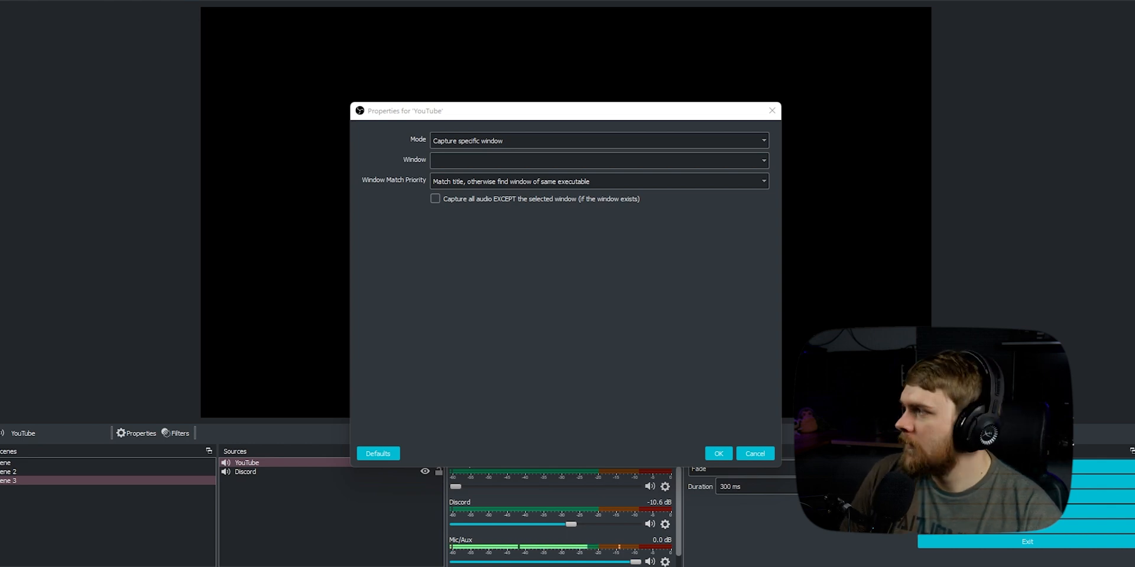
Point the YouTube source's Window at the msedge.exe YouTube window and apply it.
{"action": "left_click", "coordinate": [761, 159]}
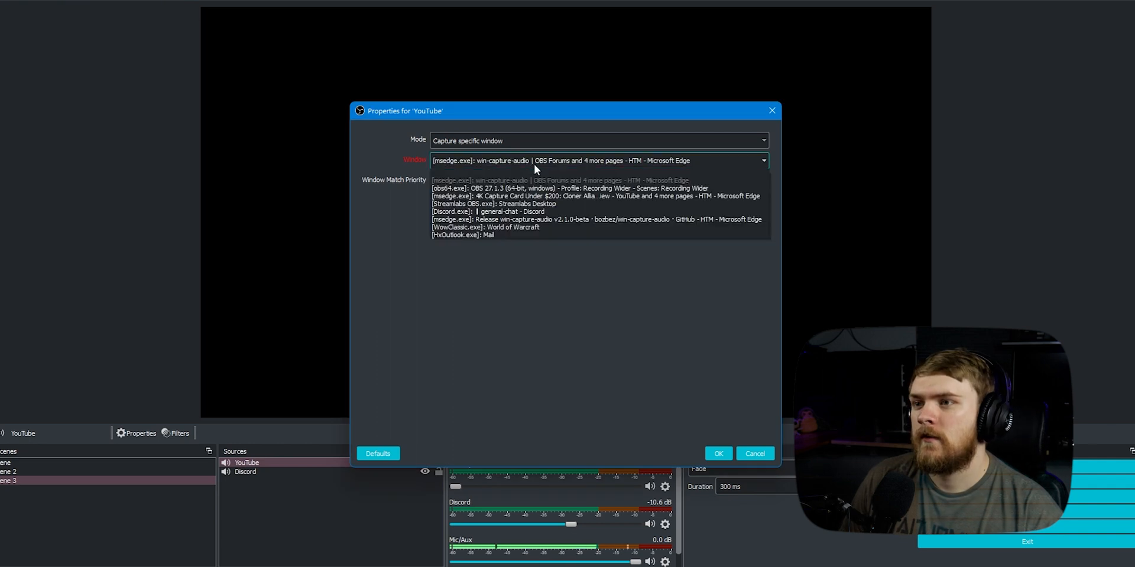
{"action": "left_click", "coordinate": [596, 195]}
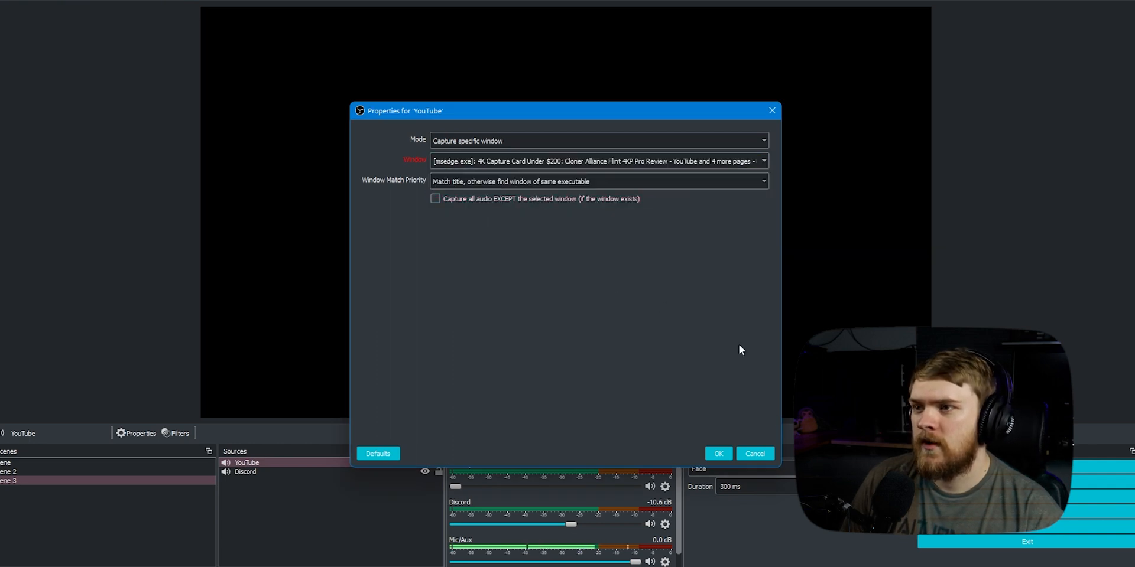
{"action": "left_click", "coordinate": [717, 453]}
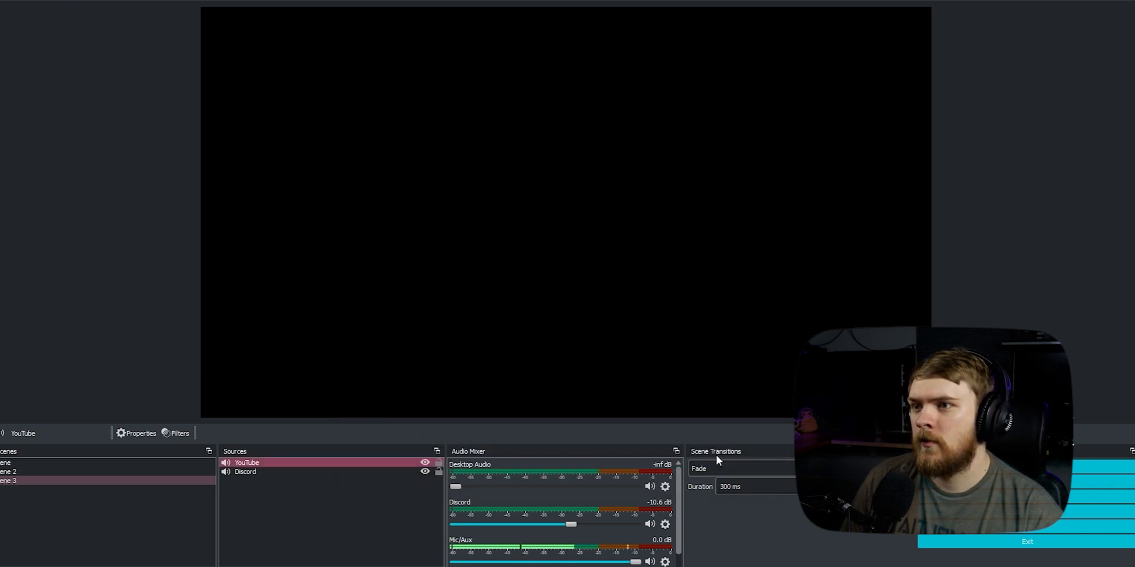
{"action": "mouse_move", "coordinate": [402, 515]}
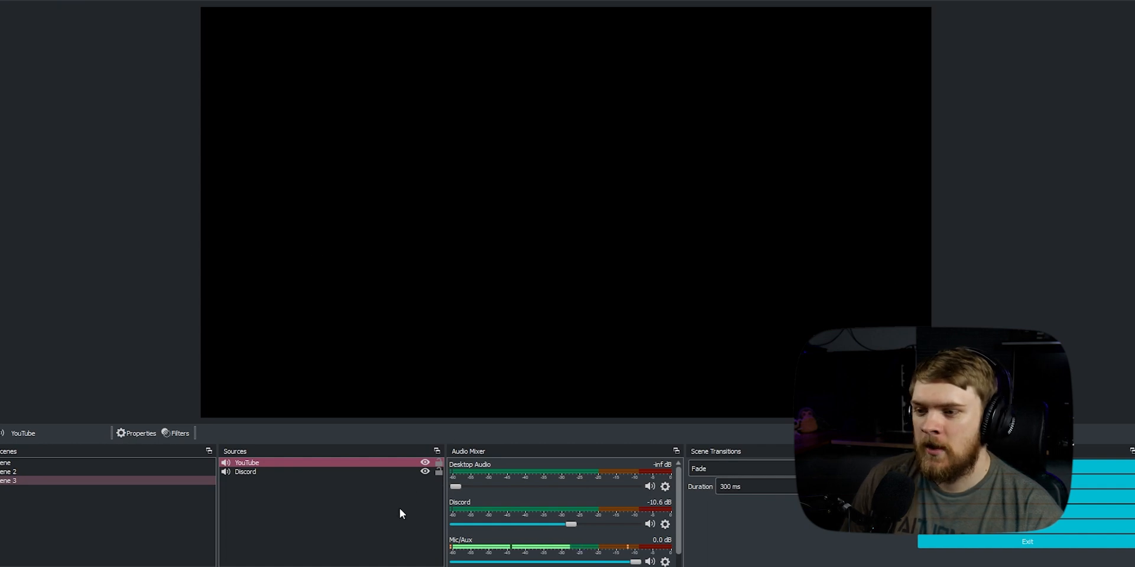
{"action": "mouse_move", "coordinate": [634, 430]}
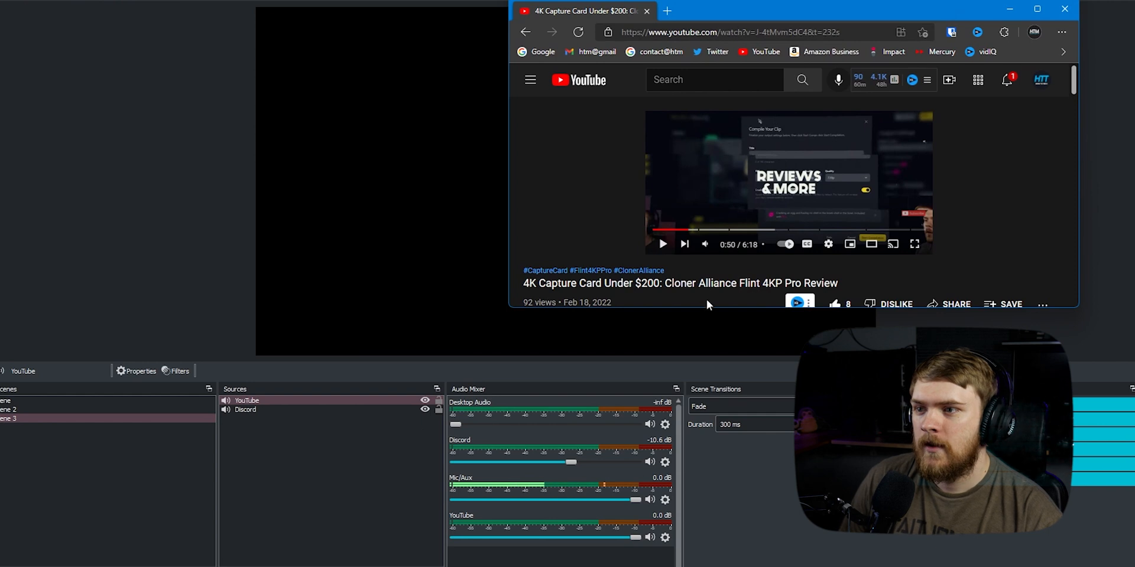
{"action": "mouse_move", "coordinate": [812, 227]}
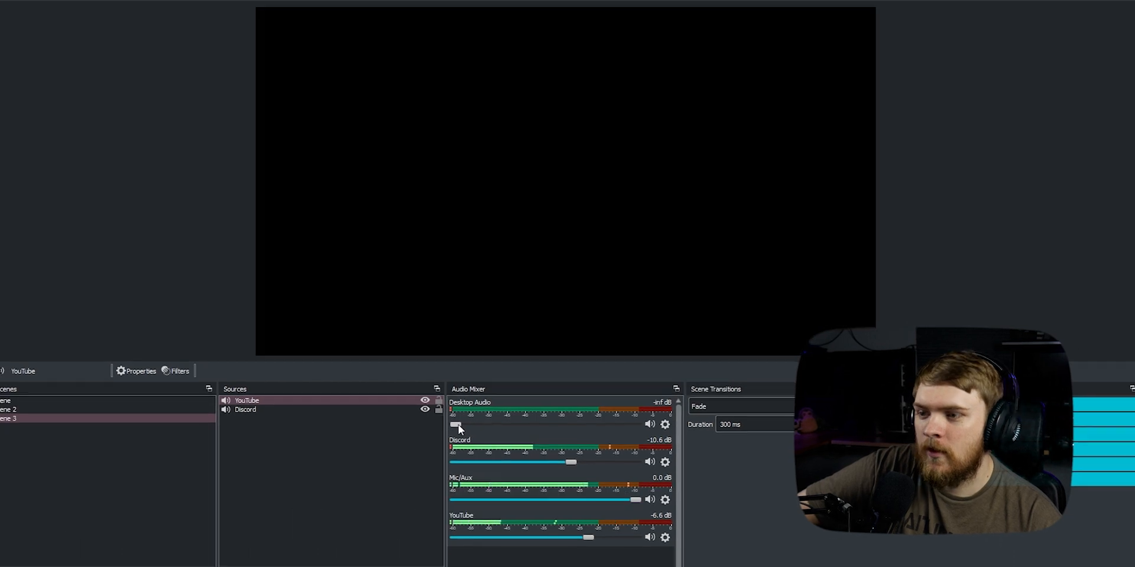
Test Desktop Audio, then set Discord to -12.9 dB and YouTube to 0.0 dB.
{"action": "left_click_drag", "start_coordinate": [457, 424], "coordinate": [511, 425]}
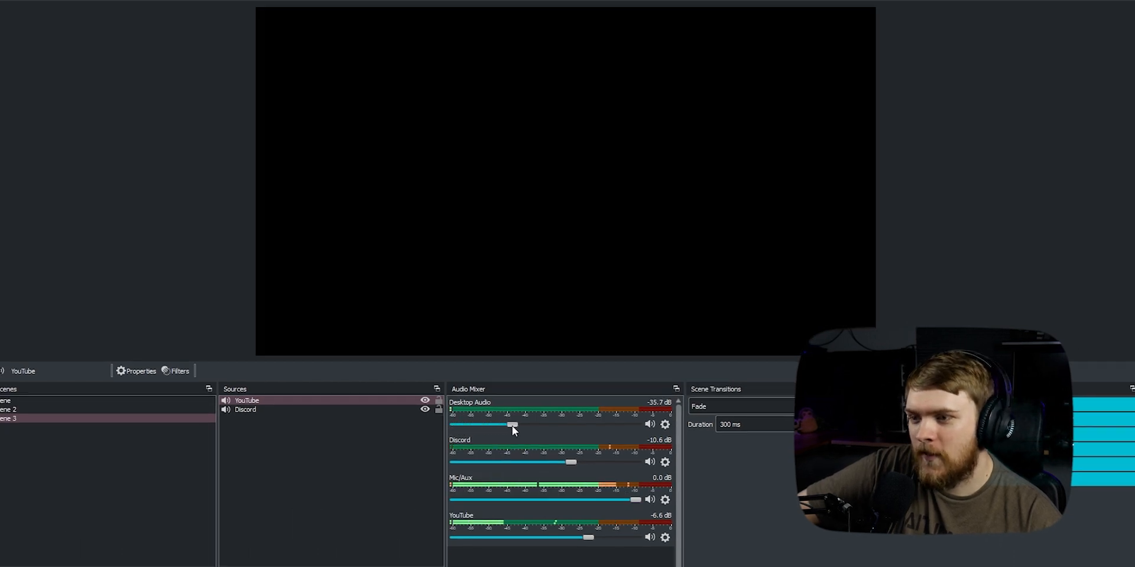
{"action": "left_click_drag", "start_coordinate": [511, 425], "coordinate": [532, 424]}
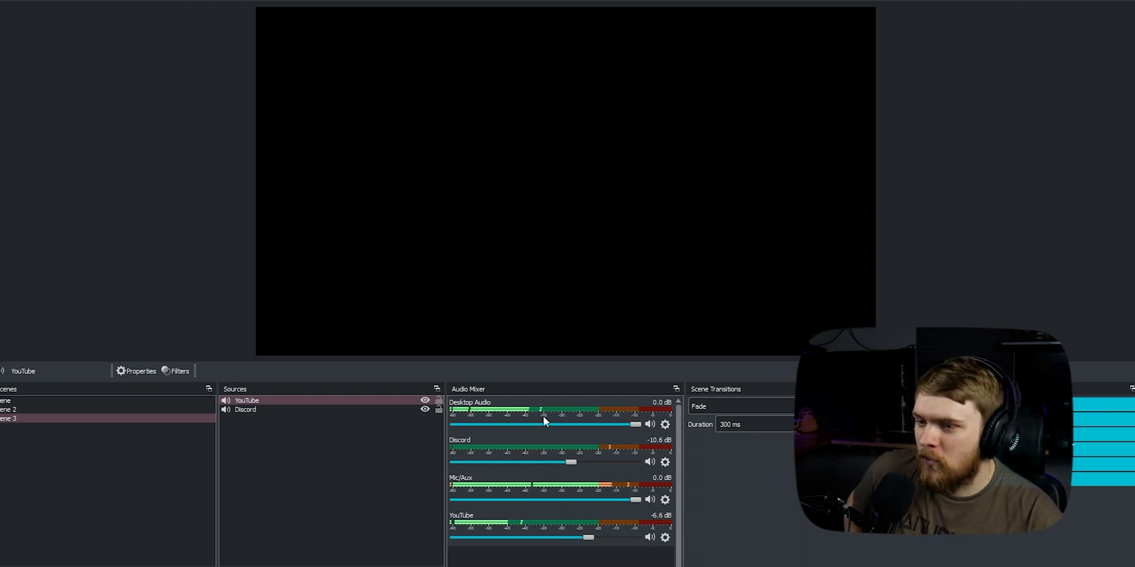
{"action": "mouse_move", "coordinate": [553, 436]}
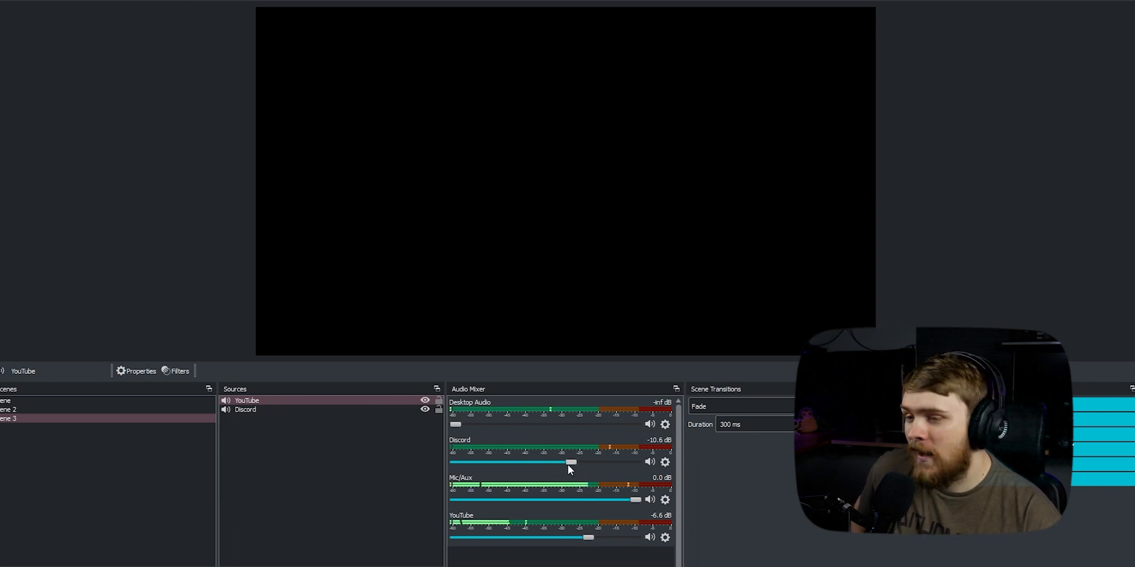
{"action": "left_click_drag", "start_coordinate": [570, 462], "coordinate": [557, 463]}
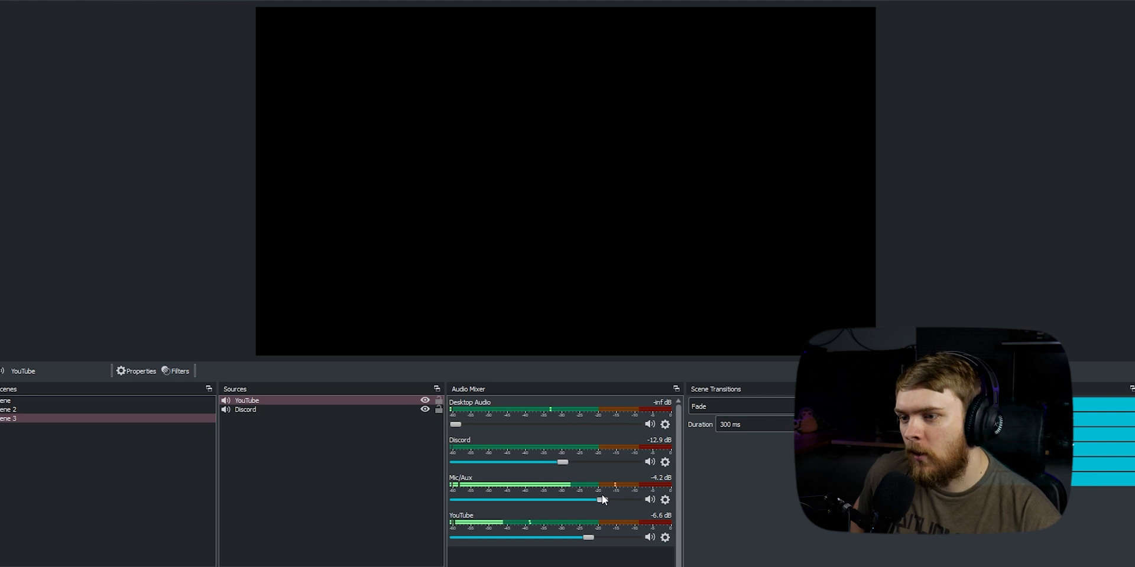
{"action": "left_click_drag", "start_coordinate": [587, 537], "coordinate": [520, 537]}
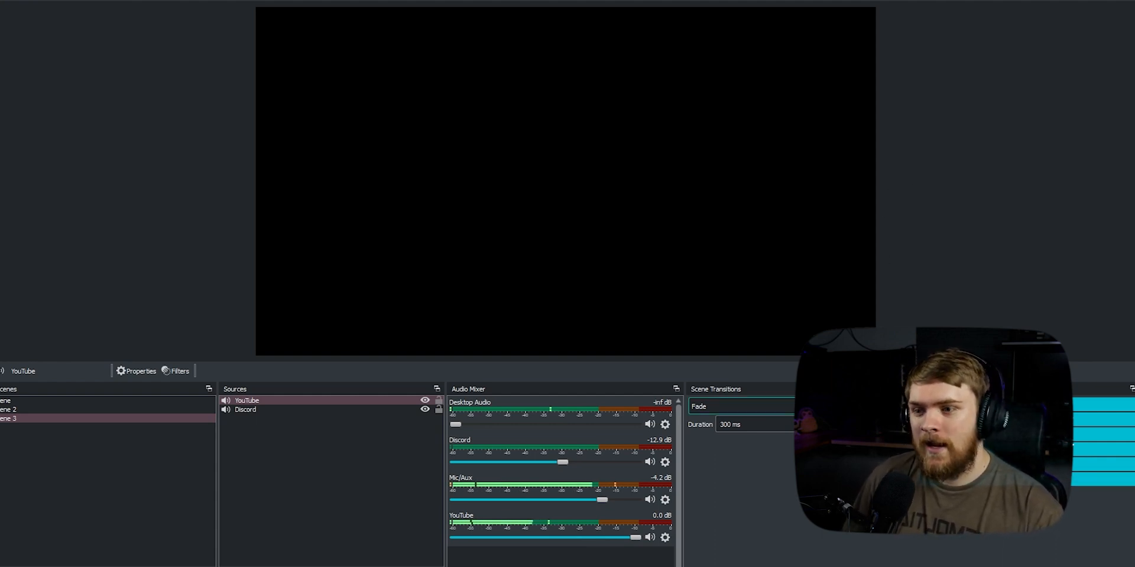
{"action": "right_click", "coordinate": [663, 424]}
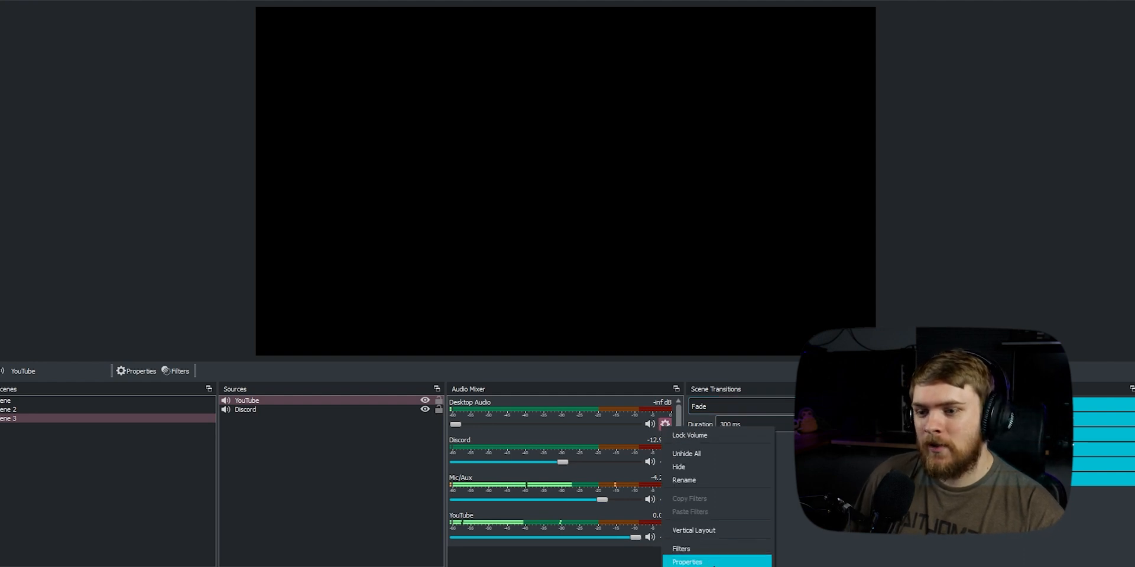
{"action": "left_click", "coordinate": [697, 563]}
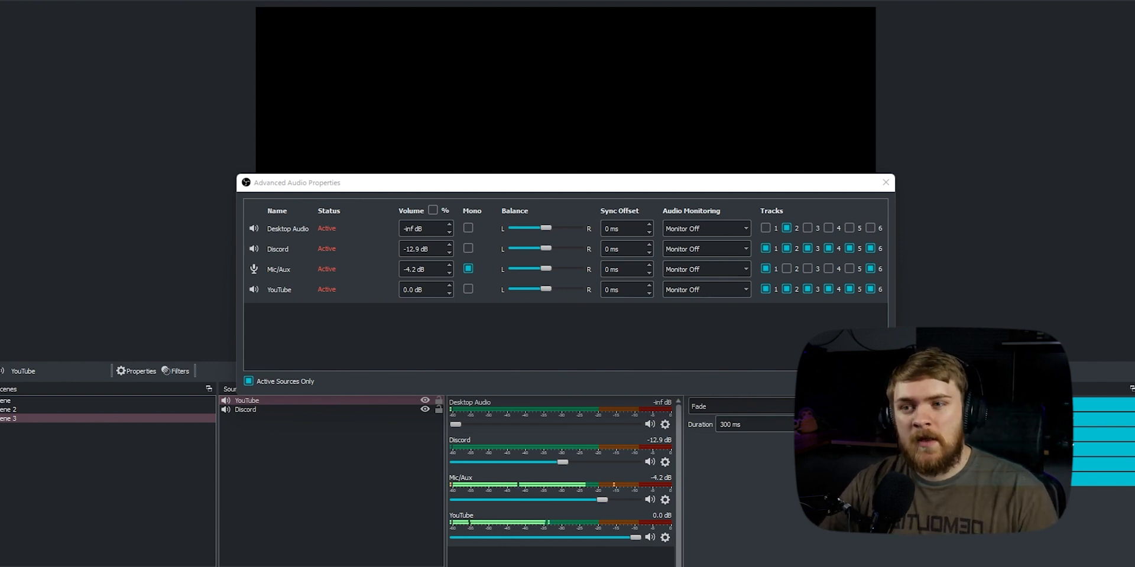
{"action": "left_click", "coordinate": [870, 228]}
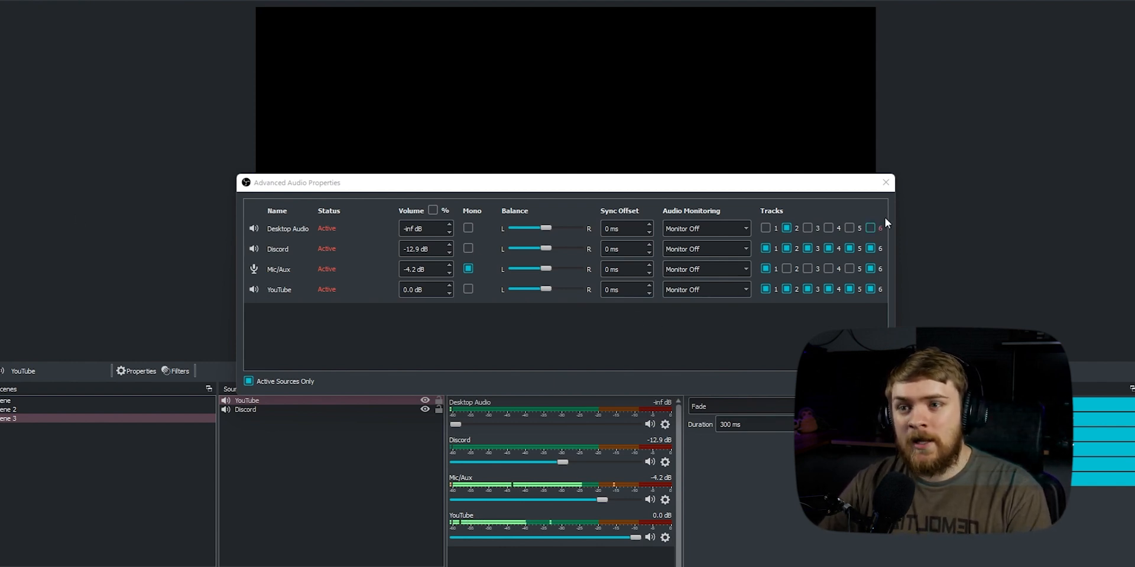
{"action": "left_click", "coordinate": [884, 182]}
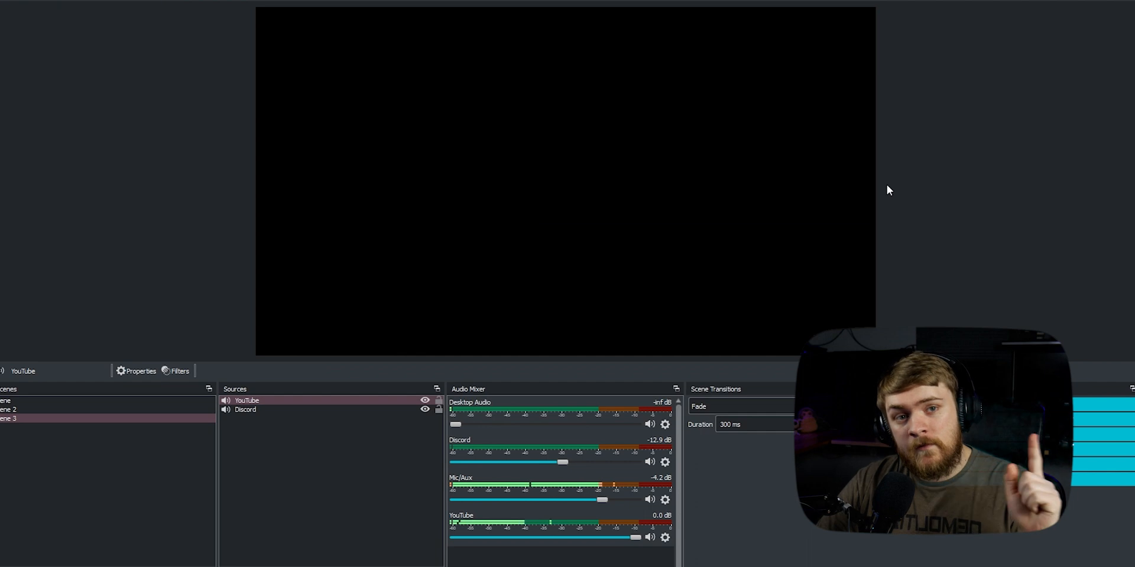